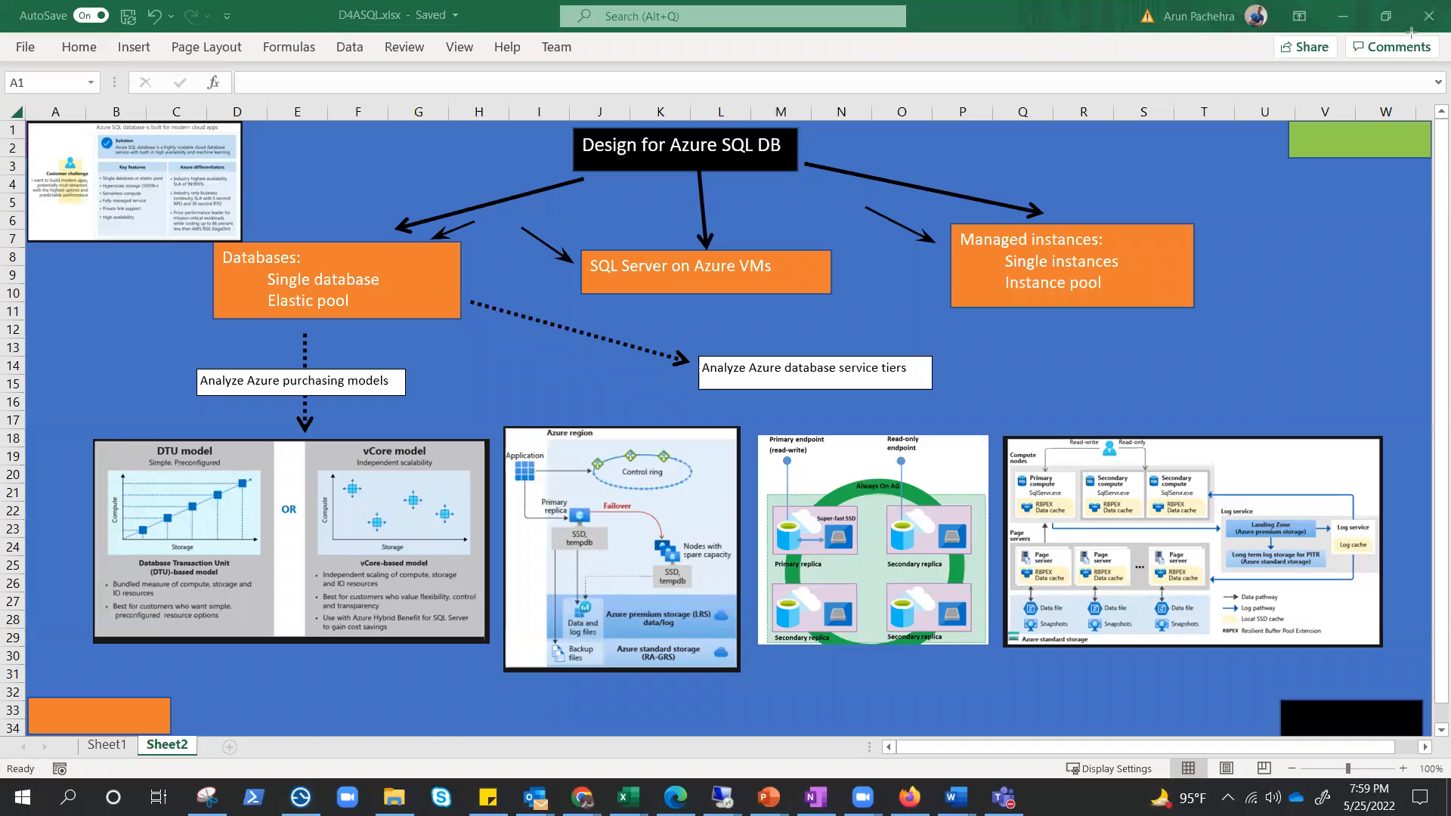
mouse_move(955, 220)
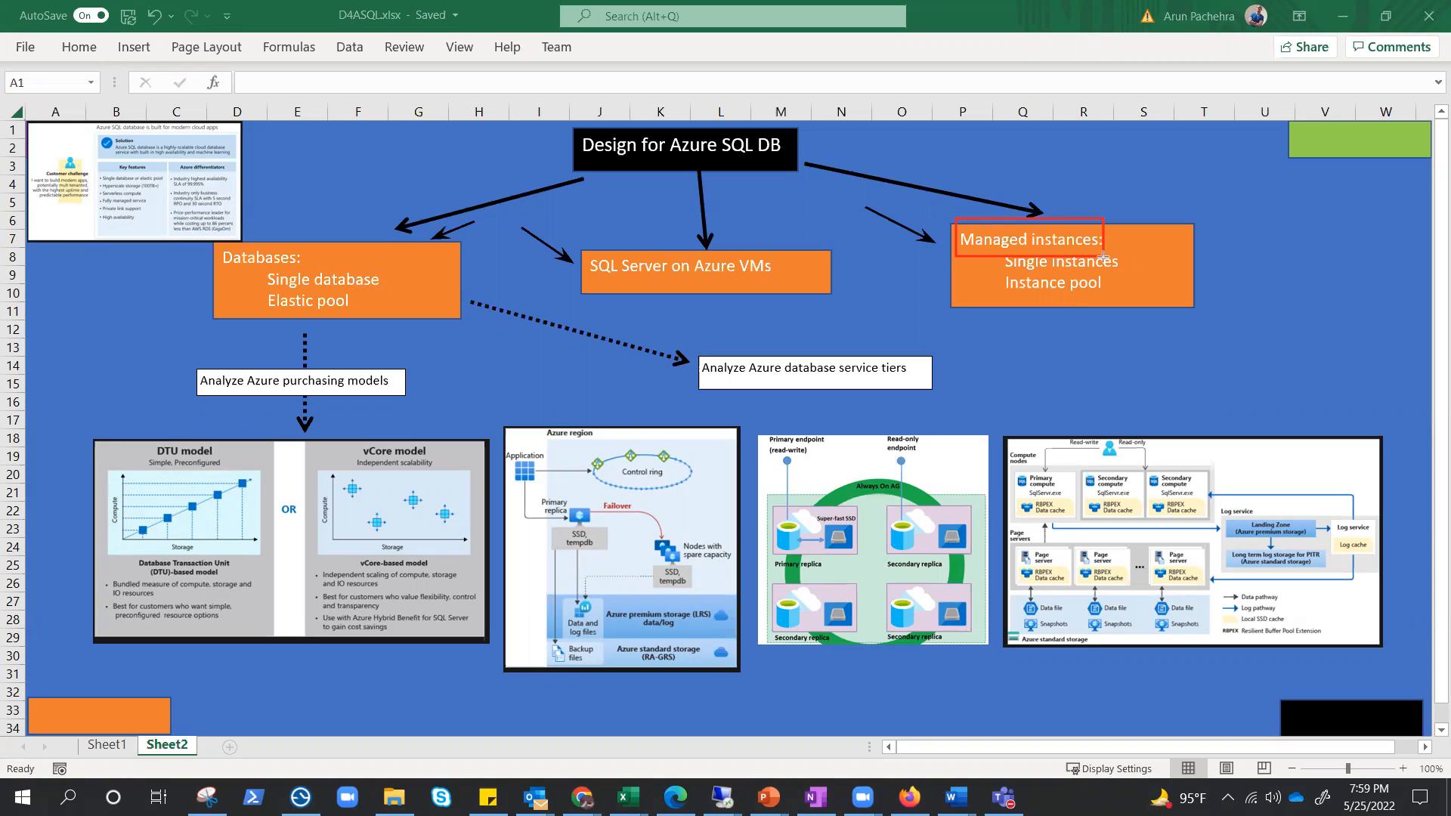
mouse_move(281, 250)
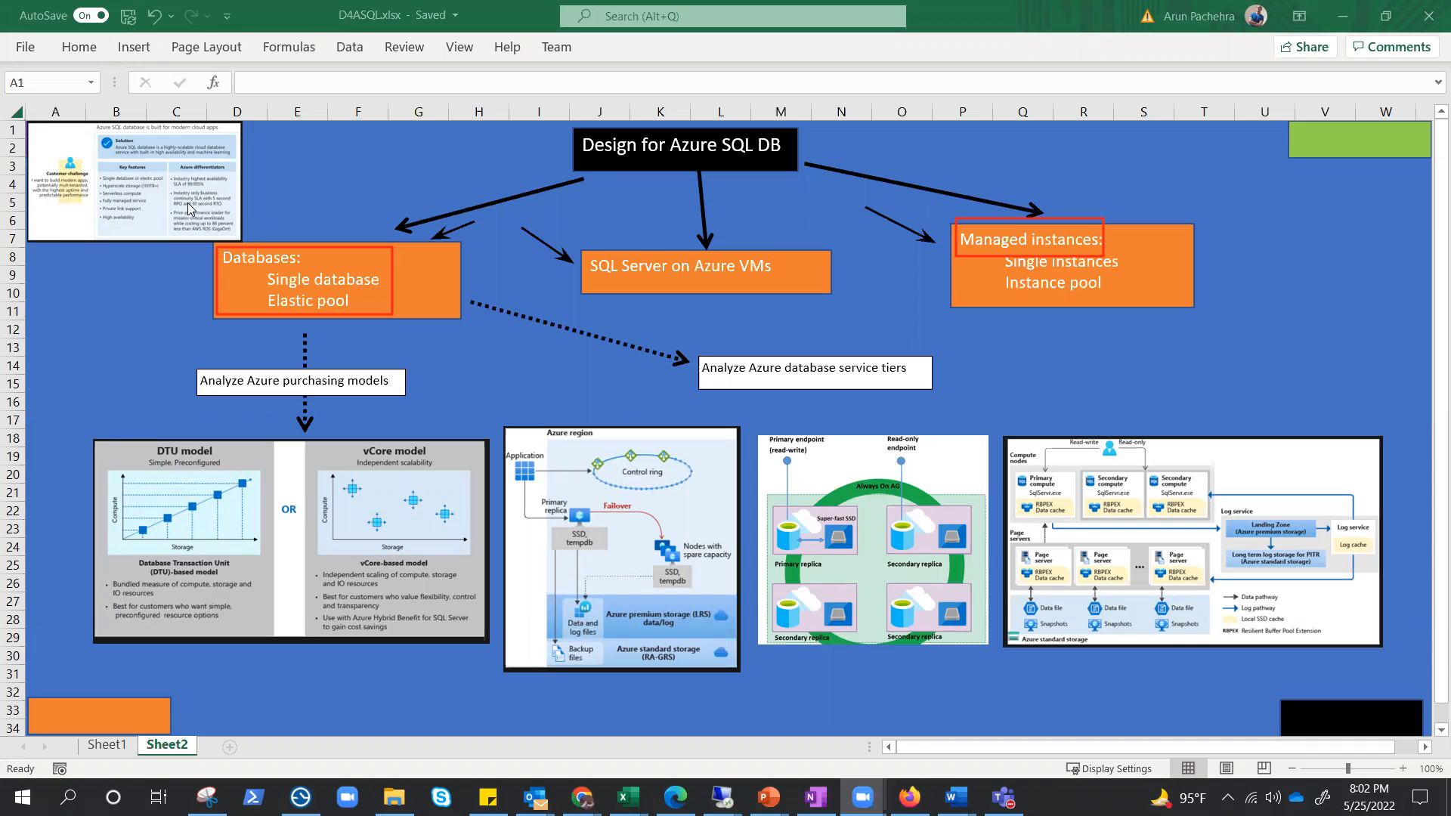
Step: Move the Azure SQL overview picture down below the Databases callout
drag(129, 181, 240, 361)
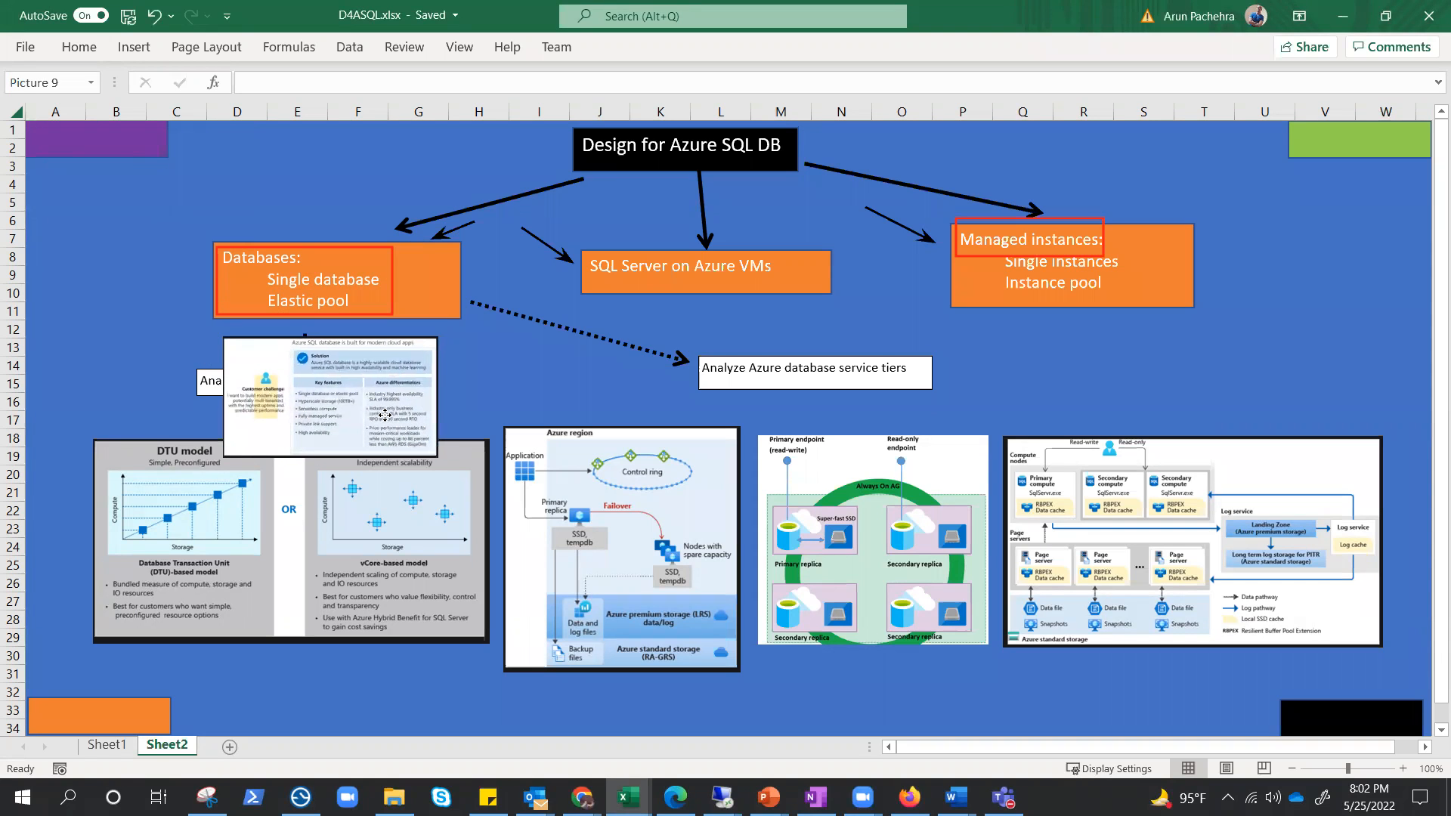
click(329, 396)
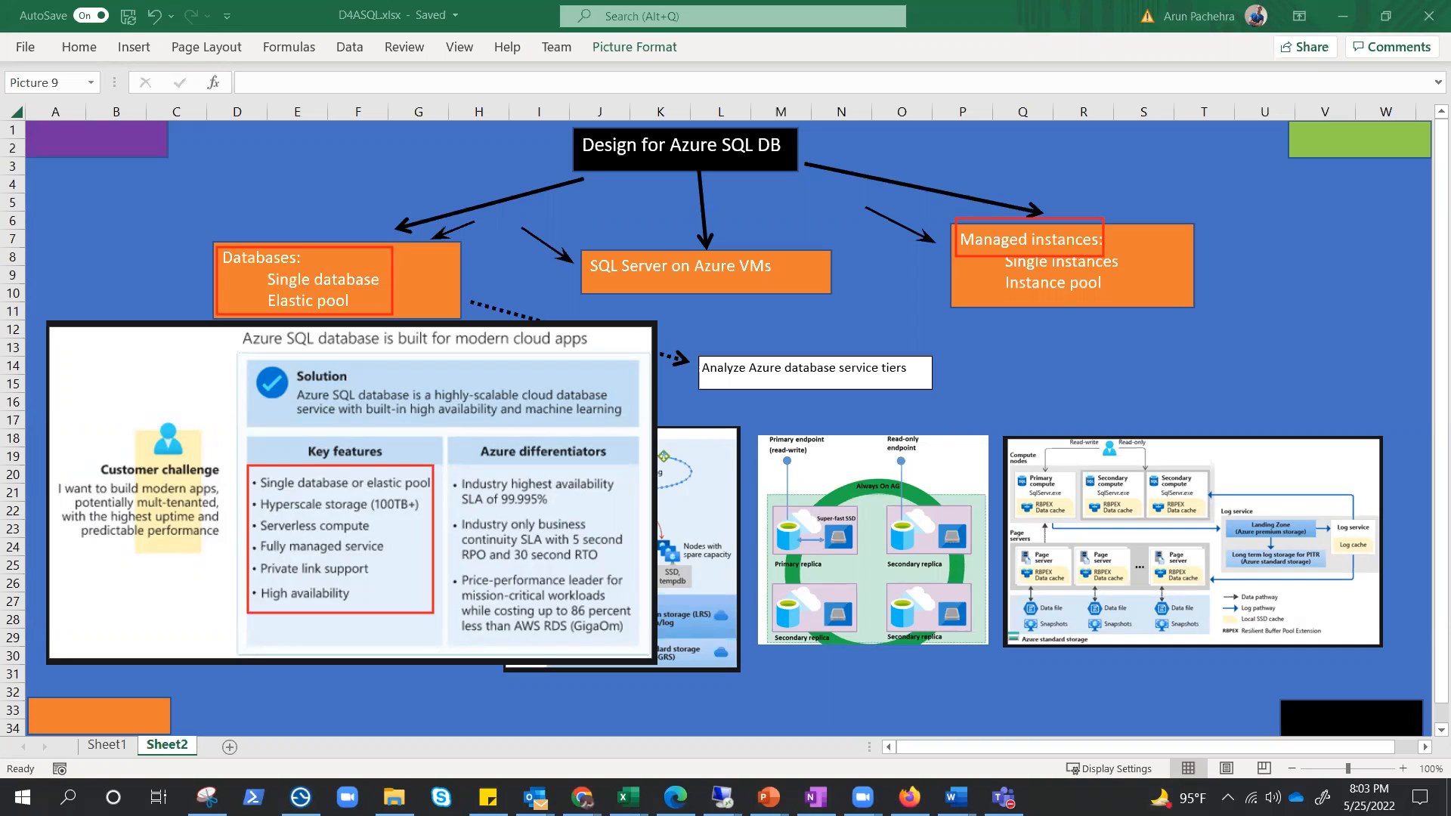
mouse_move(324, 616)
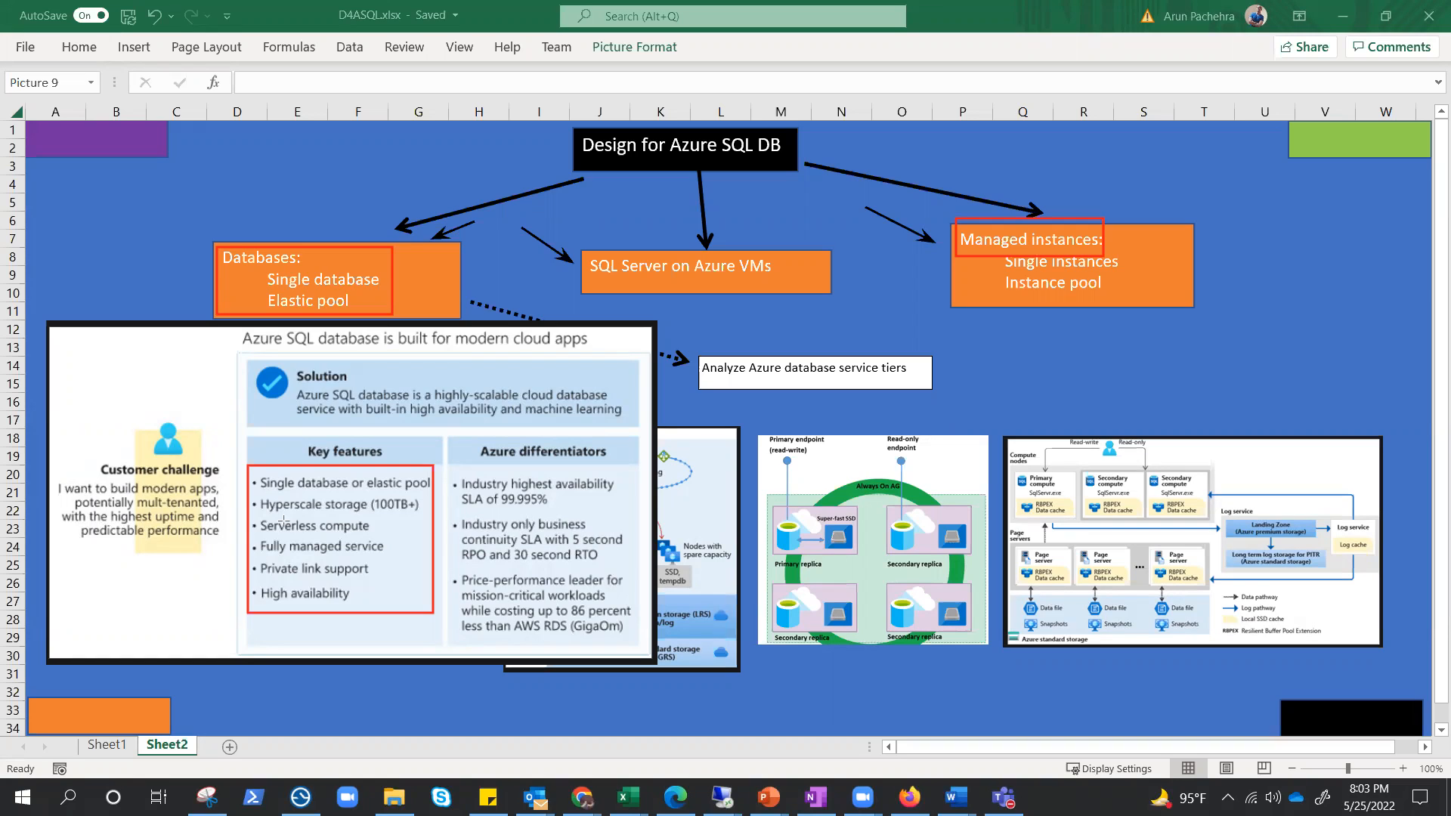
mouse_move(284, 520)
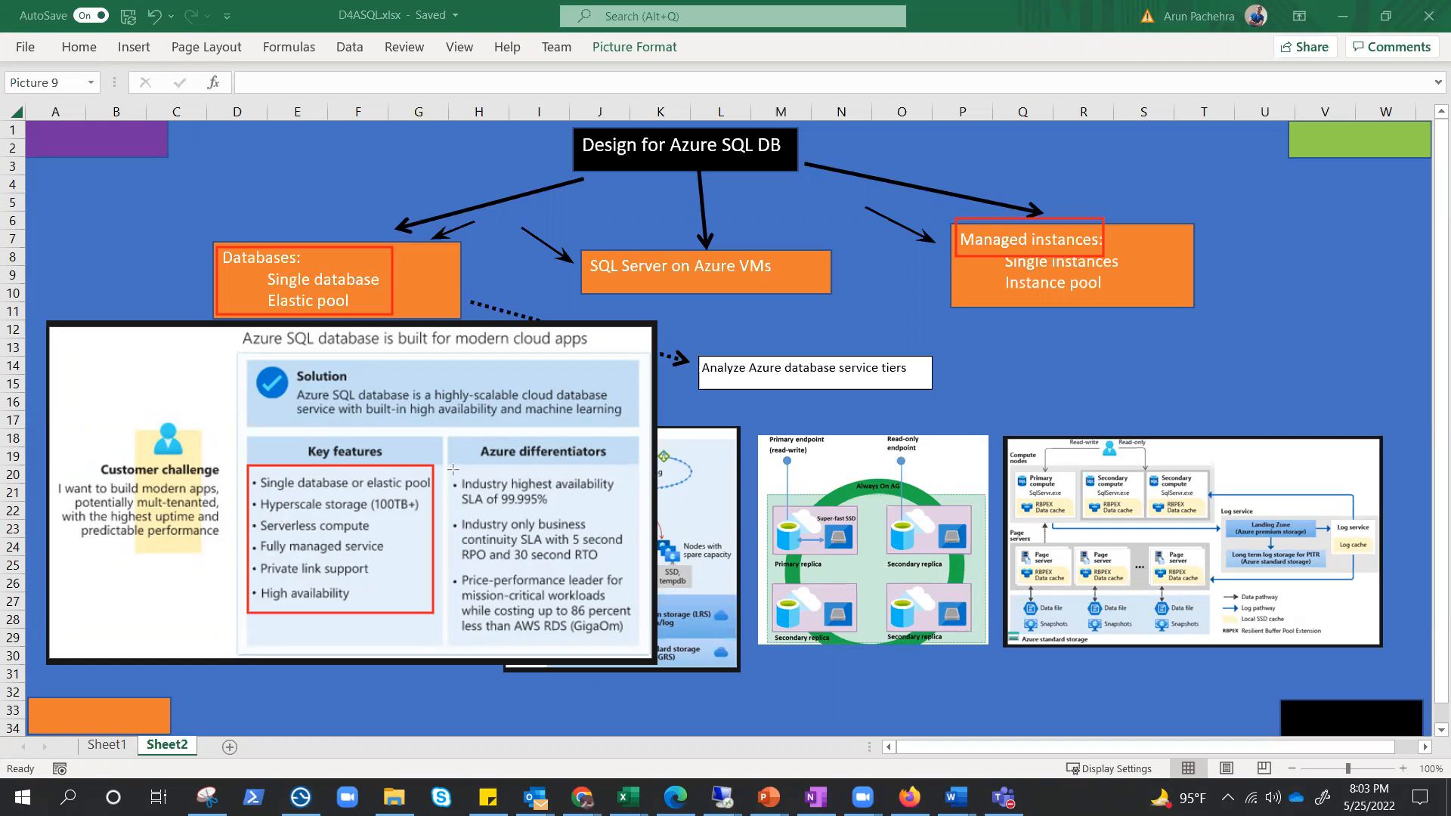
Step: Select the overview picture around the 99.995% availability SLA point
click(527, 490)
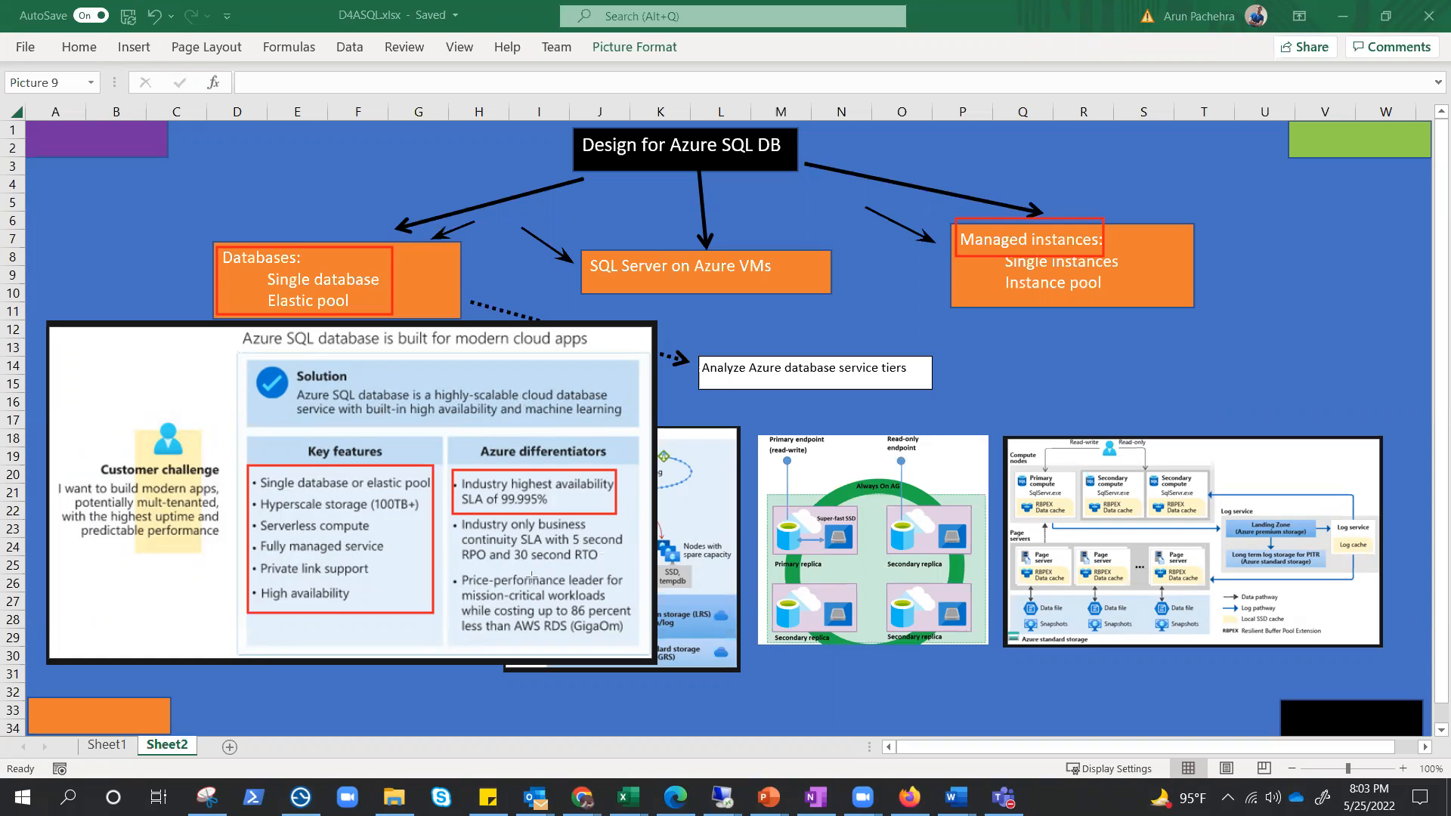
mouse_move(551, 566)
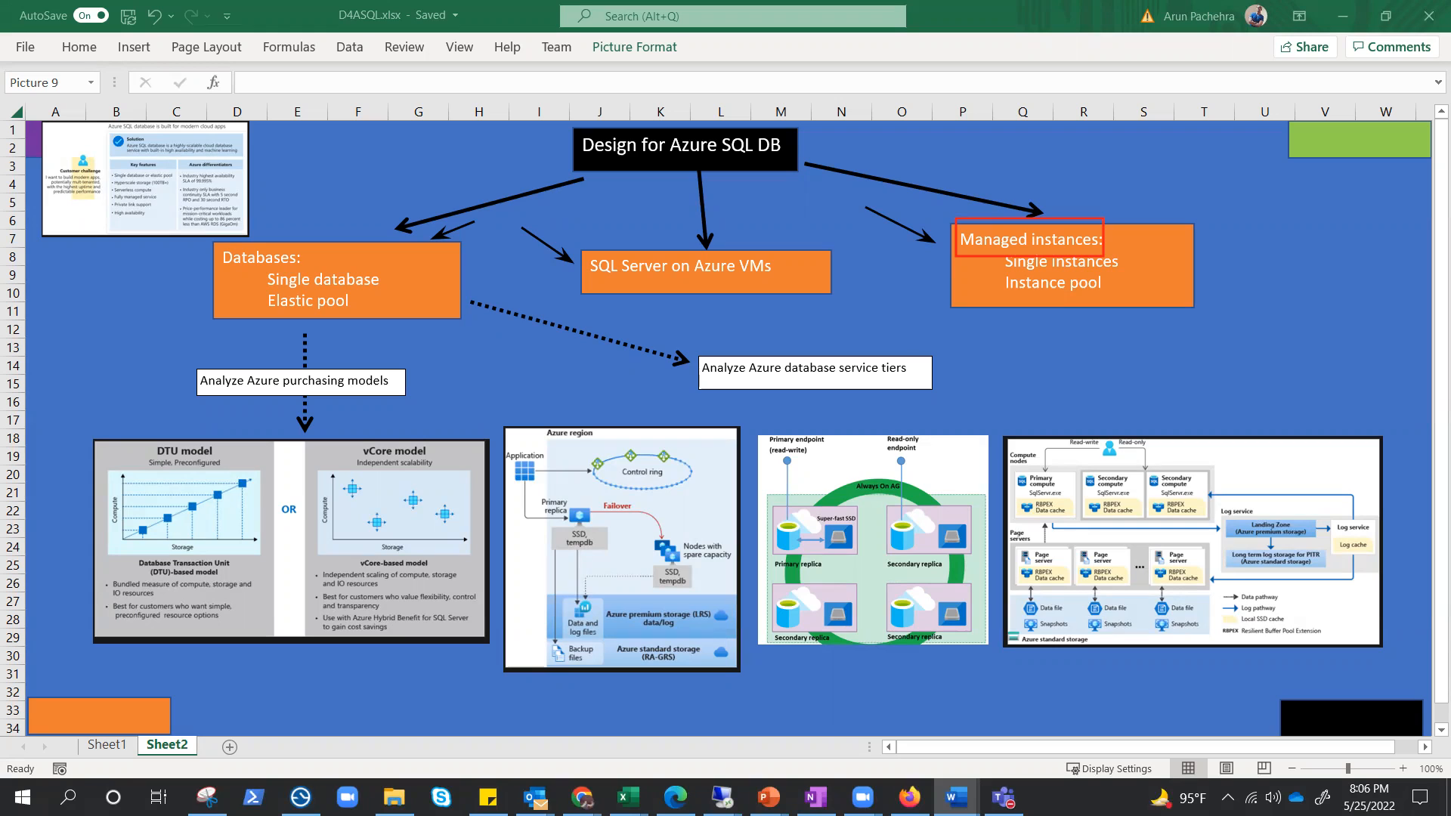
mouse_move(362, 273)
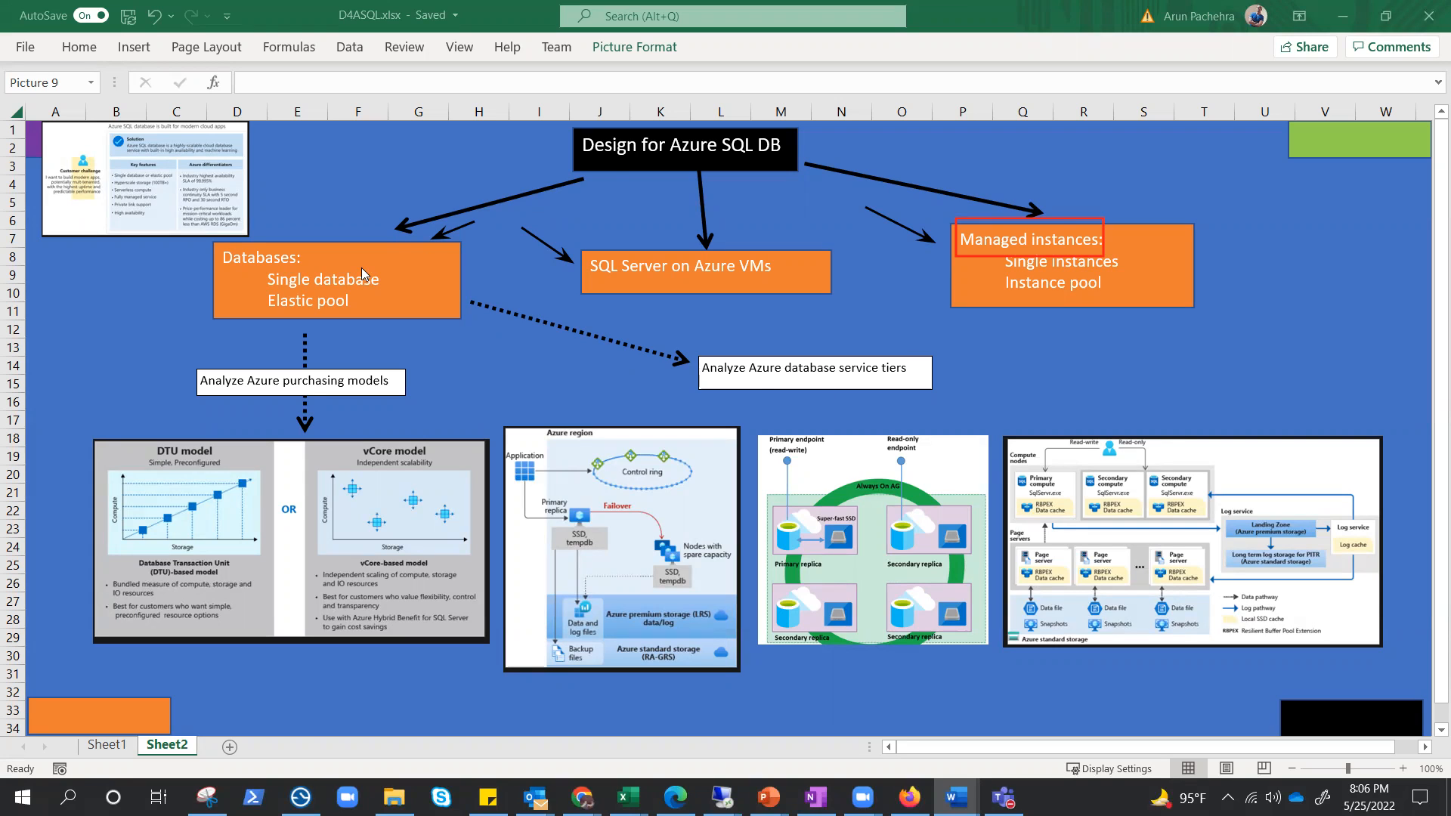
mouse_move(344, 314)
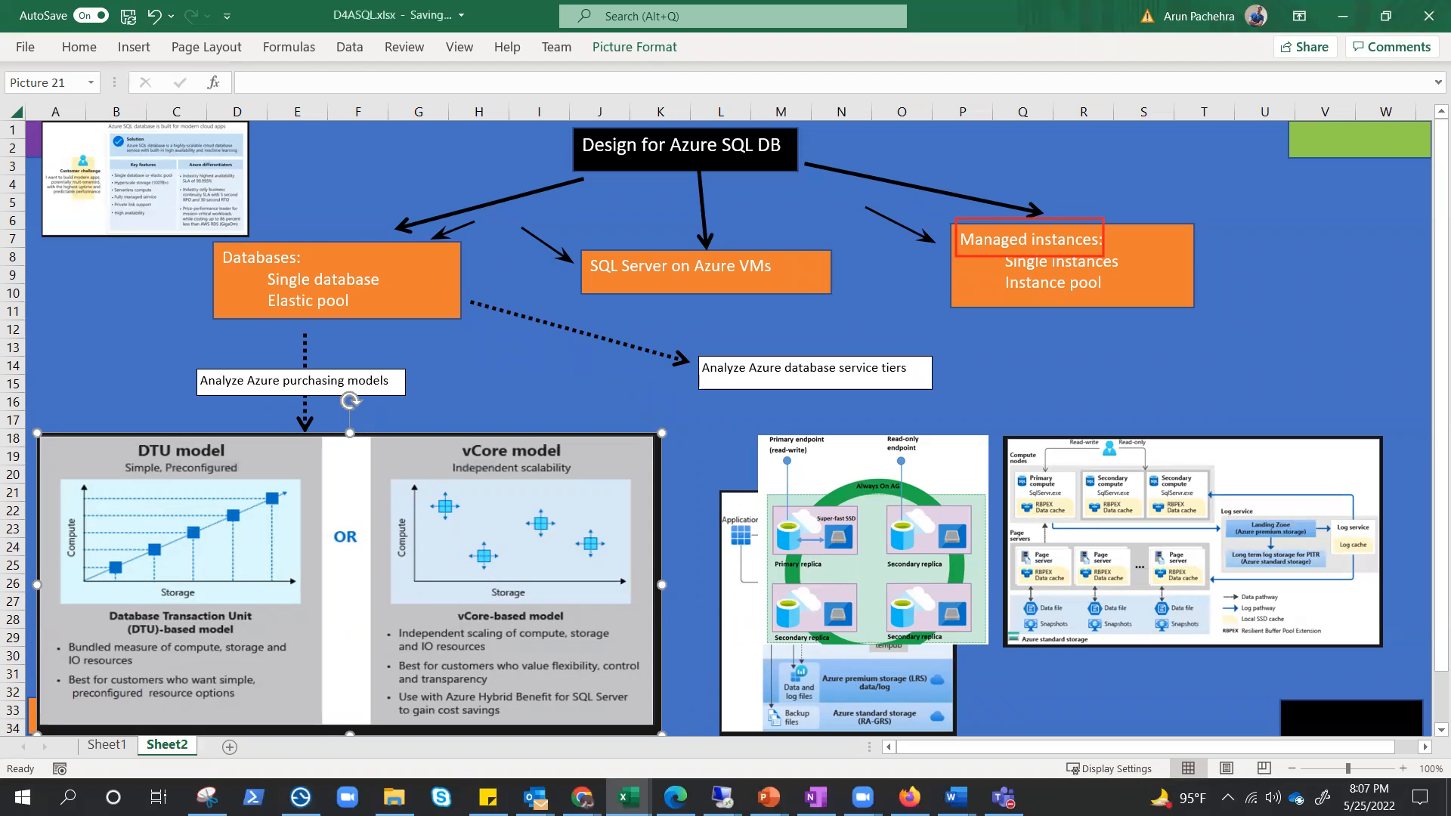
mouse_move(220, 507)
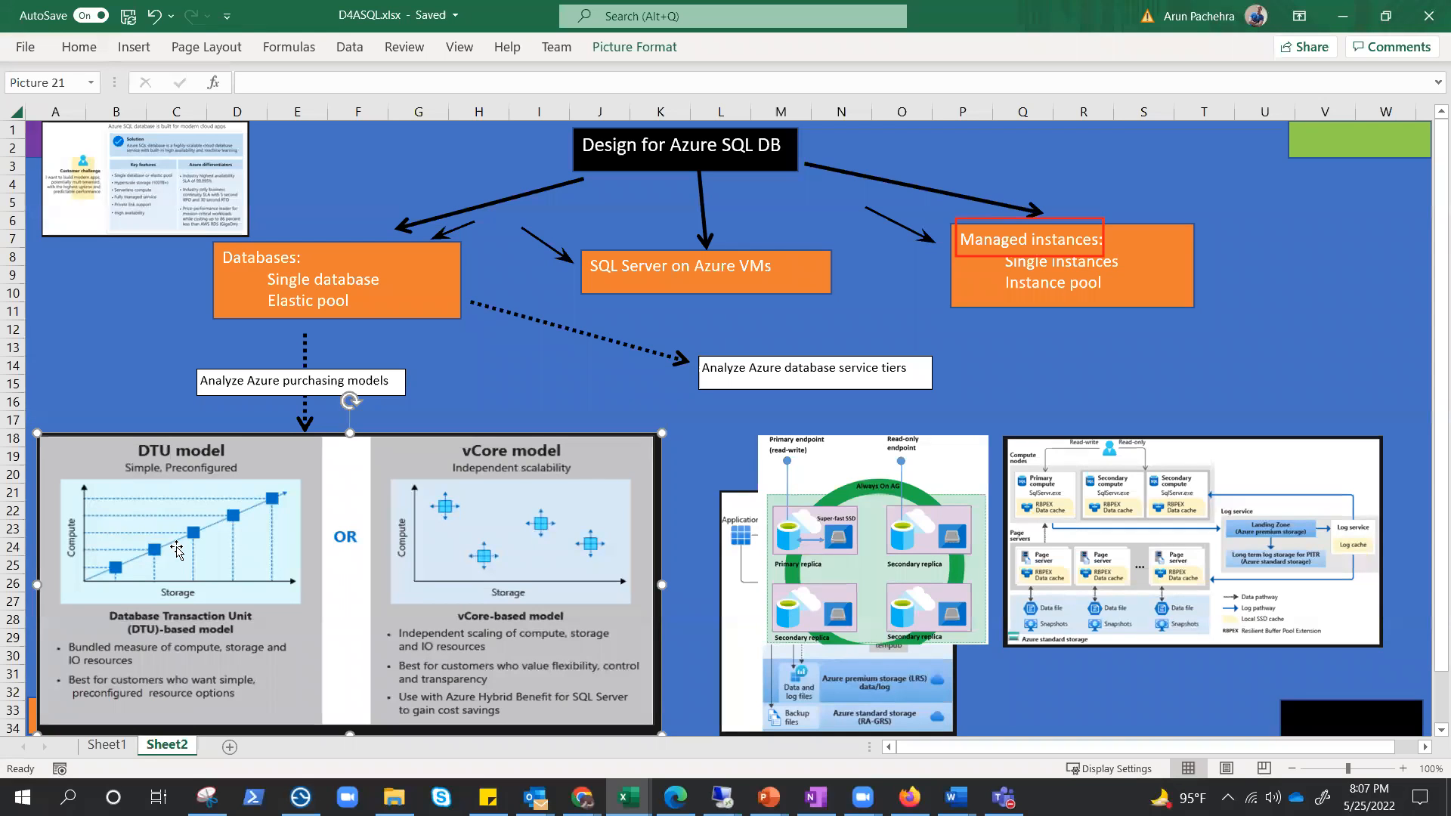
mouse_move(157, 481)
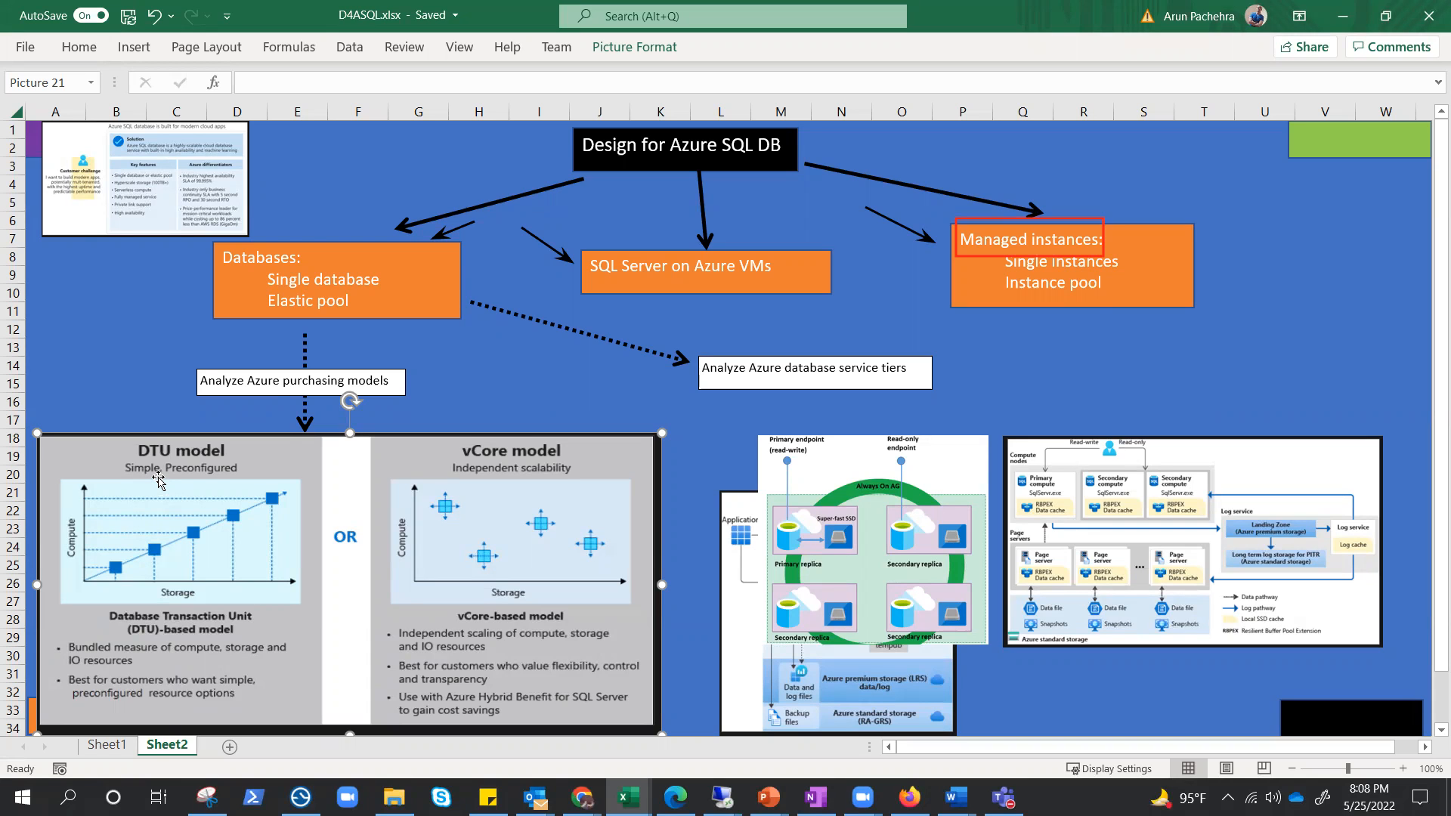
mouse_move(104, 639)
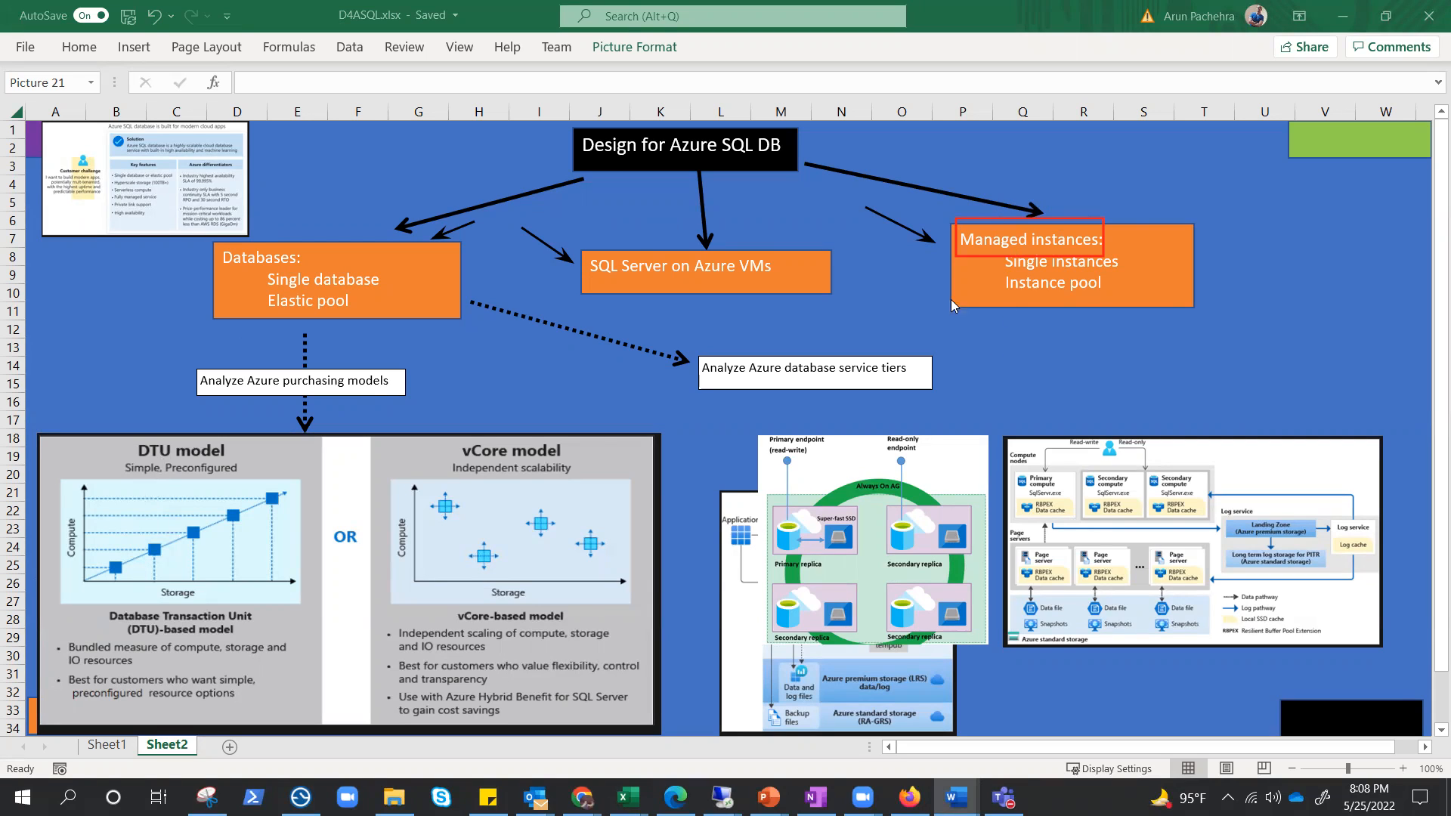
mouse_move(1096, 280)
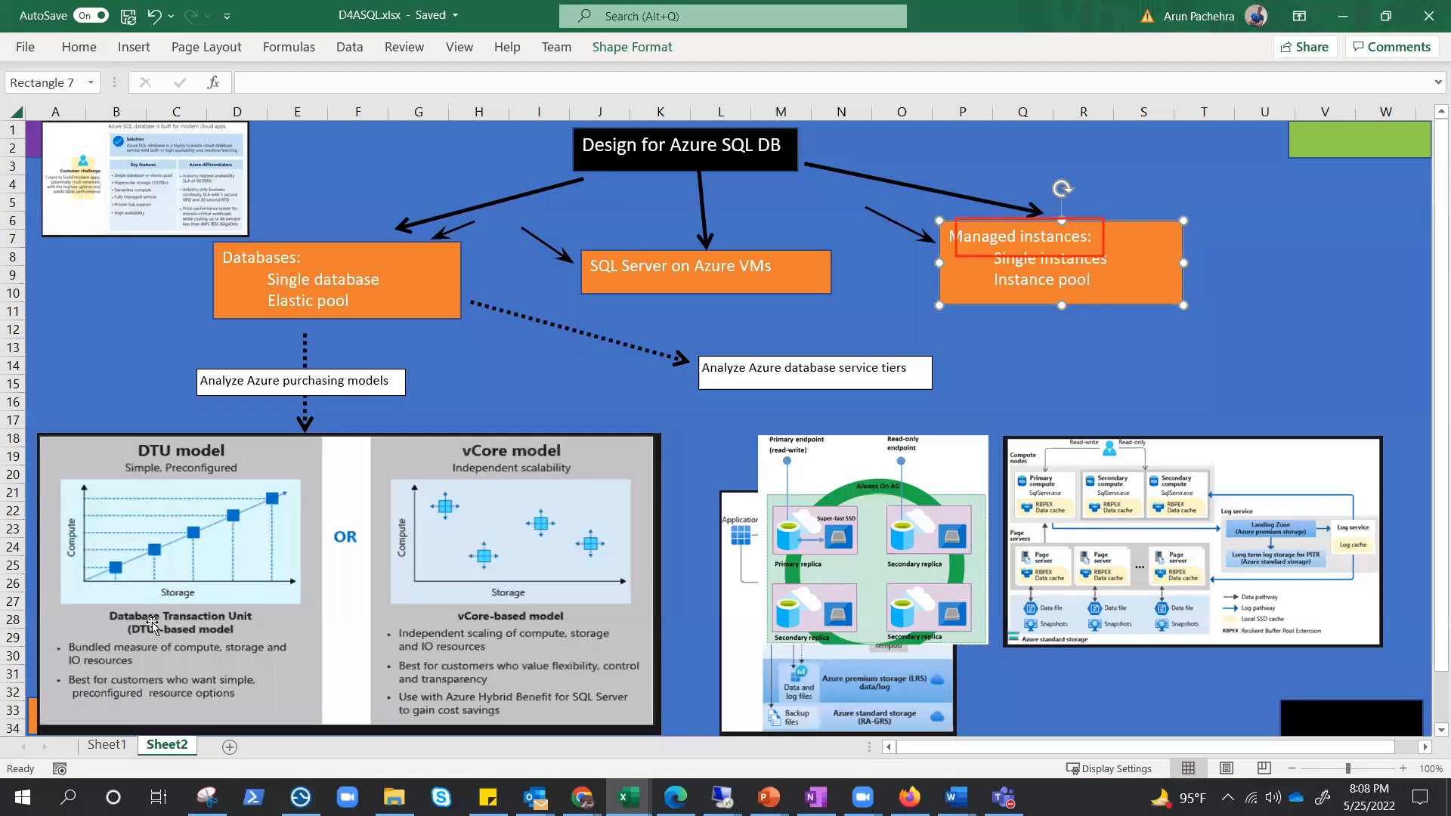
mouse_move(478, 487)
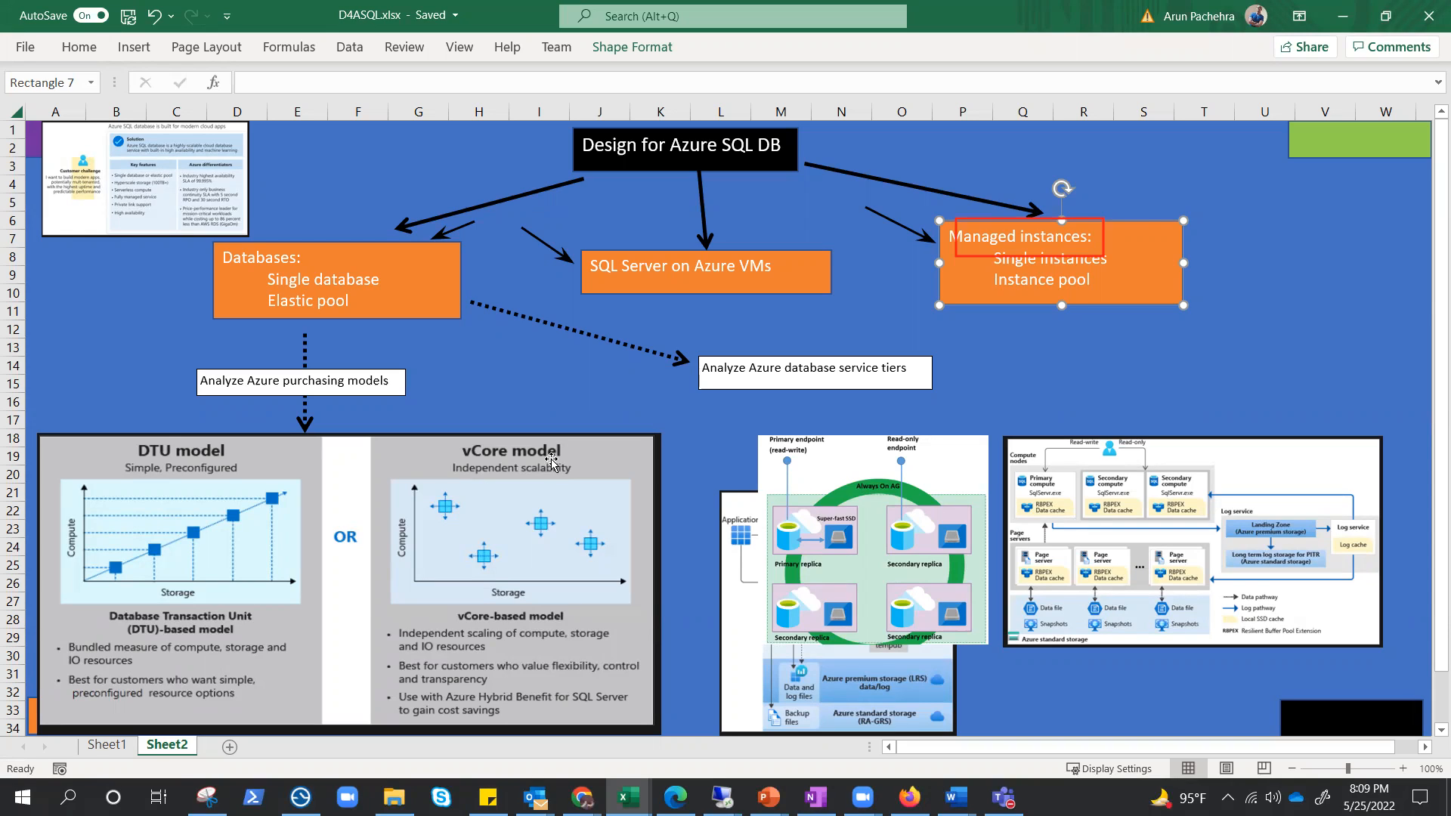
mouse_move(549, 463)
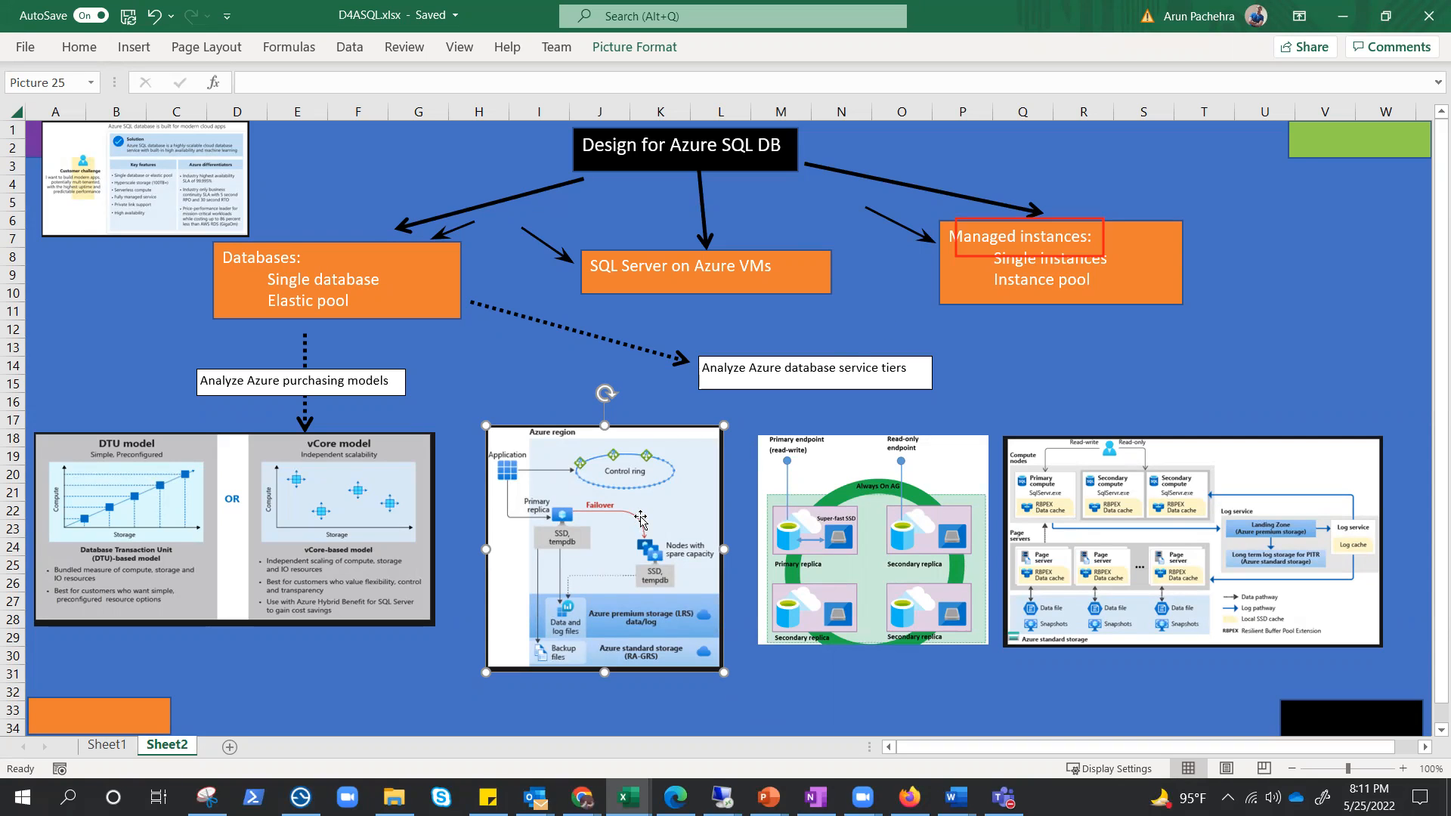
mouse_move(990, 259)
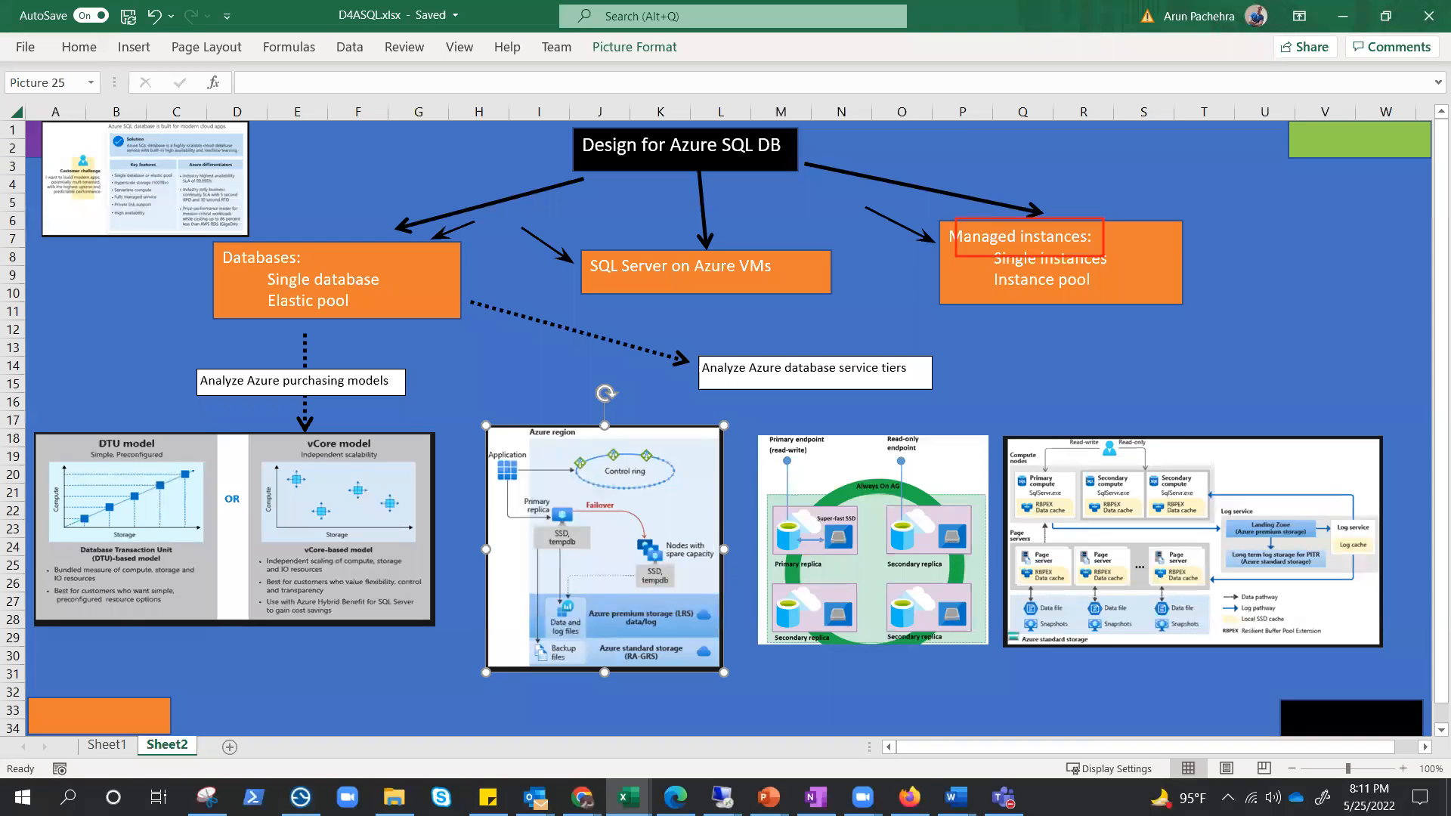
mouse_move(879, 618)
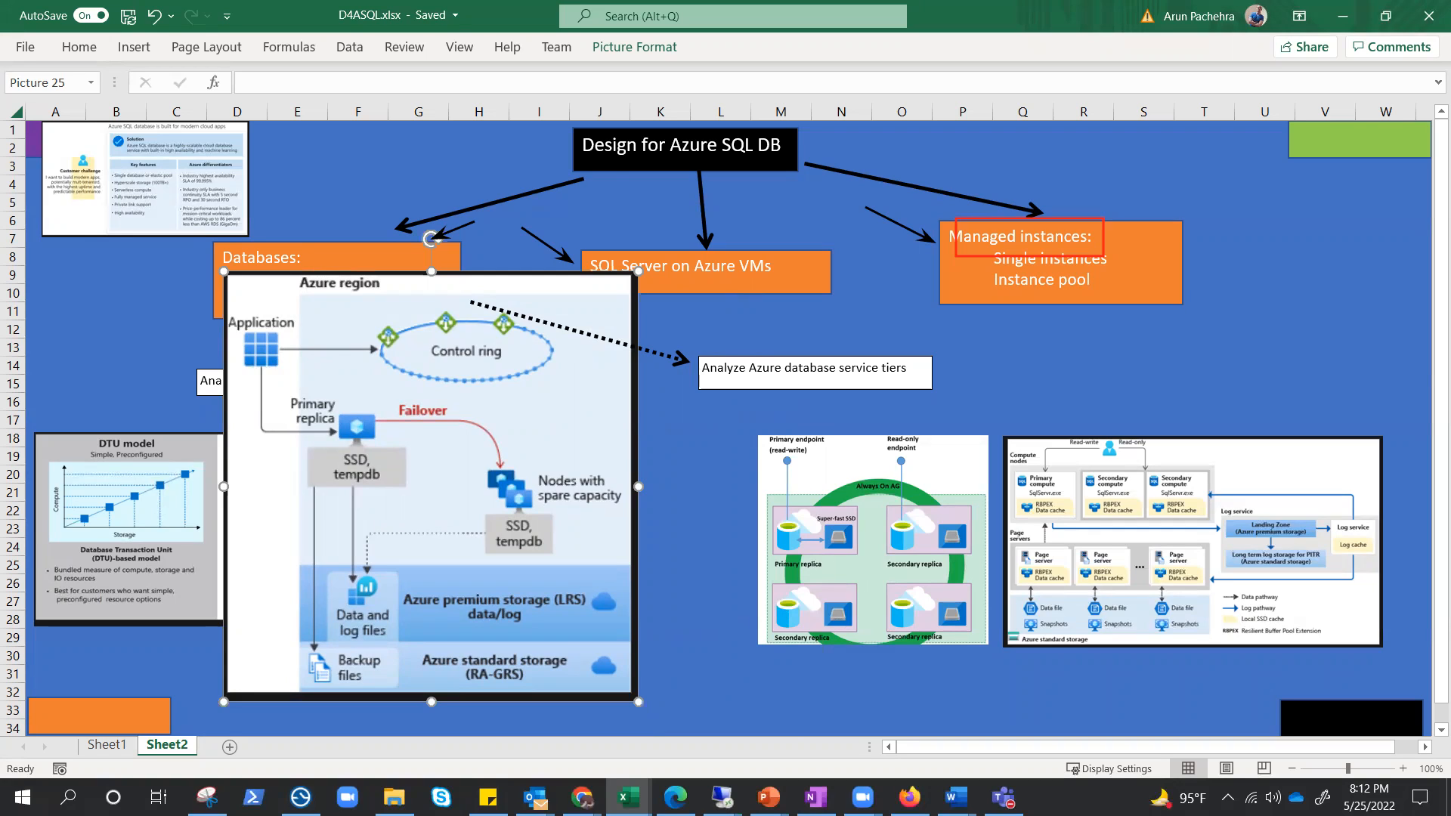
mouse_move(338, 456)
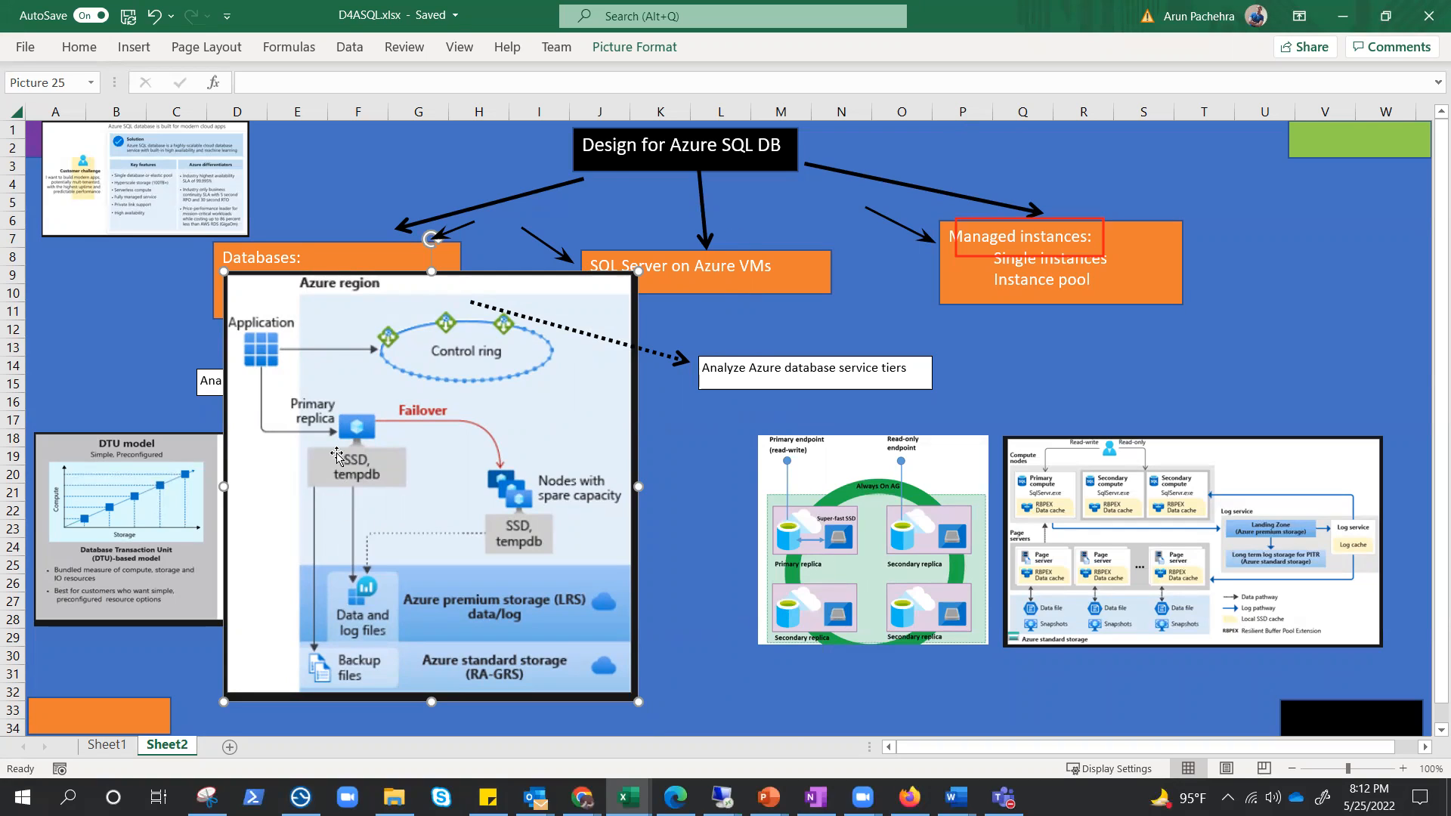
mouse_move(355, 467)
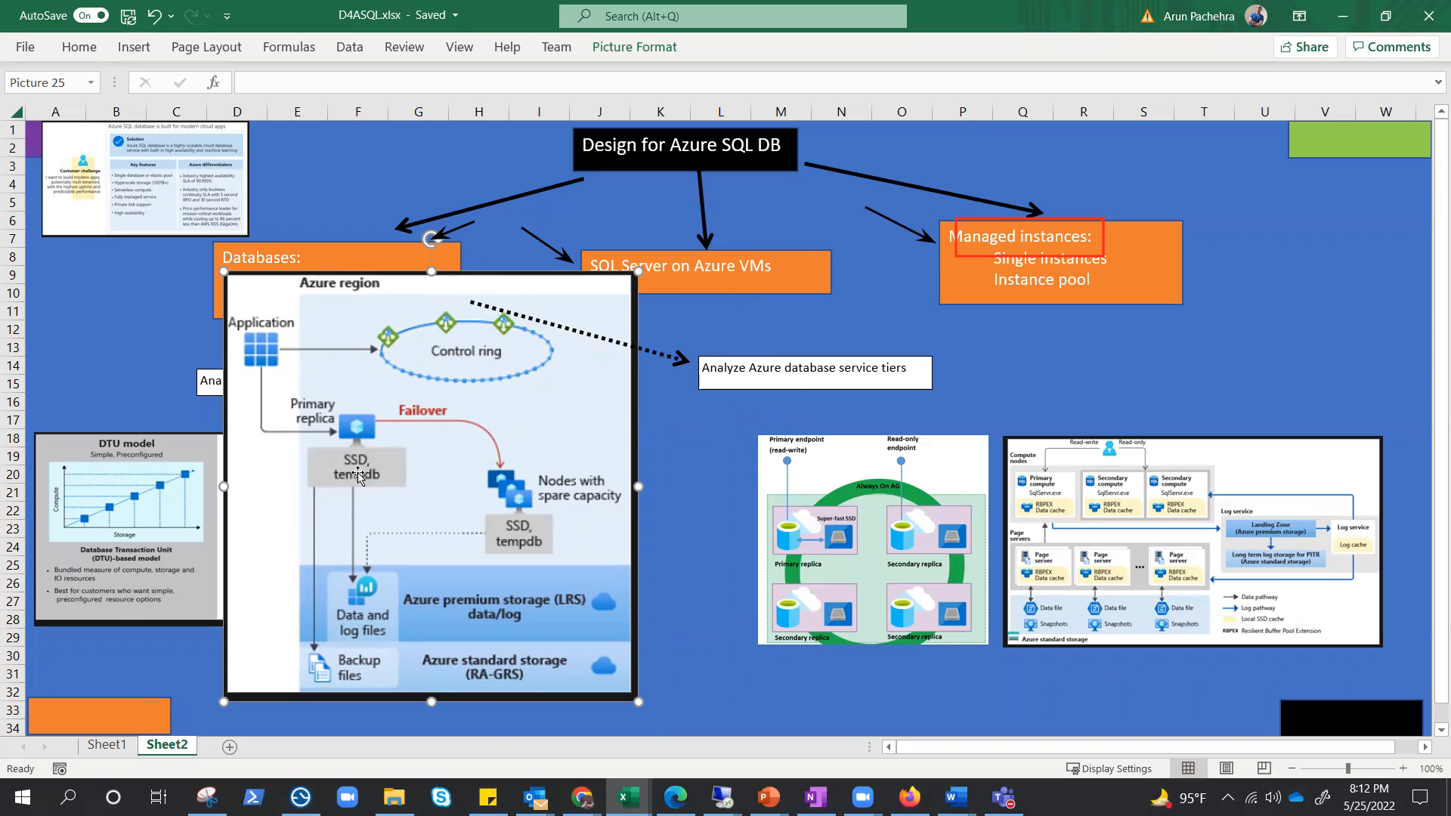
mouse_move(557, 602)
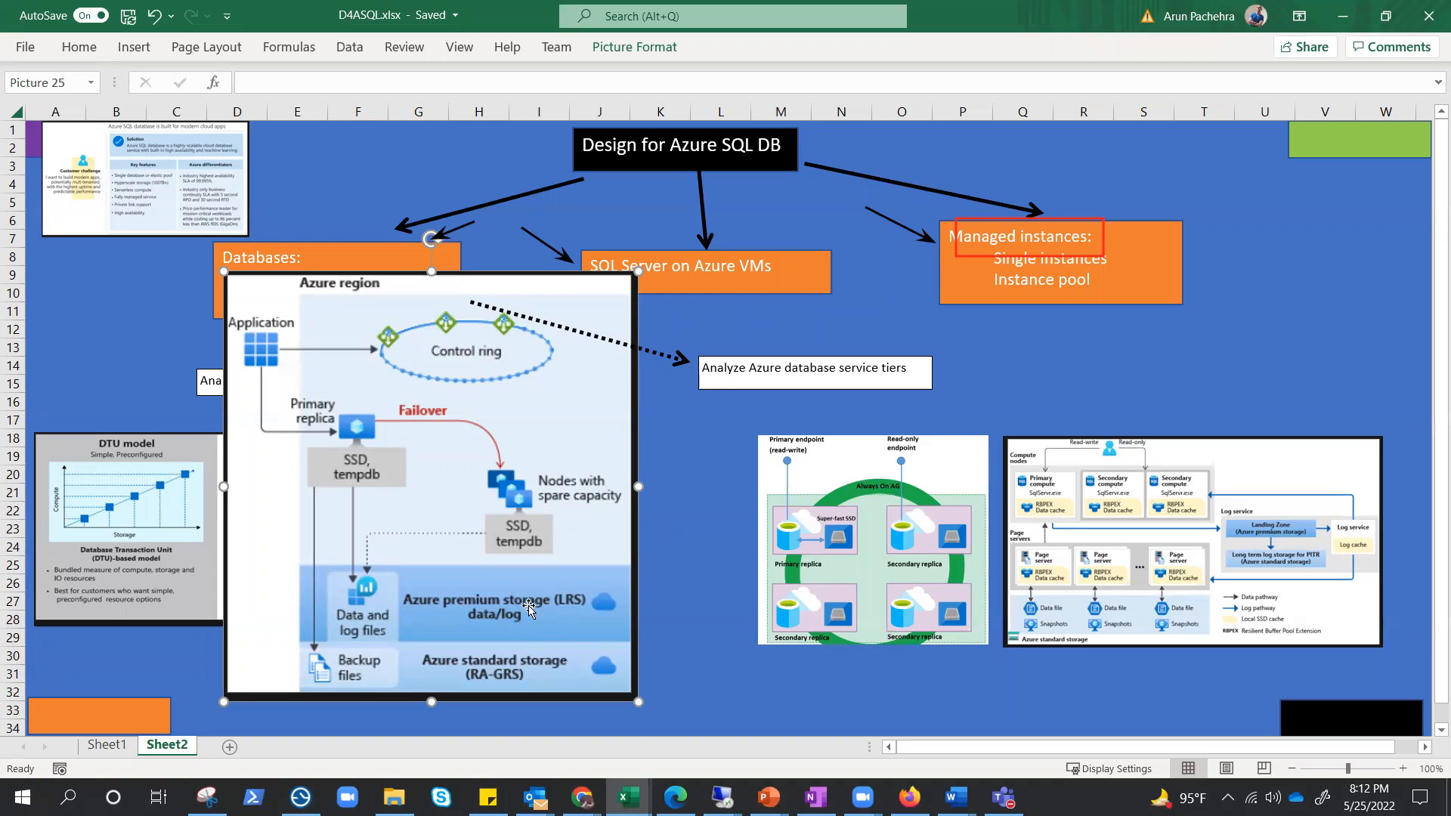
mouse_move(454, 610)
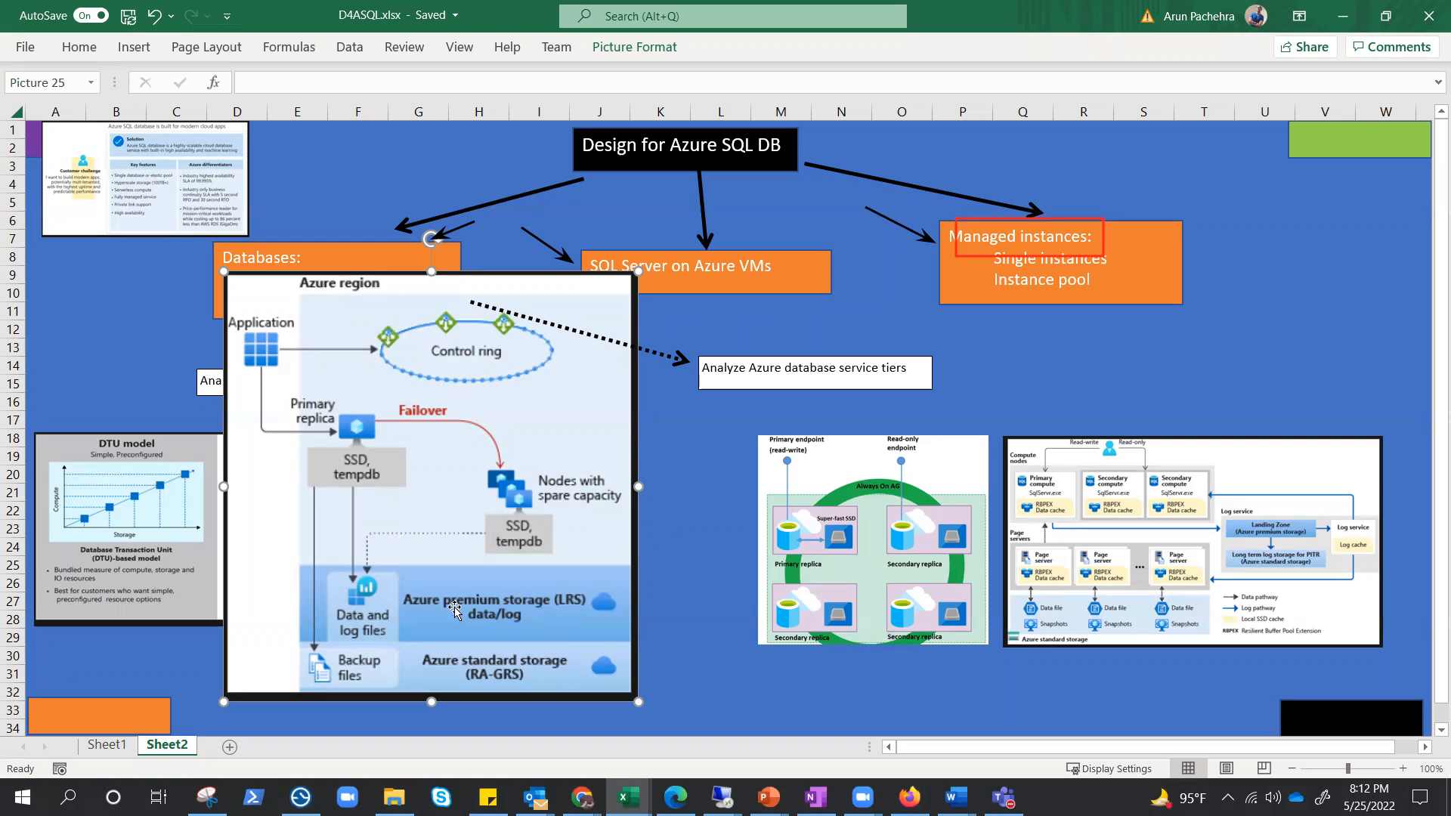
mouse_move(519, 674)
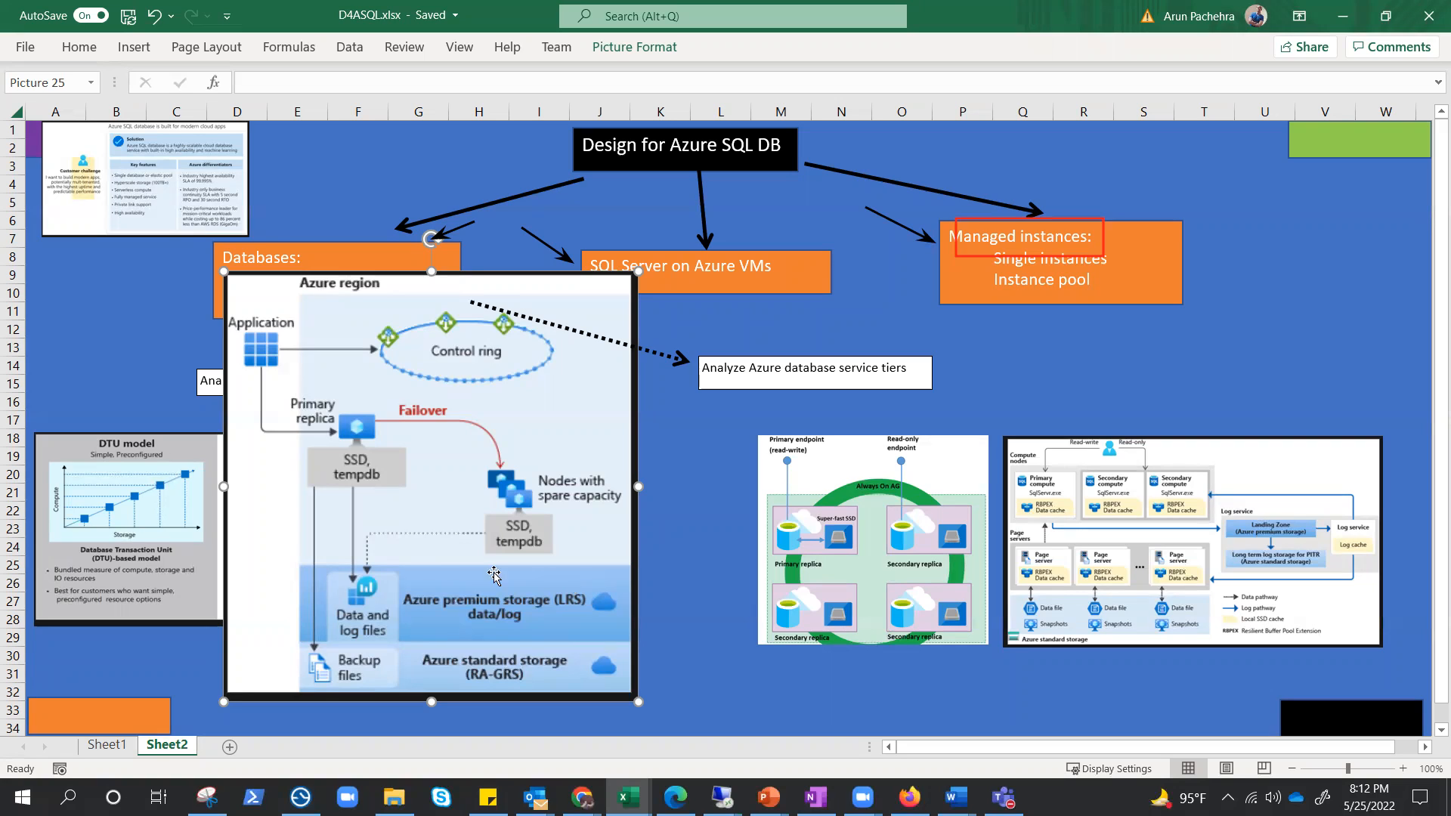
mouse_move(448, 662)
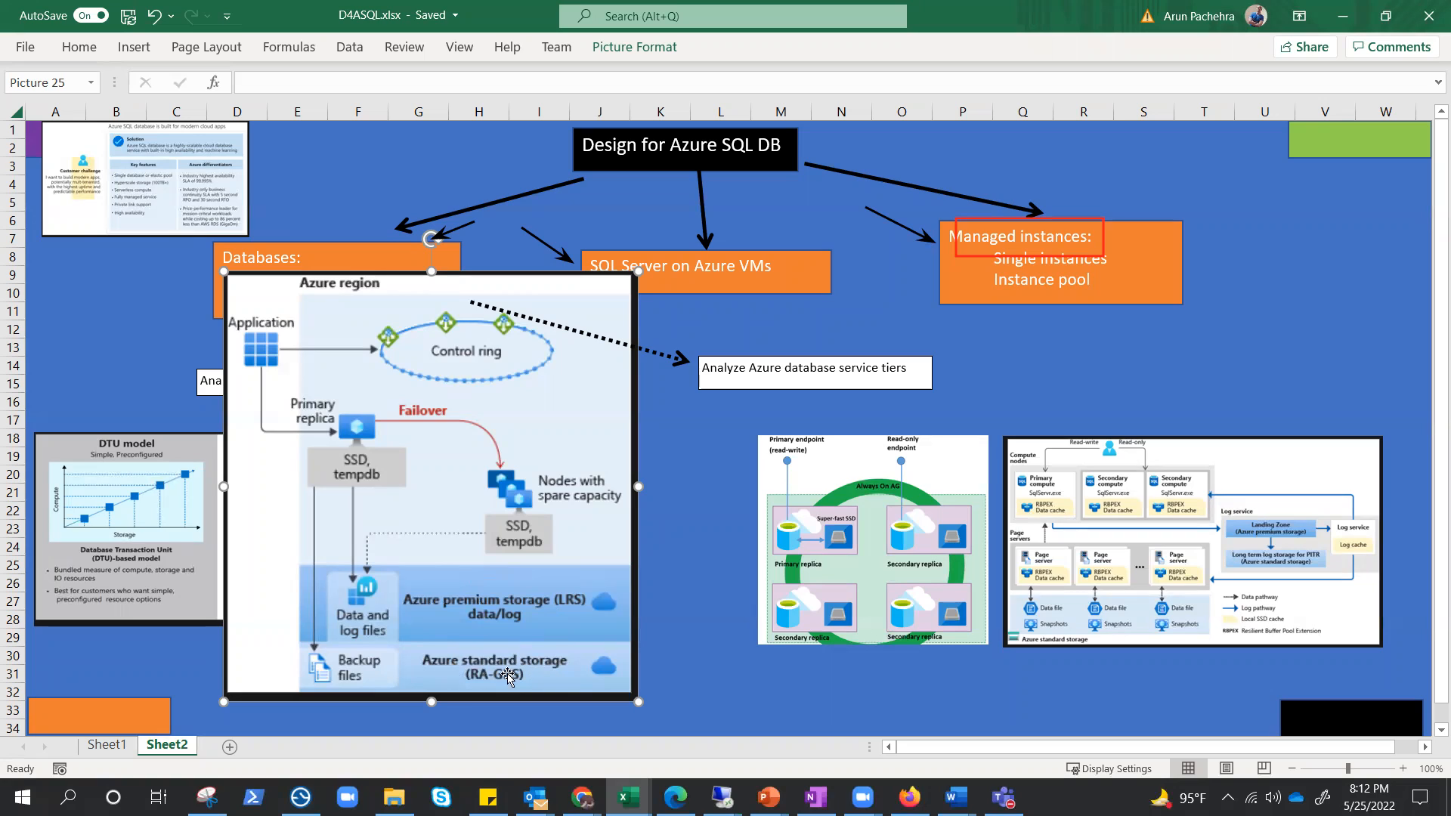
mouse_move(544, 673)
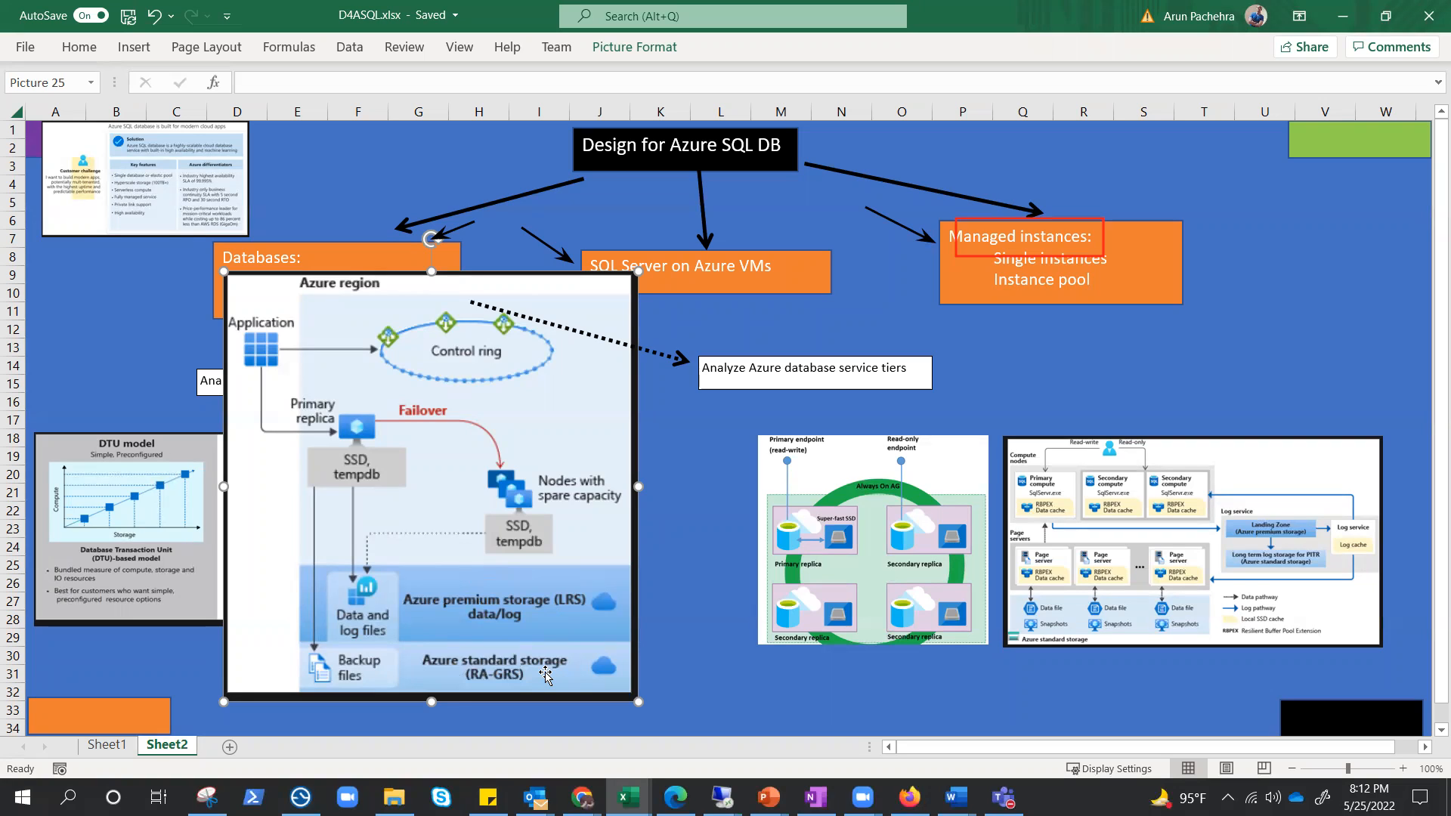
mouse_move(506, 514)
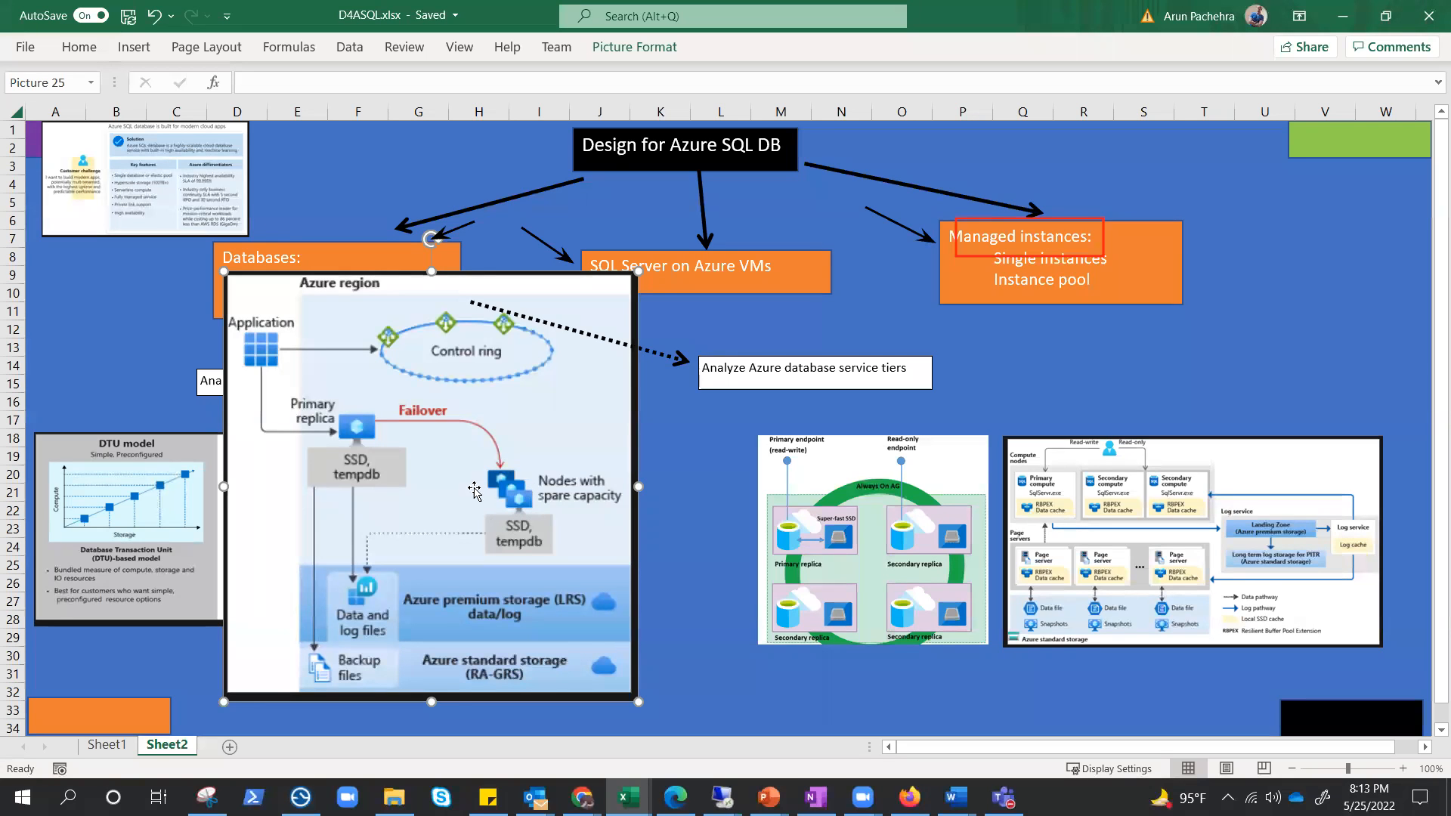
mouse_move(486, 500)
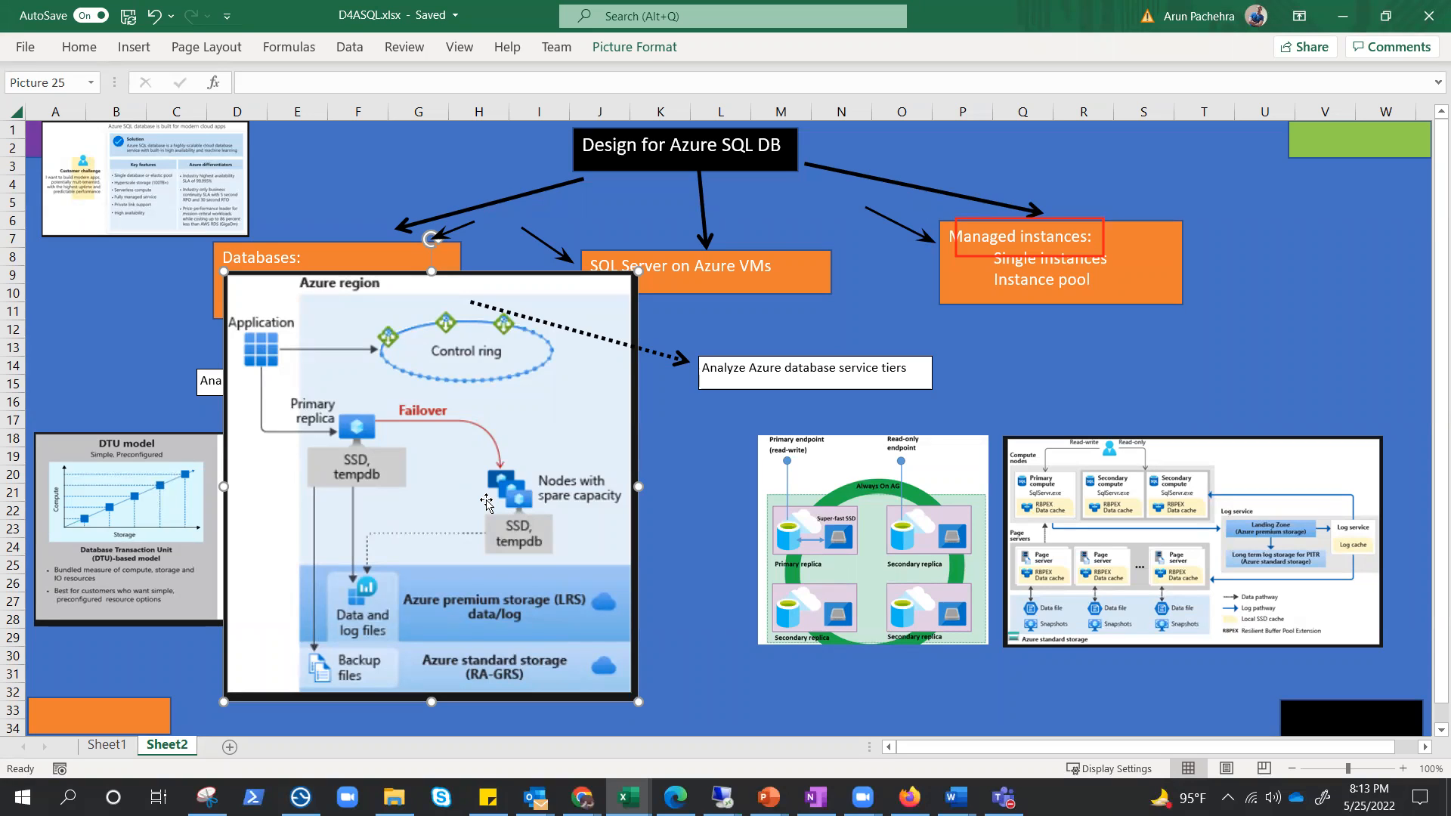
mouse_move(537, 512)
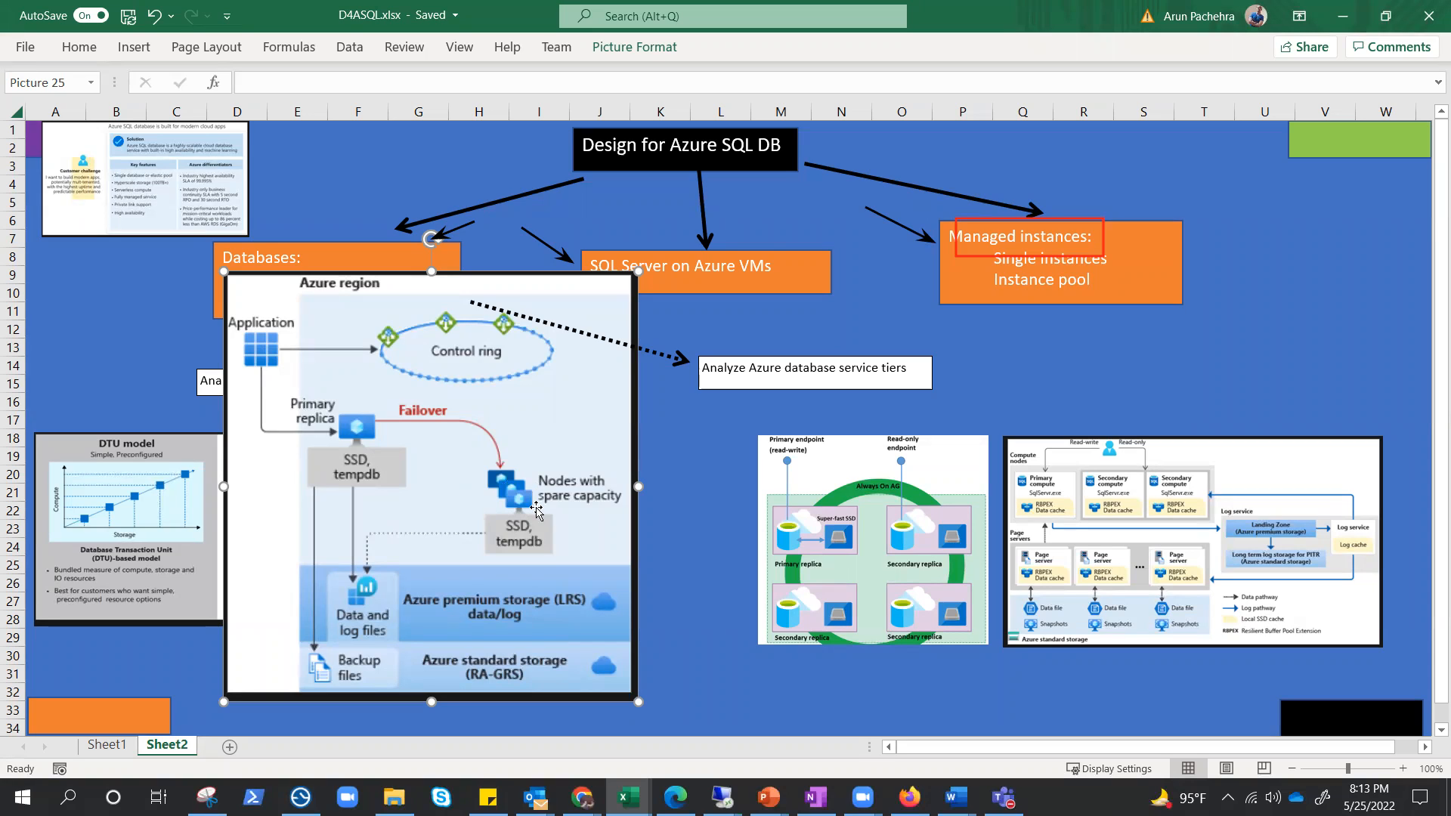
mouse_move(537, 632)
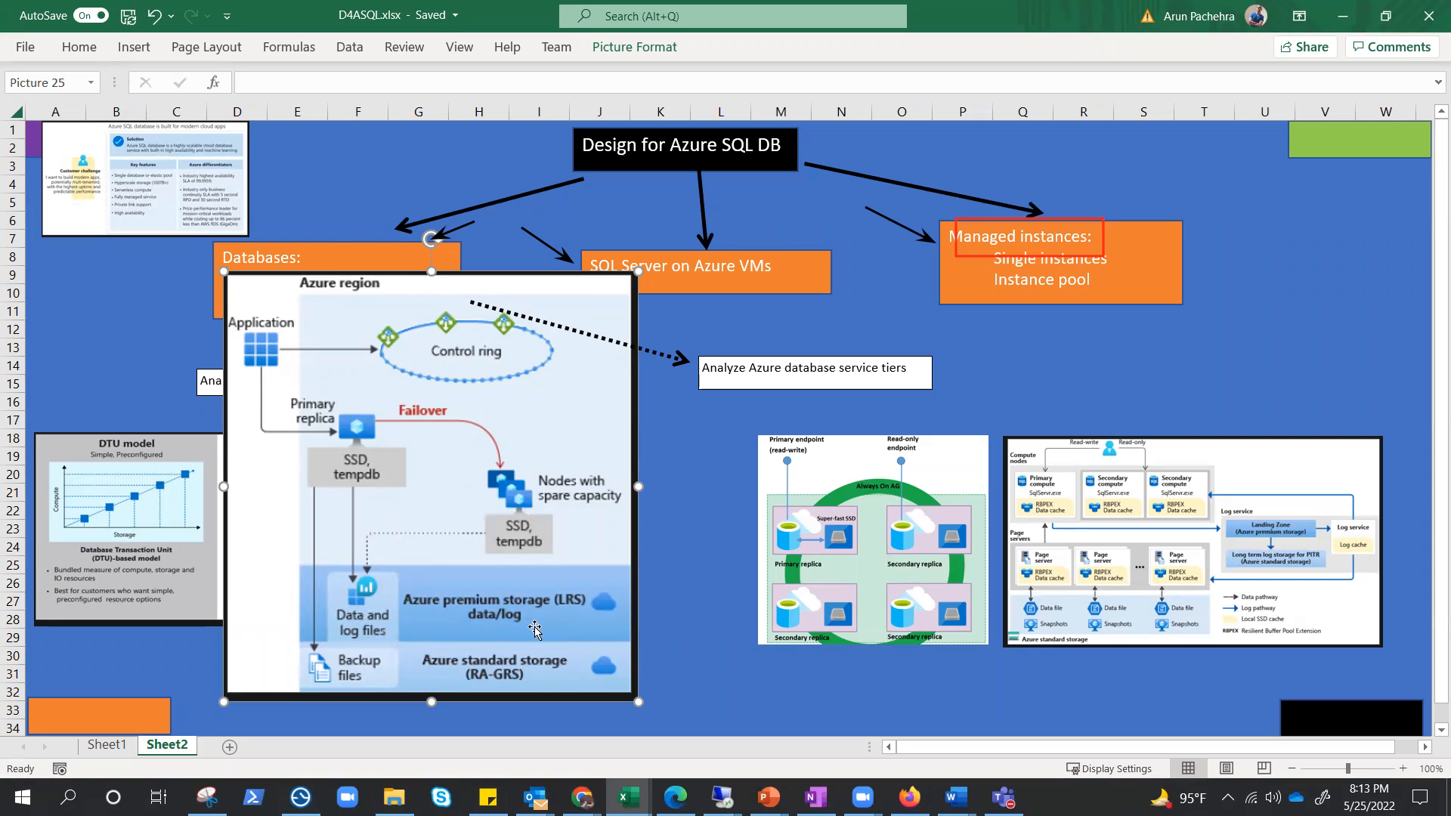
mouse_move(407, 537)
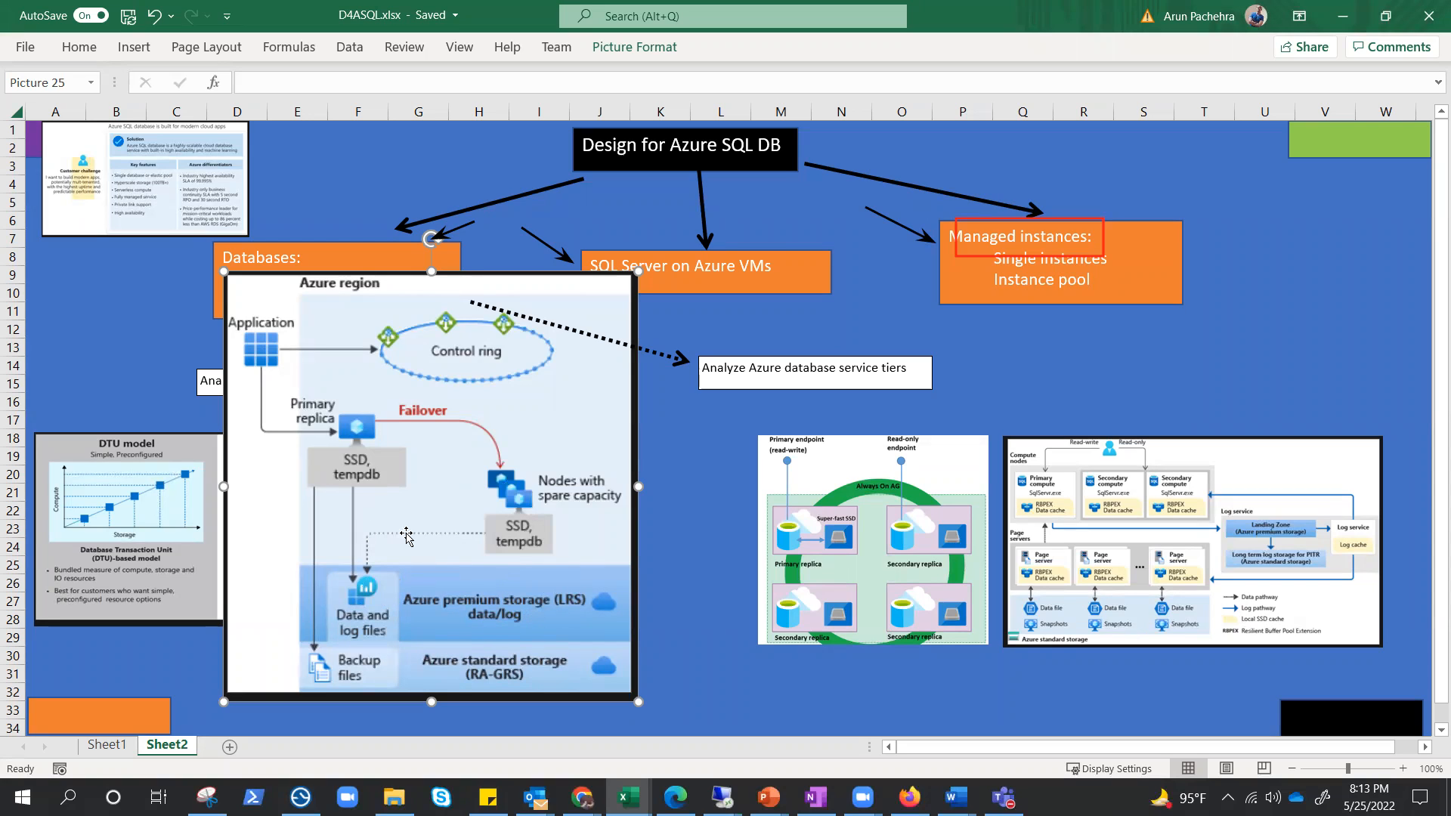
mouse_move(424, 511)
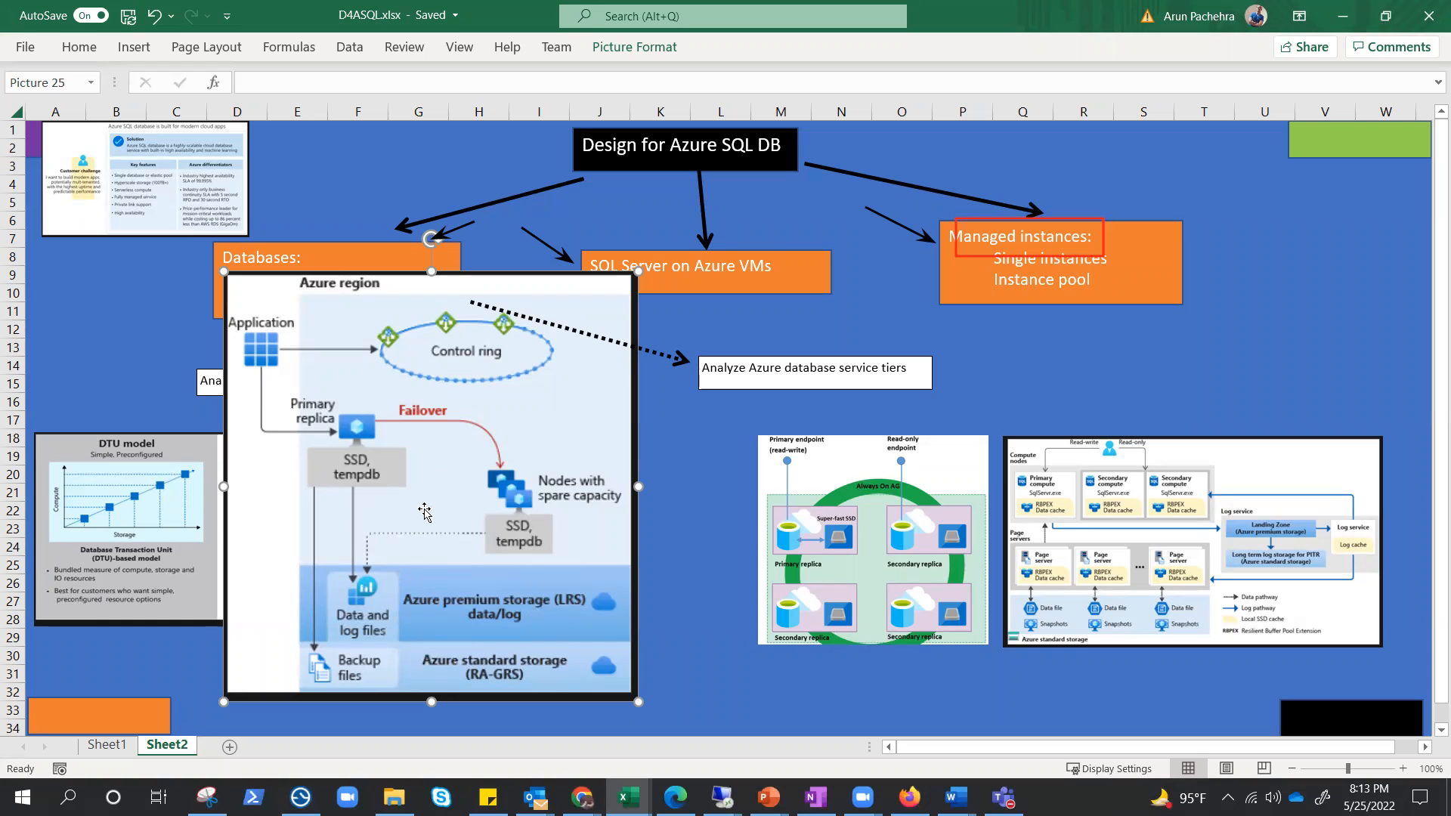
mouse_move(384, 410)
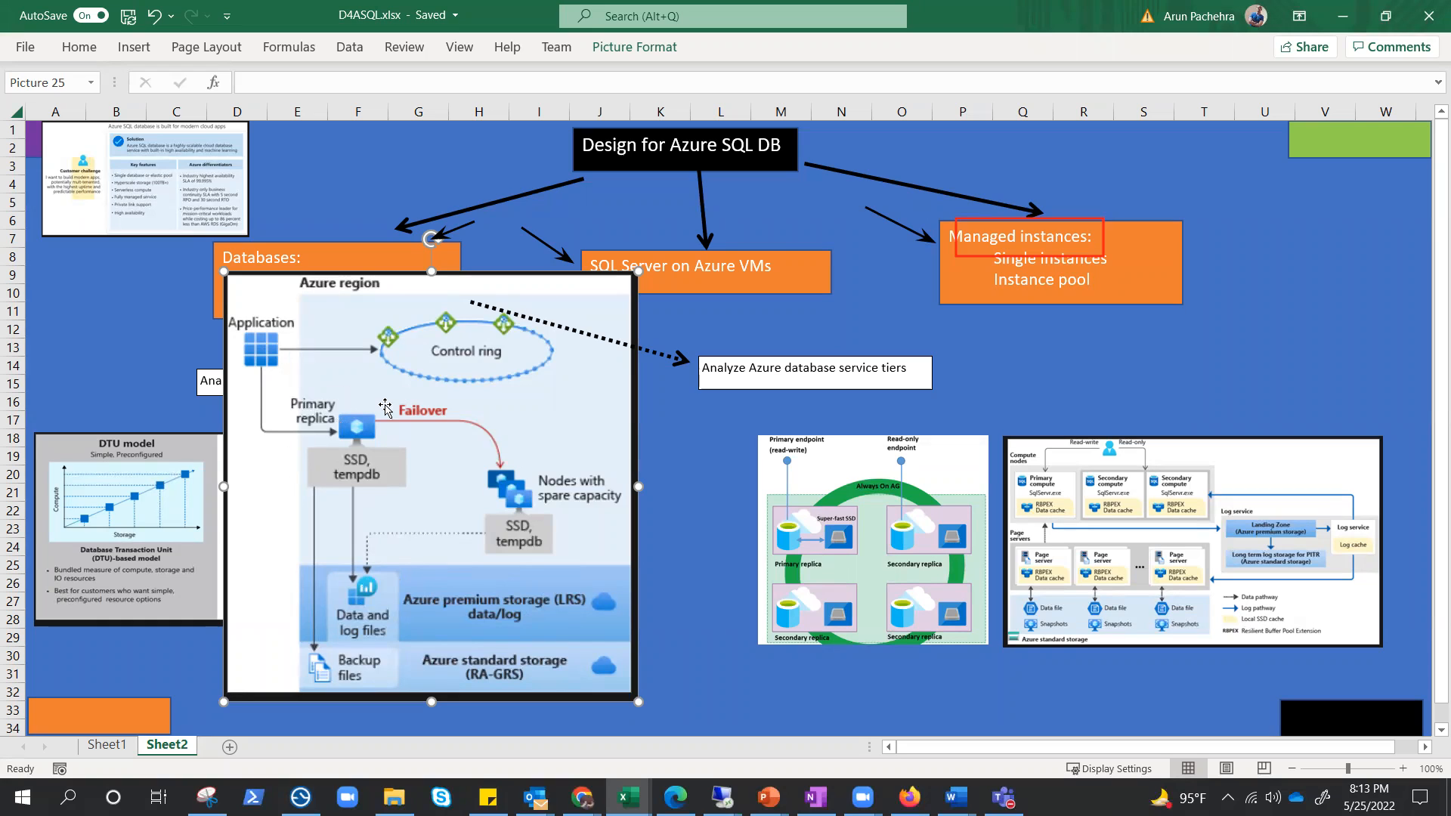
mouse_move(450, 436)
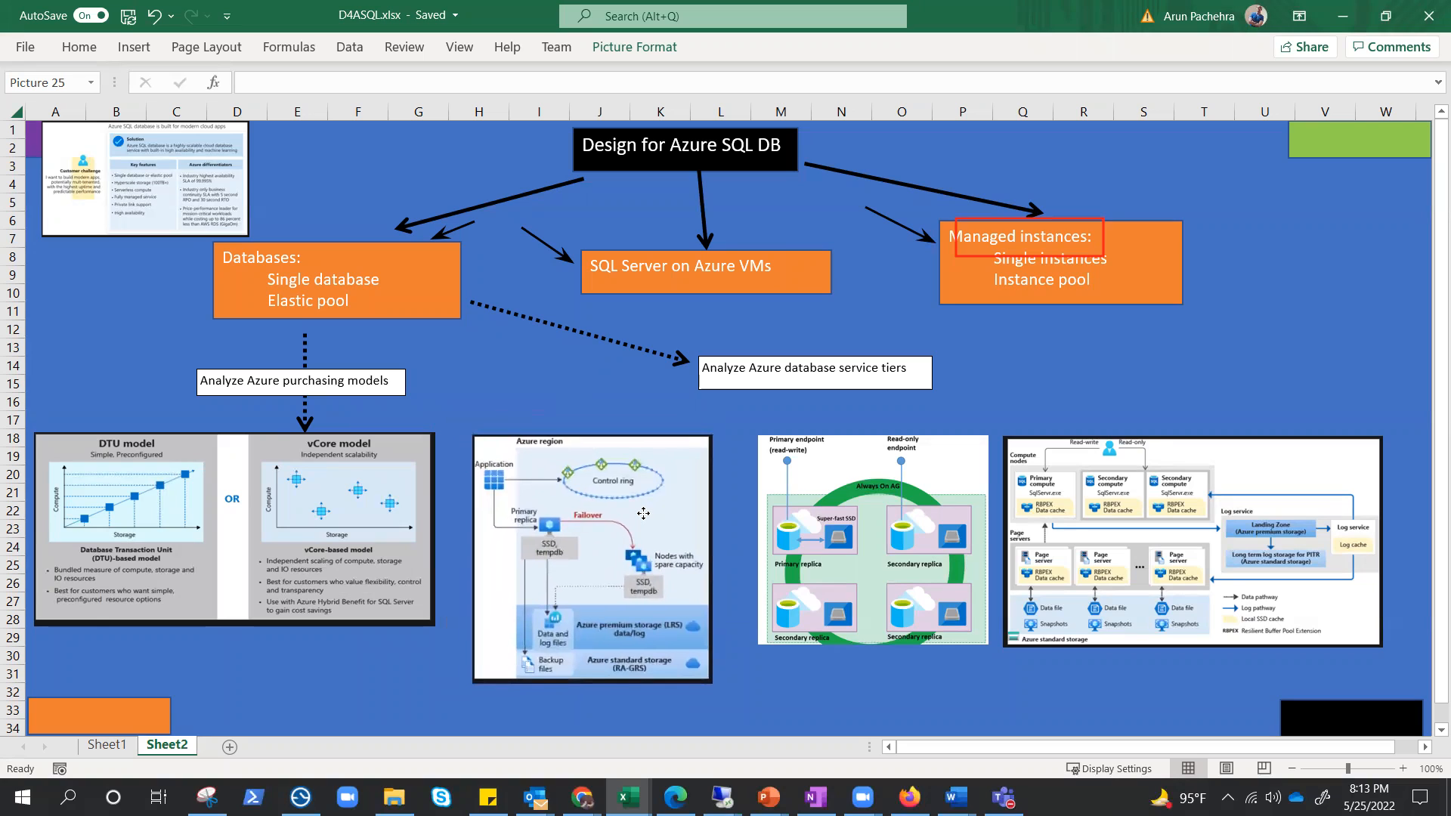
Step: Select the Azure region architecture picture beside the DTU/vCore image
click(591, 555)
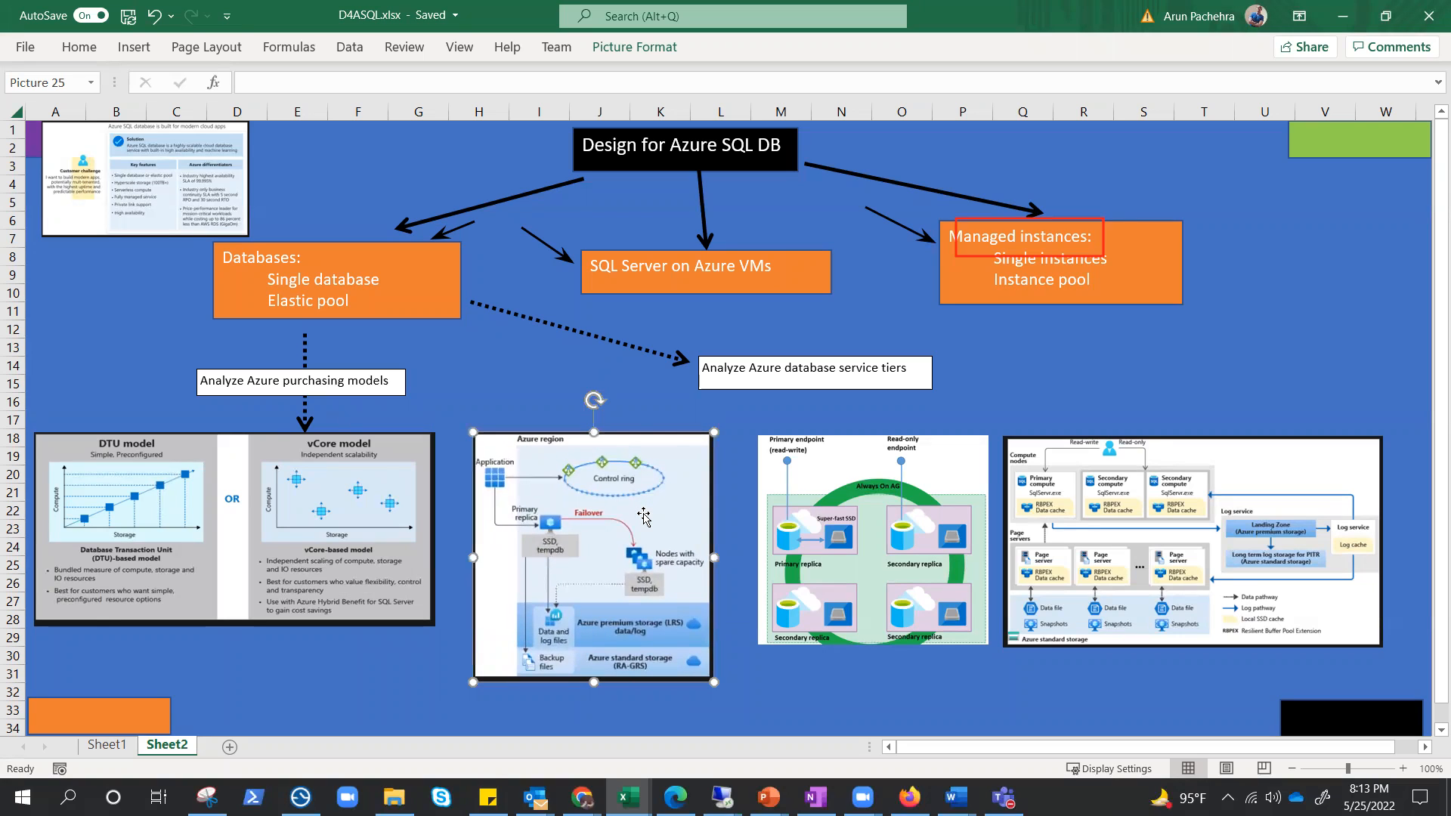
mouse_move(676, 474)
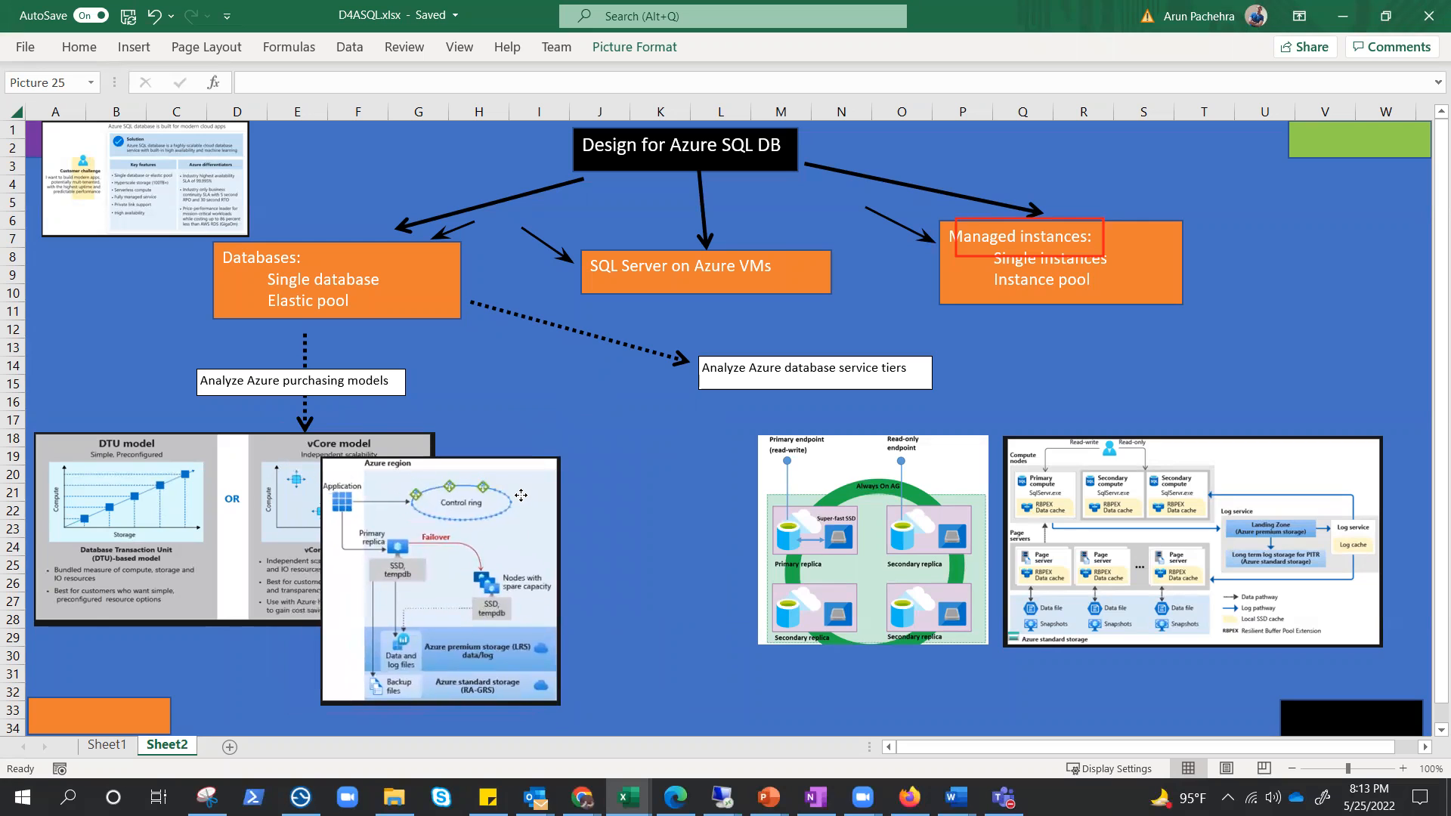
click(439, 578)
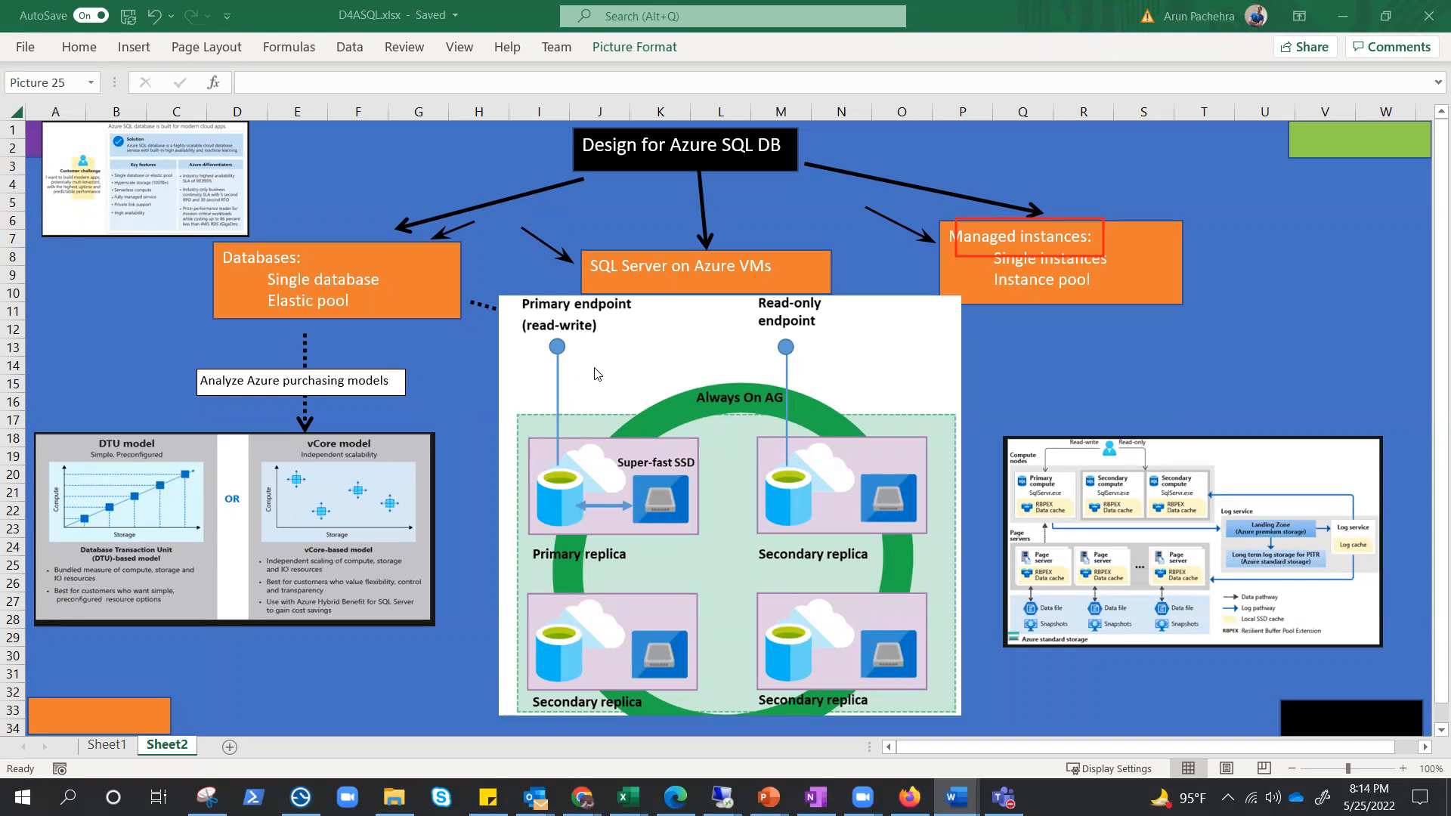
mouse_move(574, 330)
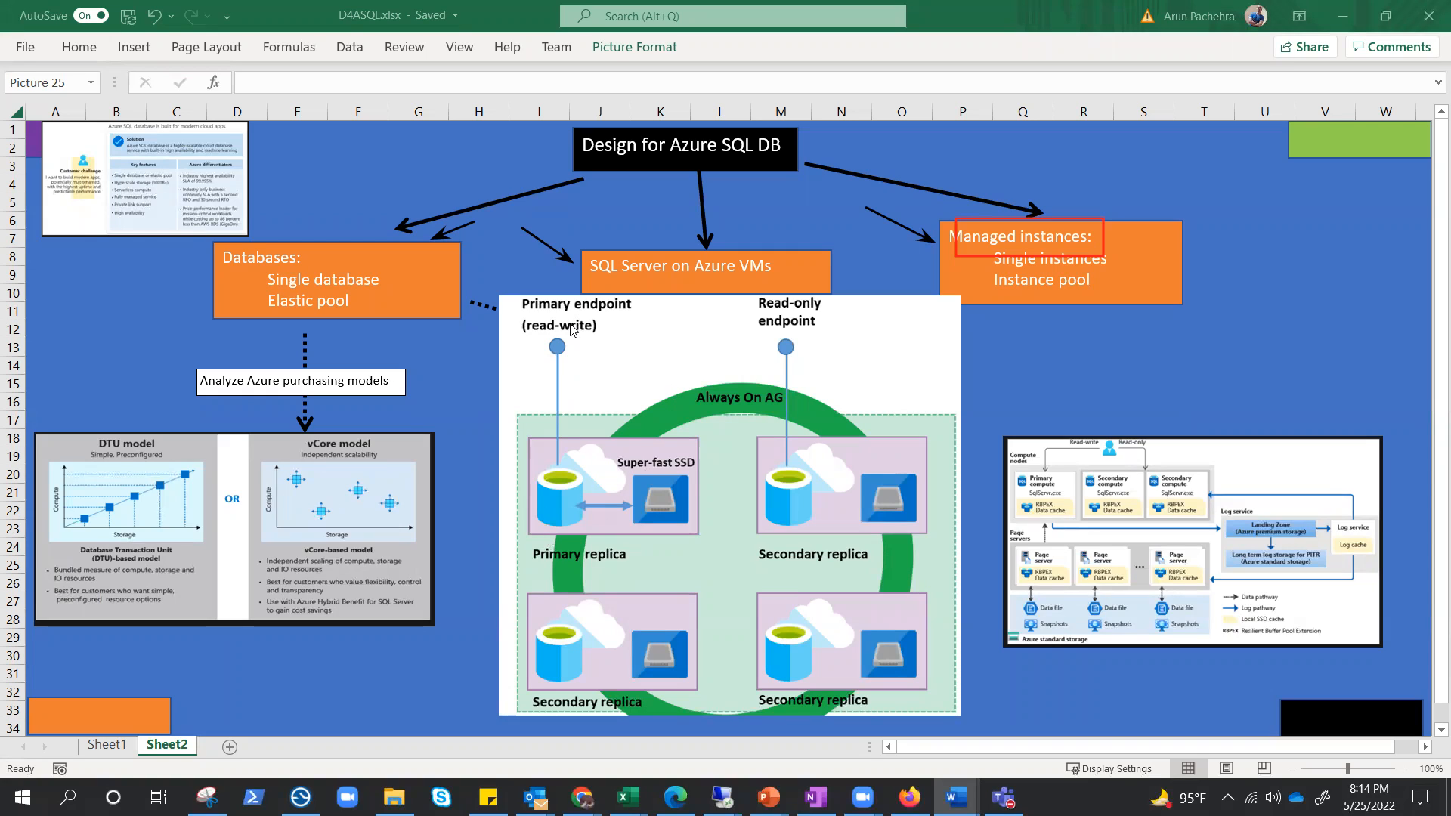
mouse_move(551, 370)
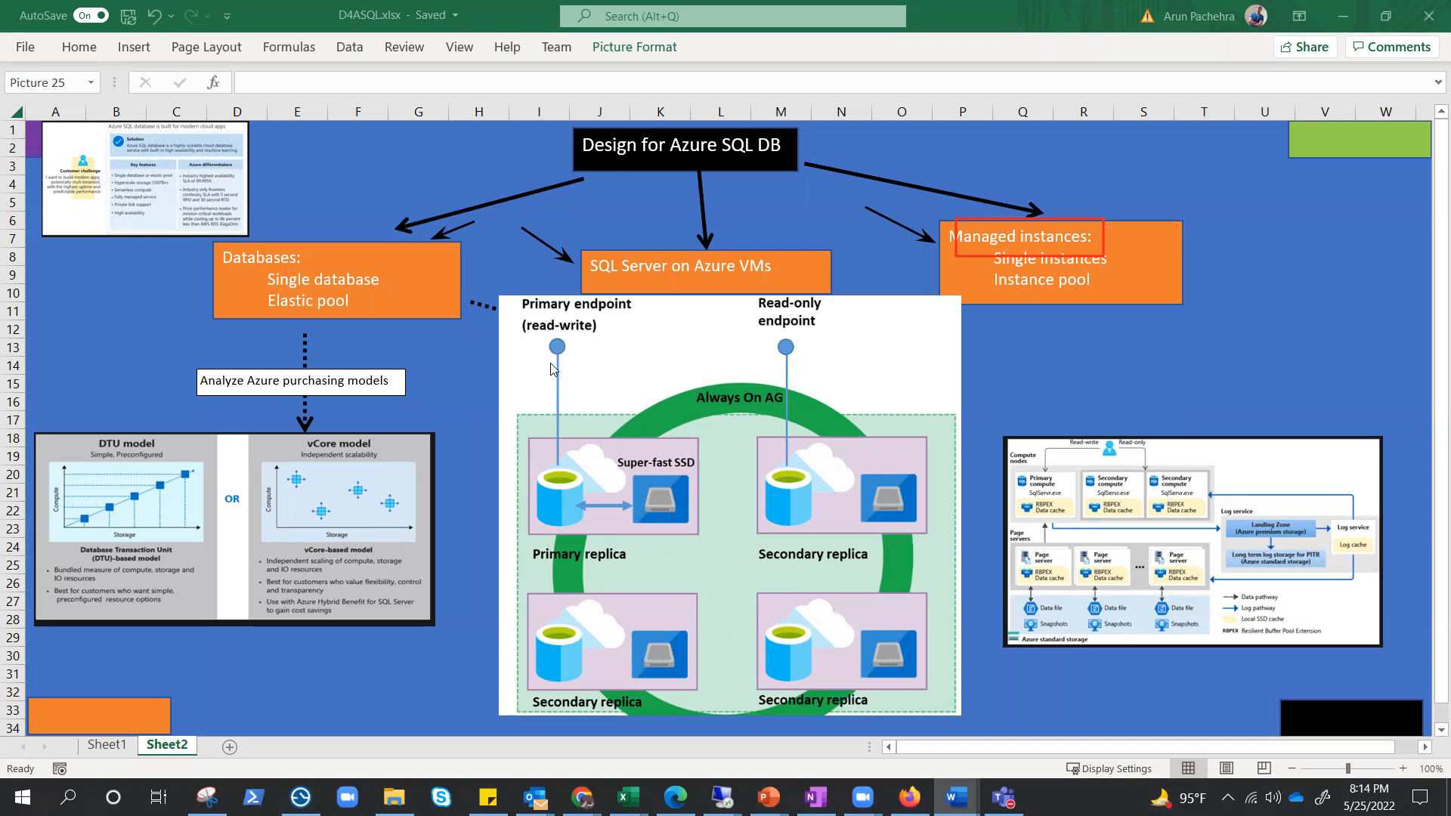
mouse_move(673, 463)
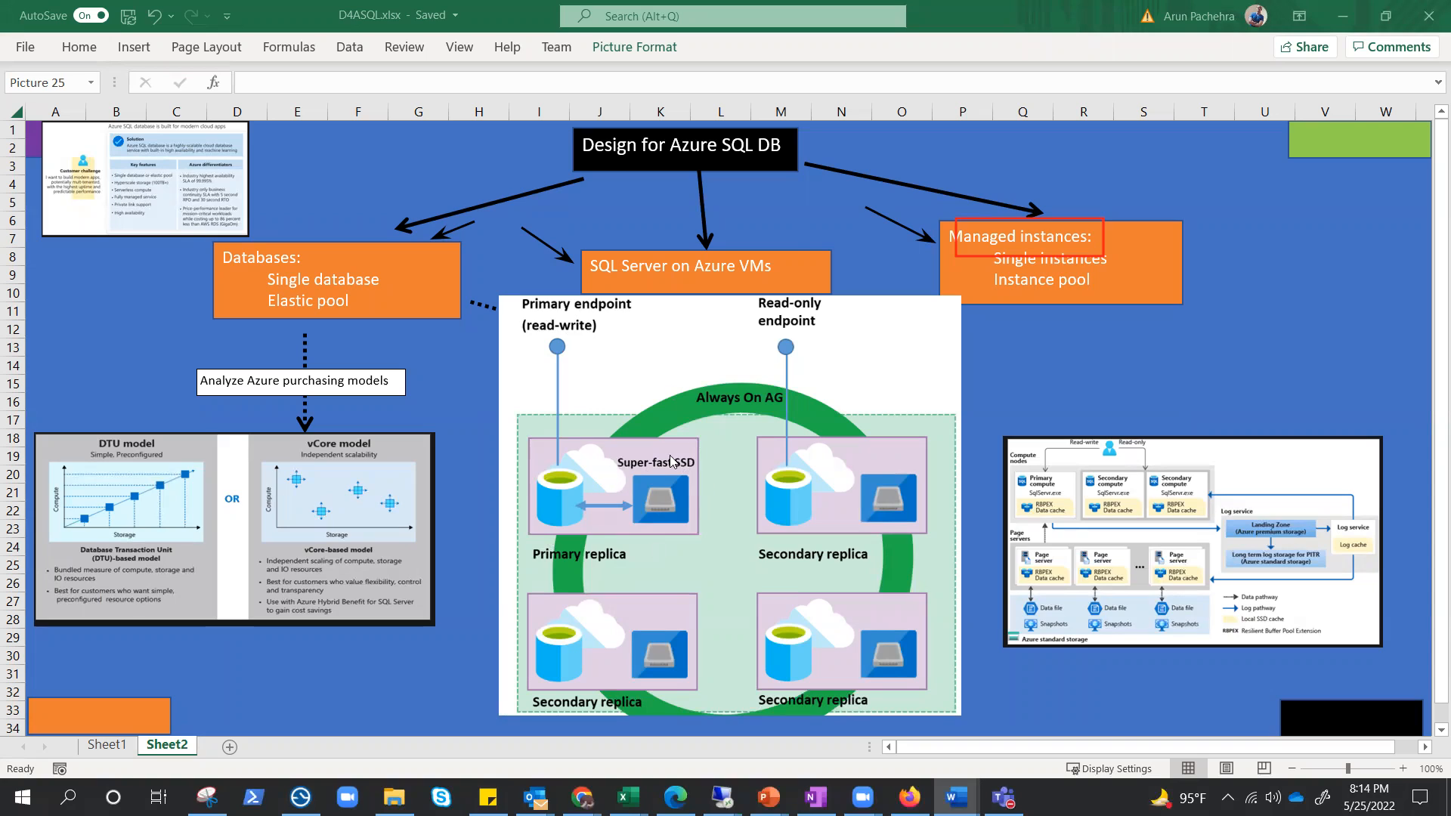
mouse_move(603, 435)
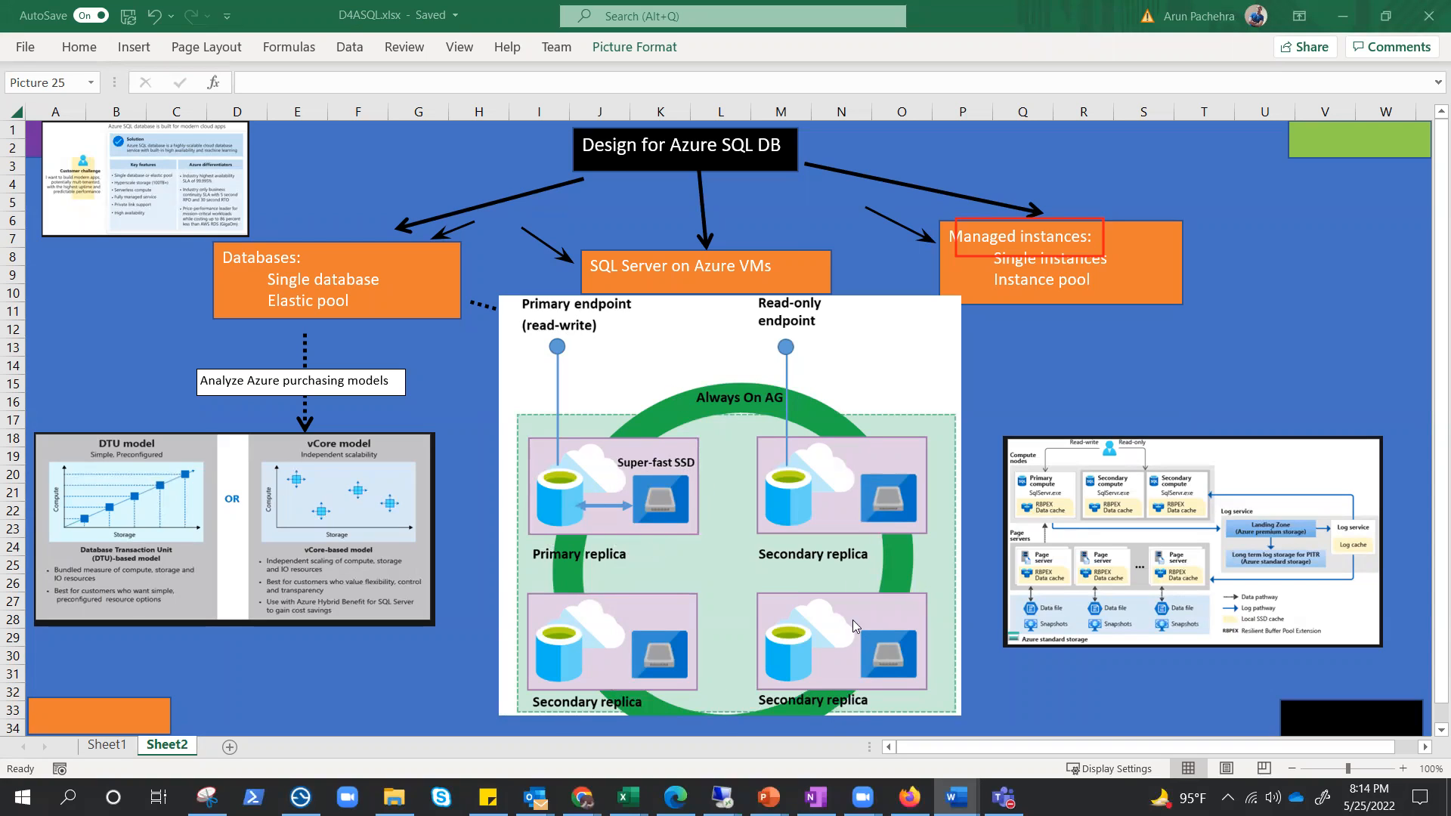
mouse_move(804, 376)
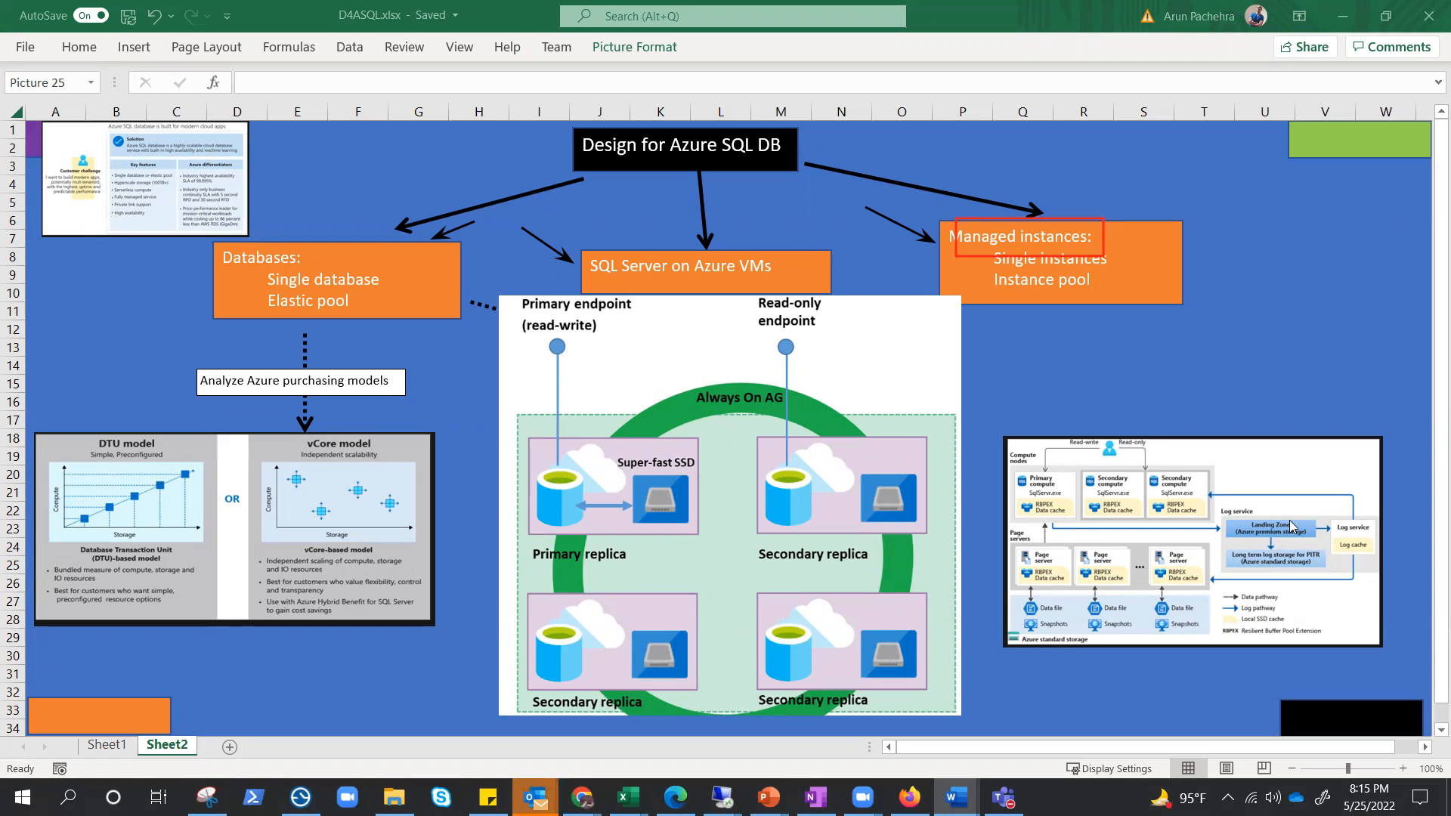
mouse_move(831, 497)
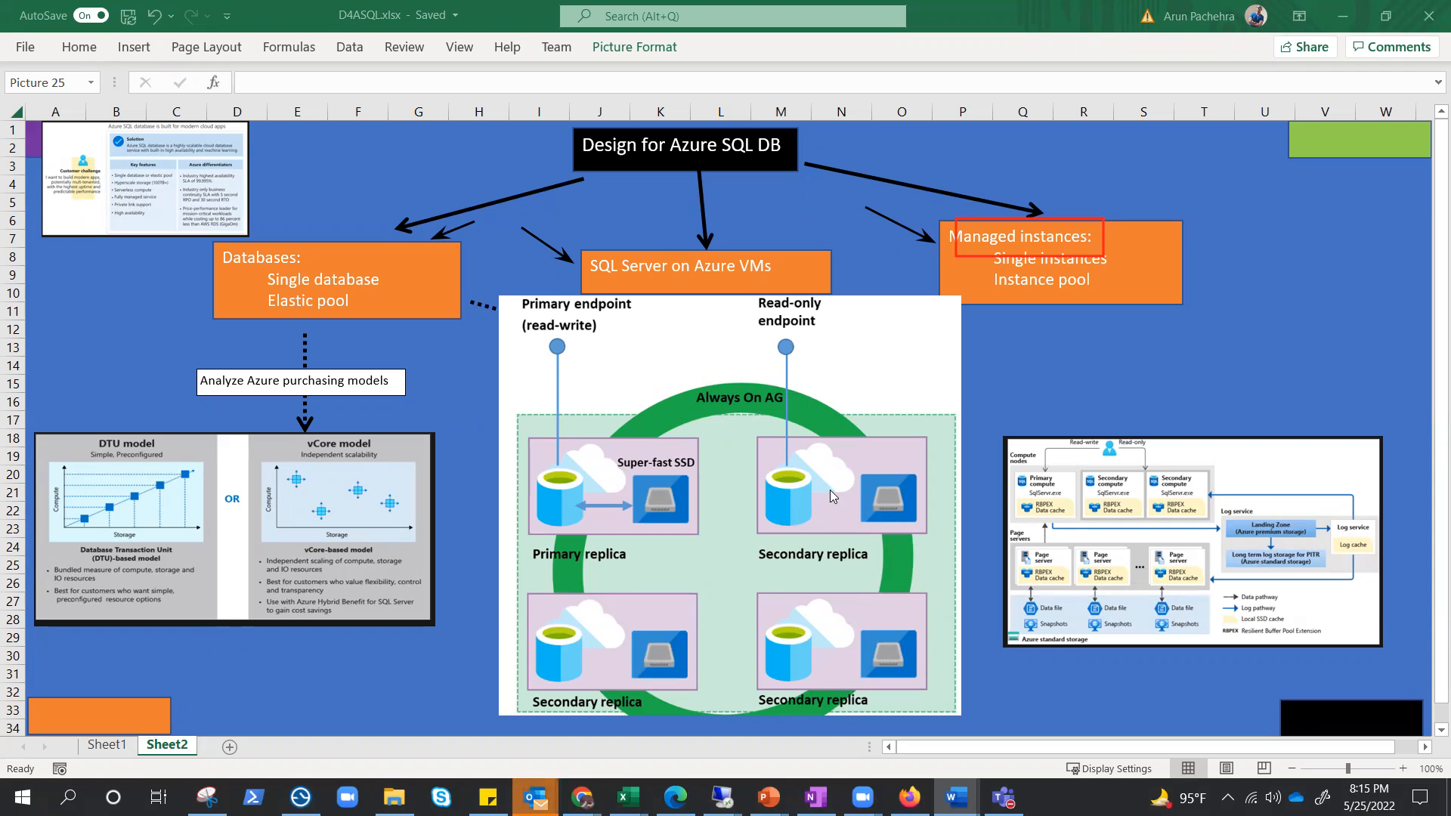
mouse_move(1197, 569)
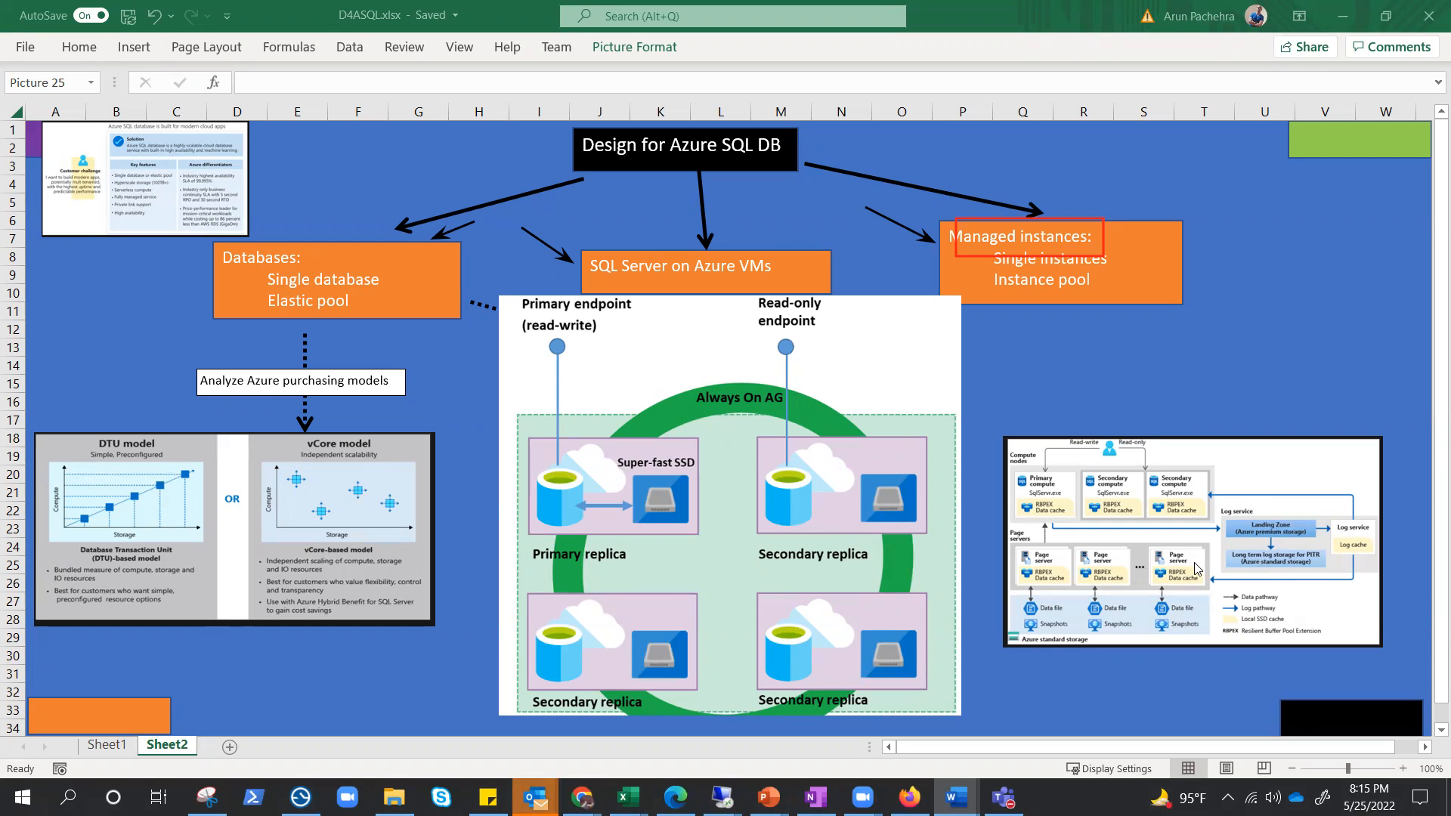
Step: Select the Always On picture over the vCore model graphic
click(730, 500)
text(Analyze Azure database service tiers)
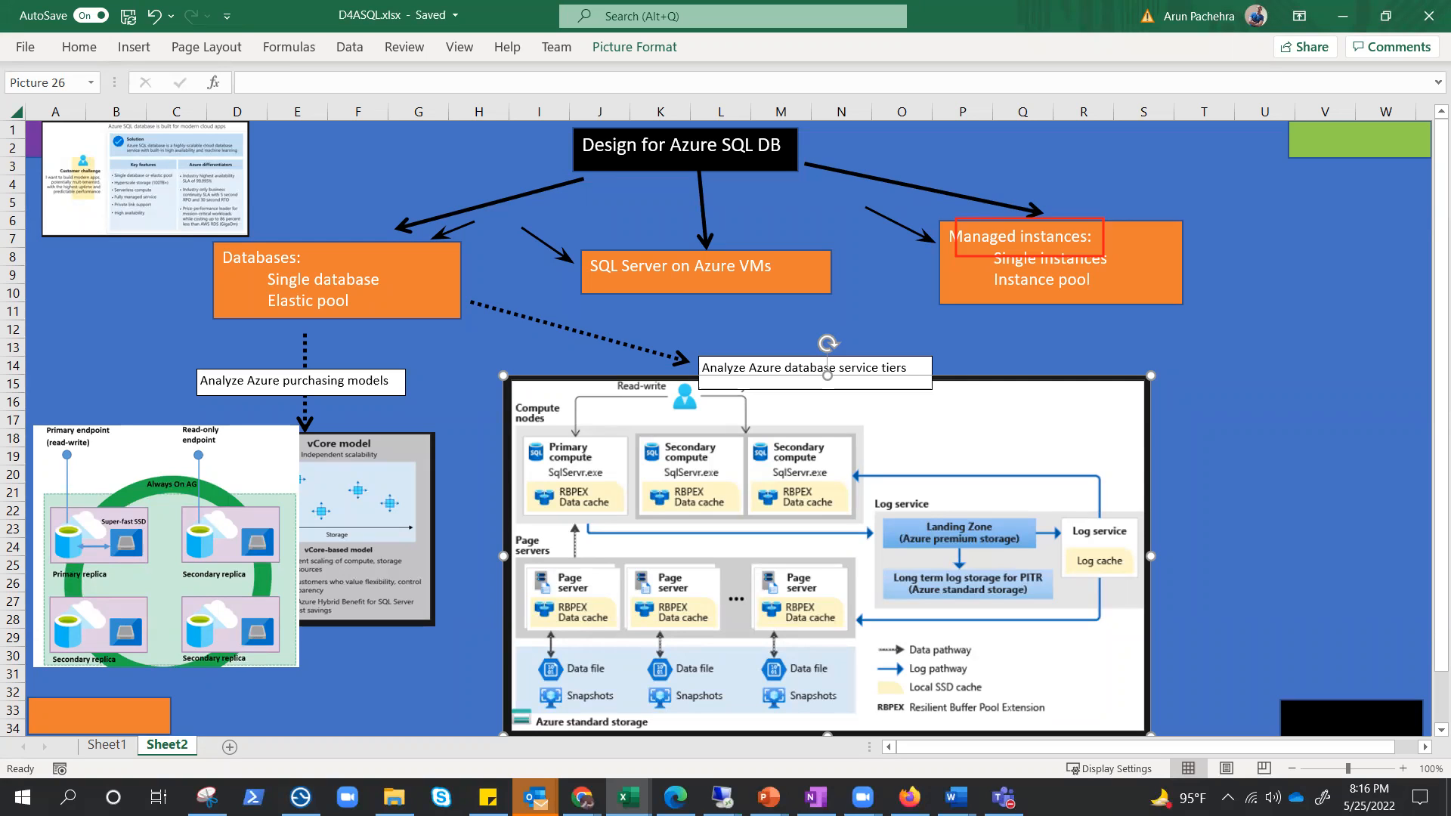
mouse_move(869, 416)
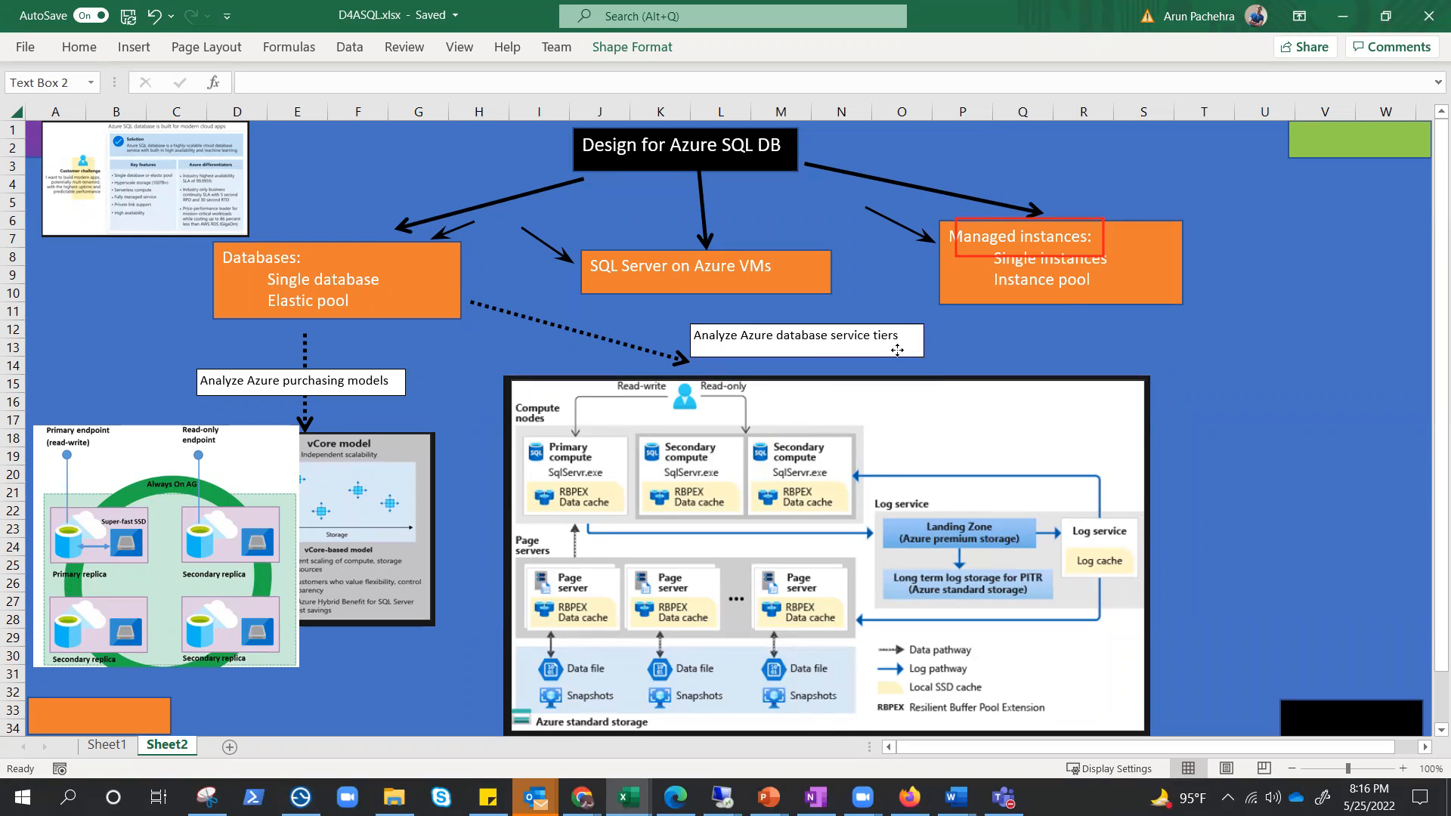
Step: Select the 'Analyze Azure database service tiers' area above the hyperscale picture
click(805, 339)
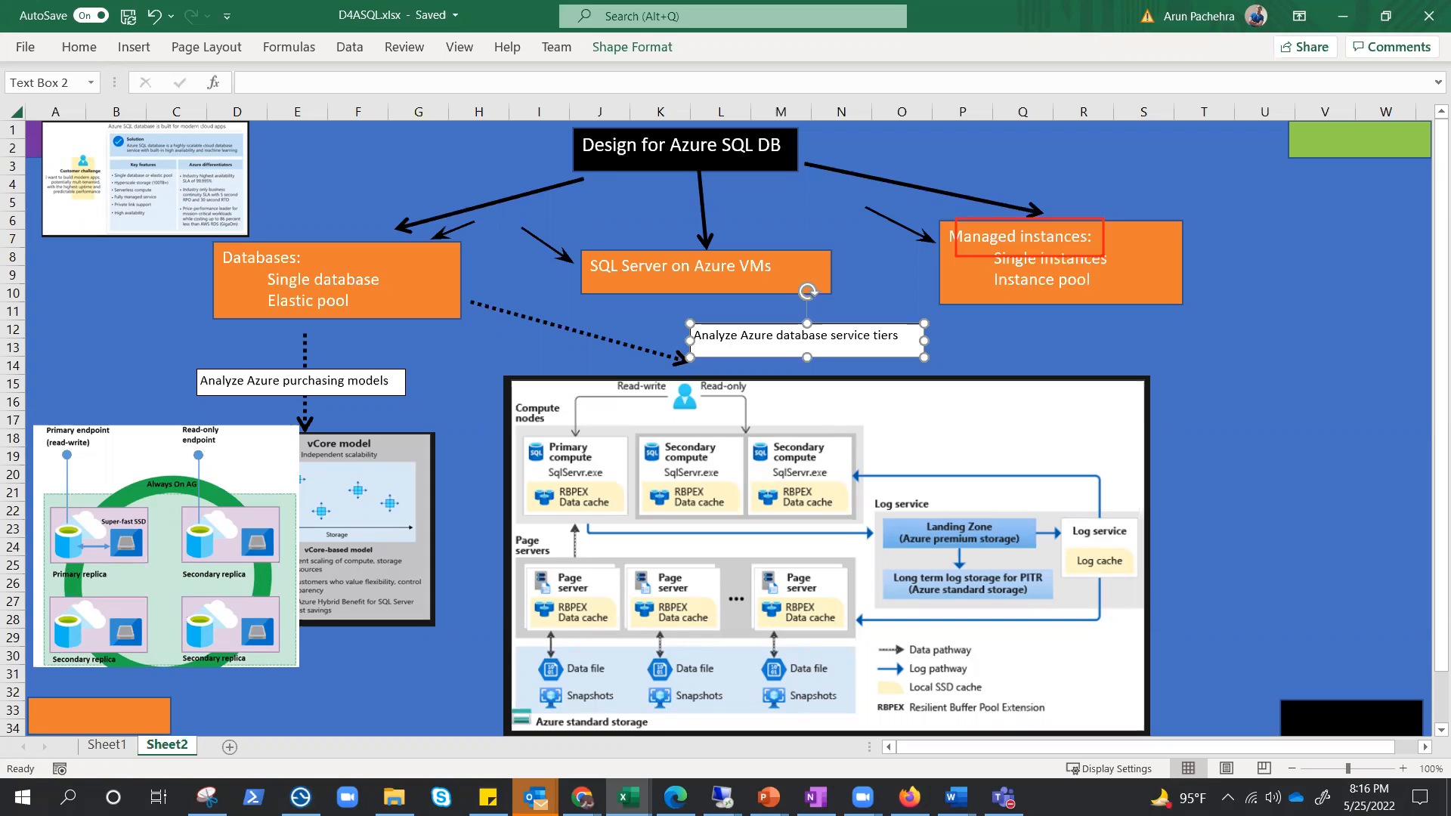
mouse_move(878, 559)
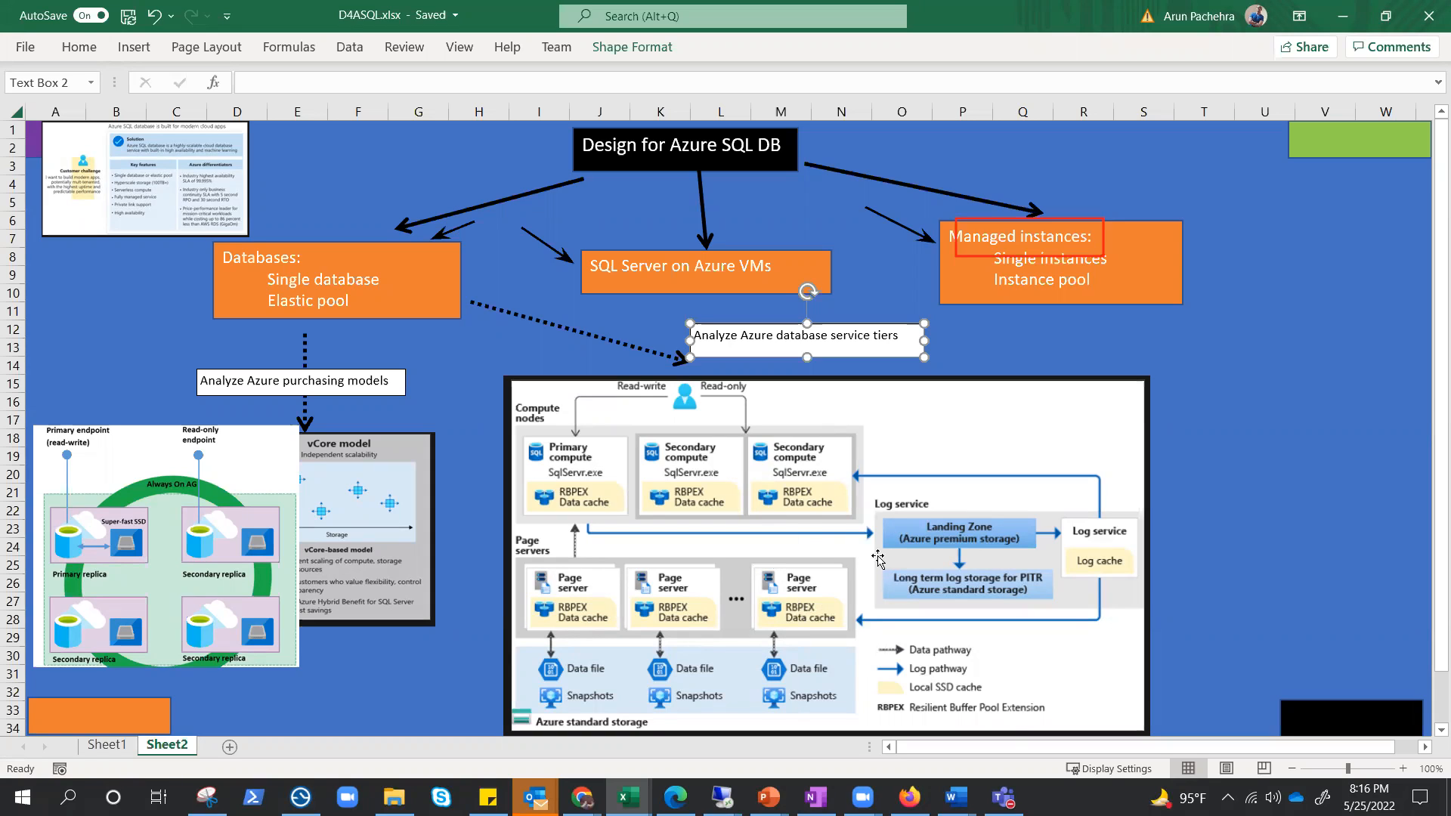
mouse_move(867, 507)
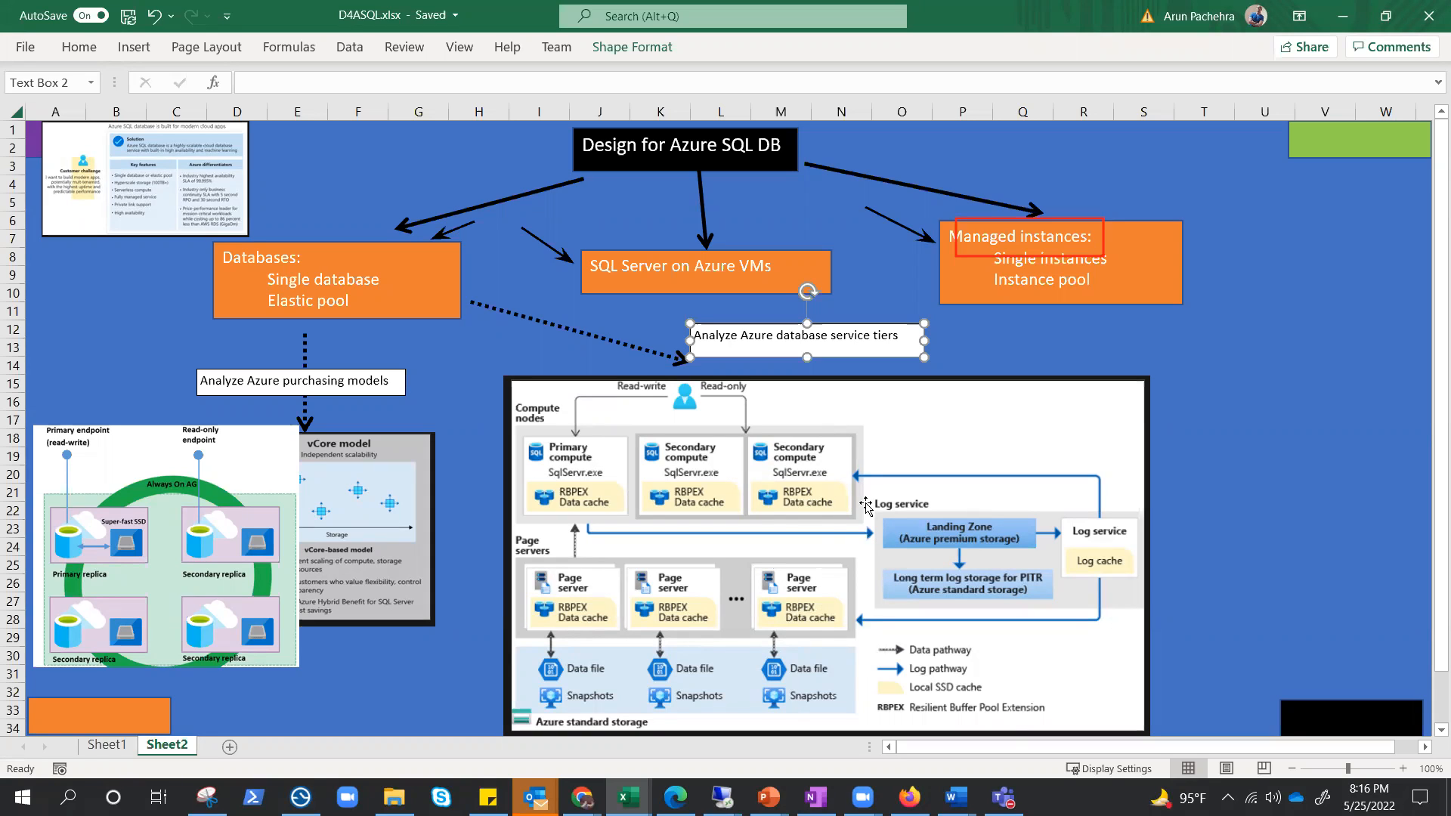
mouse_move(534, 470)
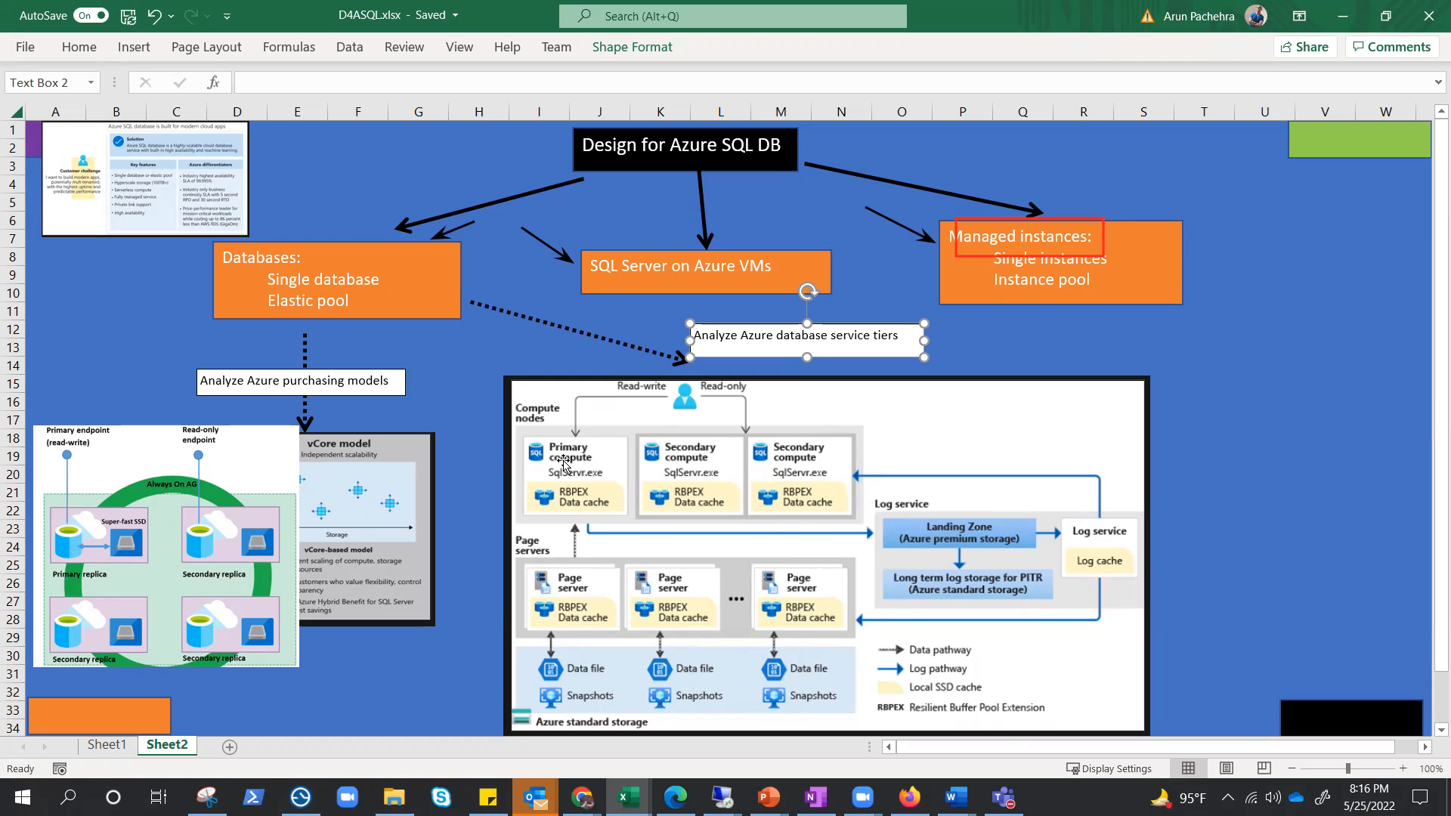
mouse_move(599, 495)
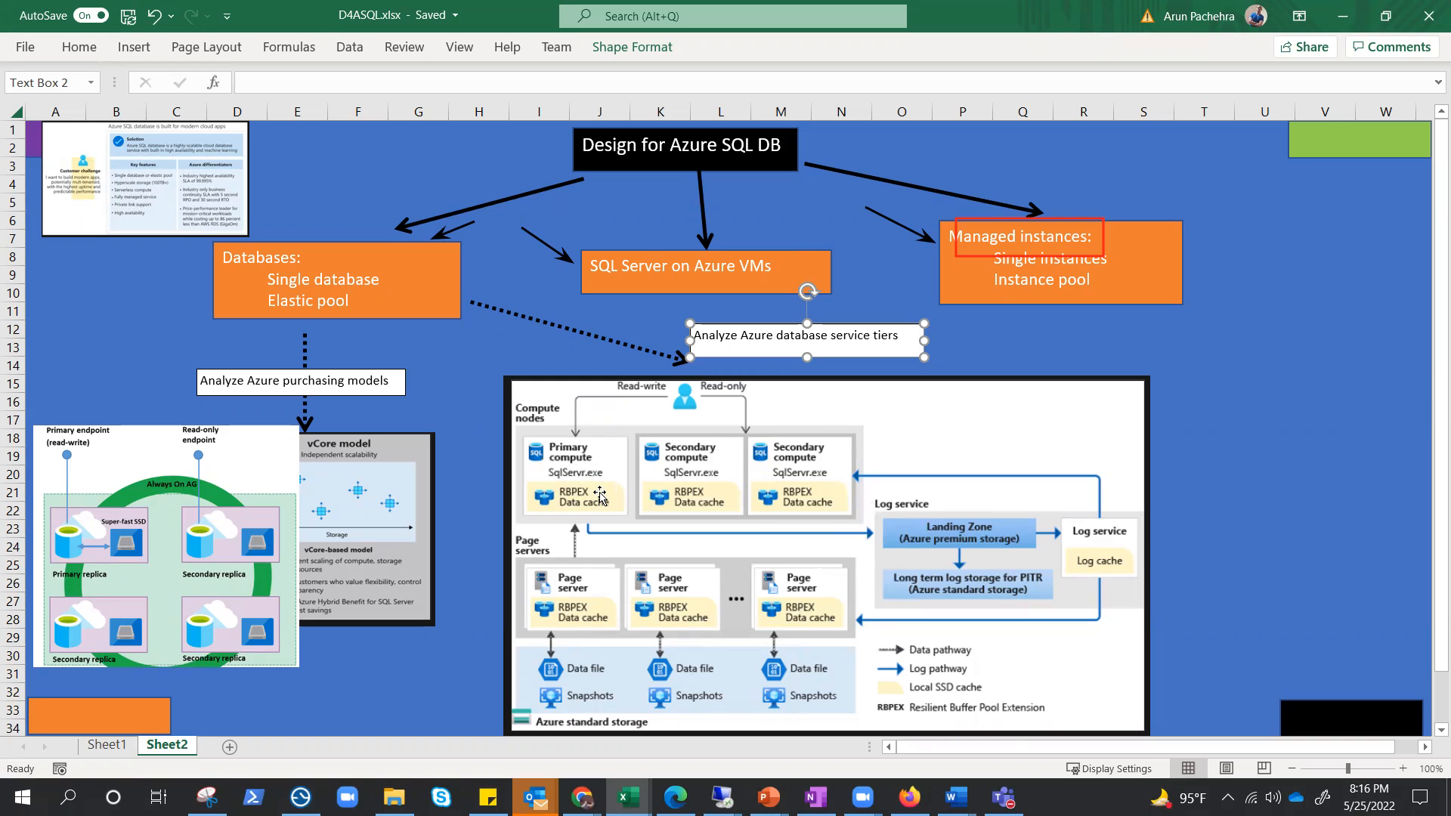
mouse_move(549, 515)
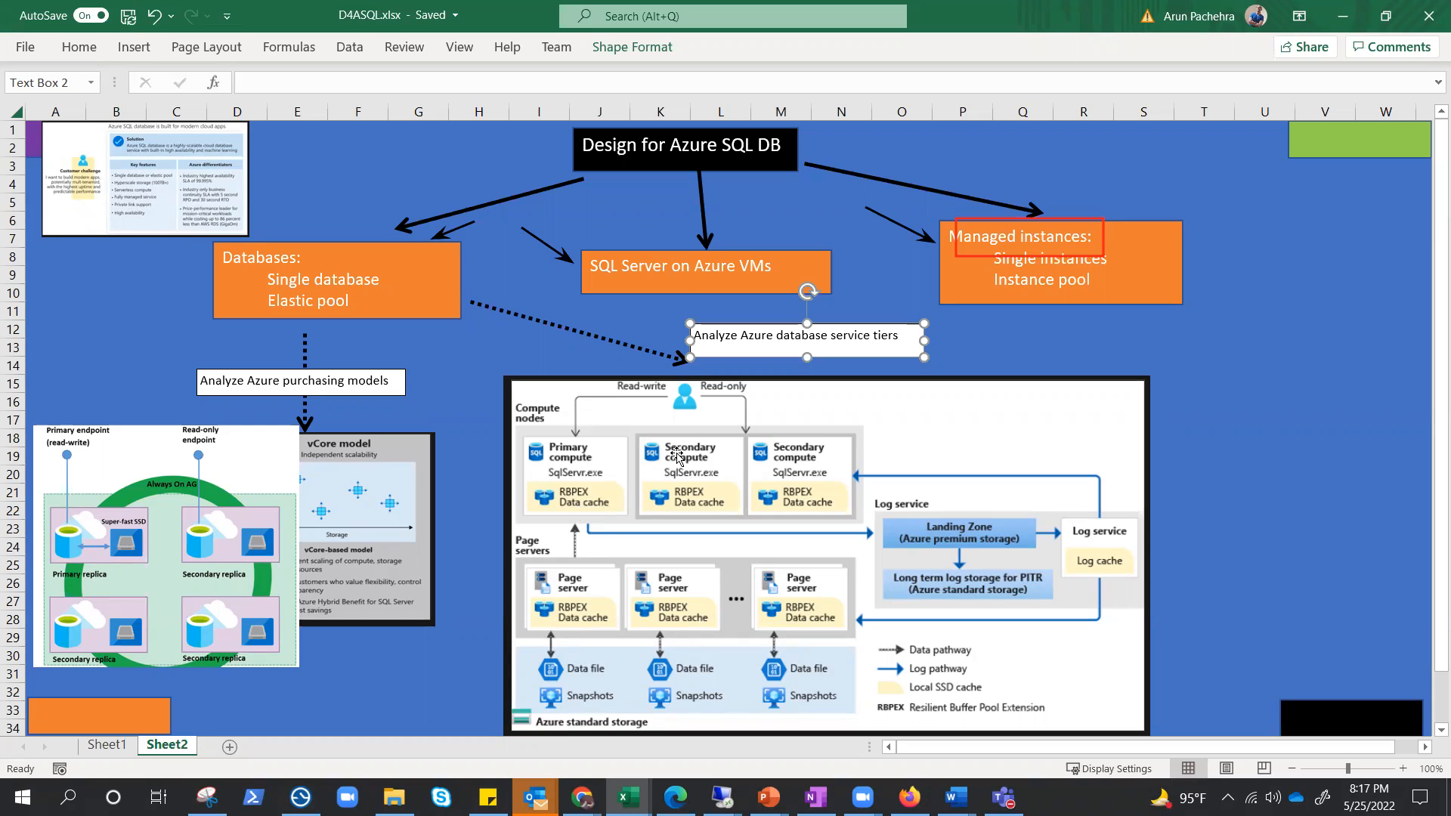
mouse_move(782, 466)
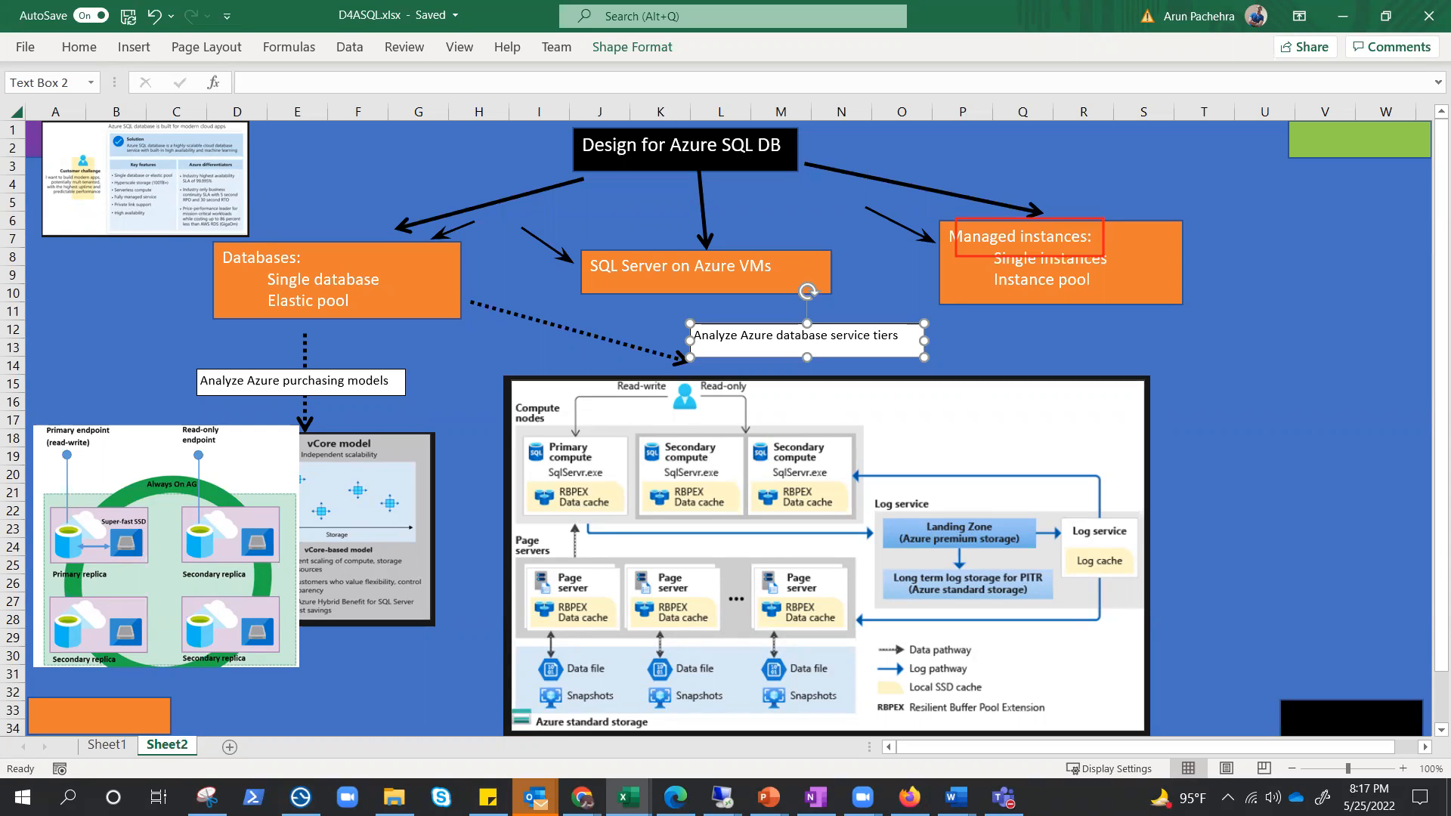
mouse_move(651, 601)
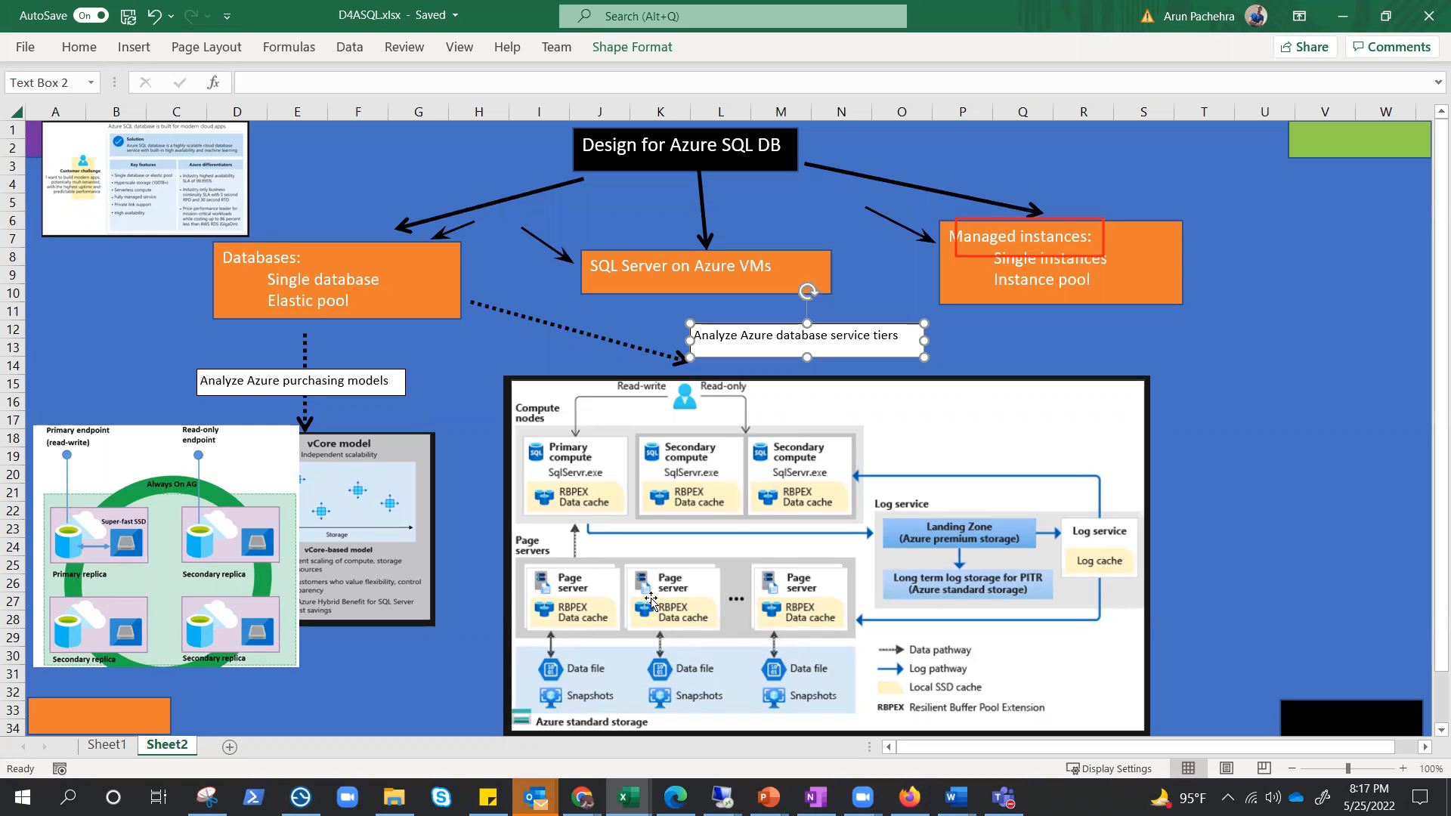
mouse_move(609, 608)
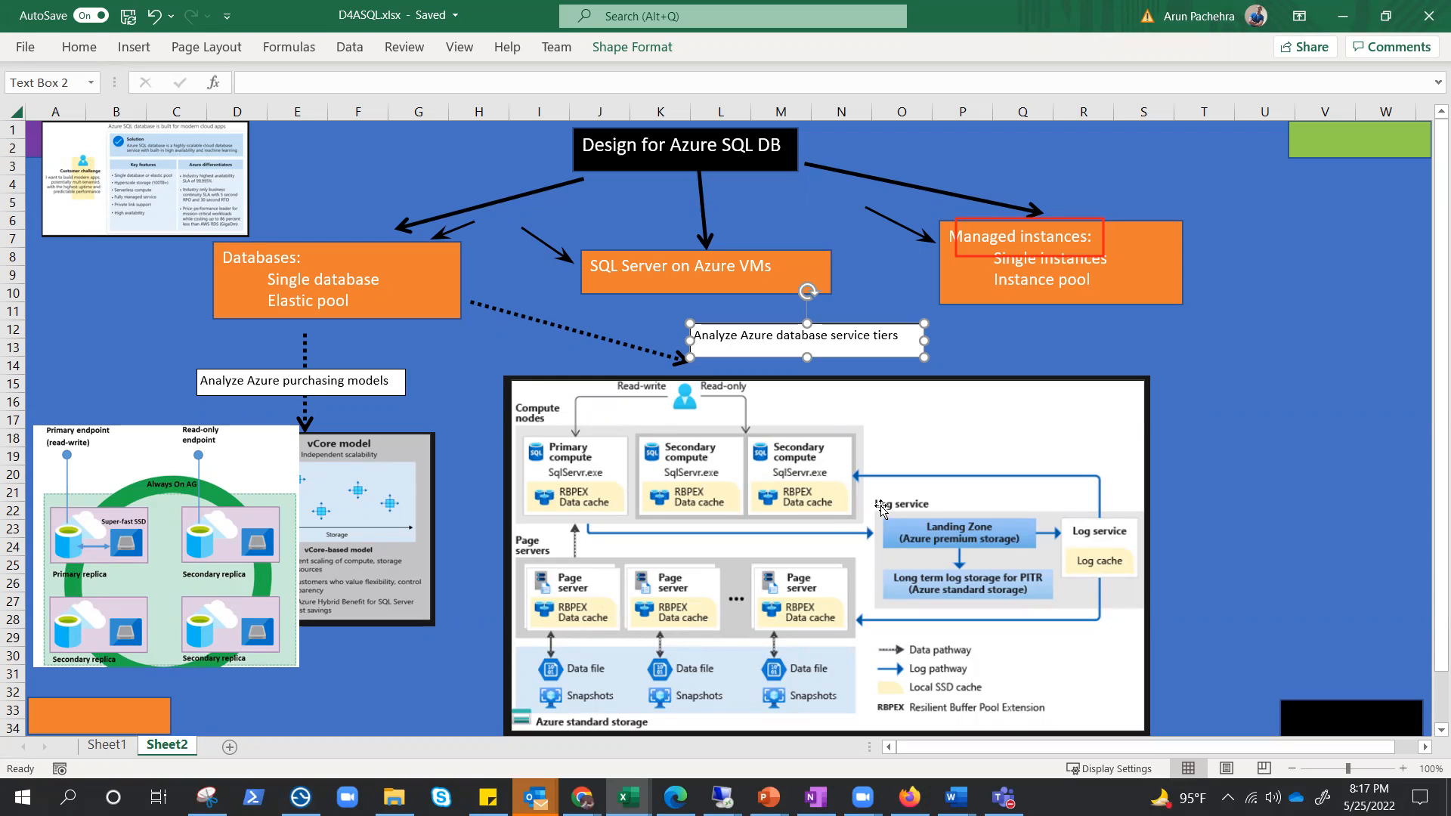
mouse_move(901, 541)
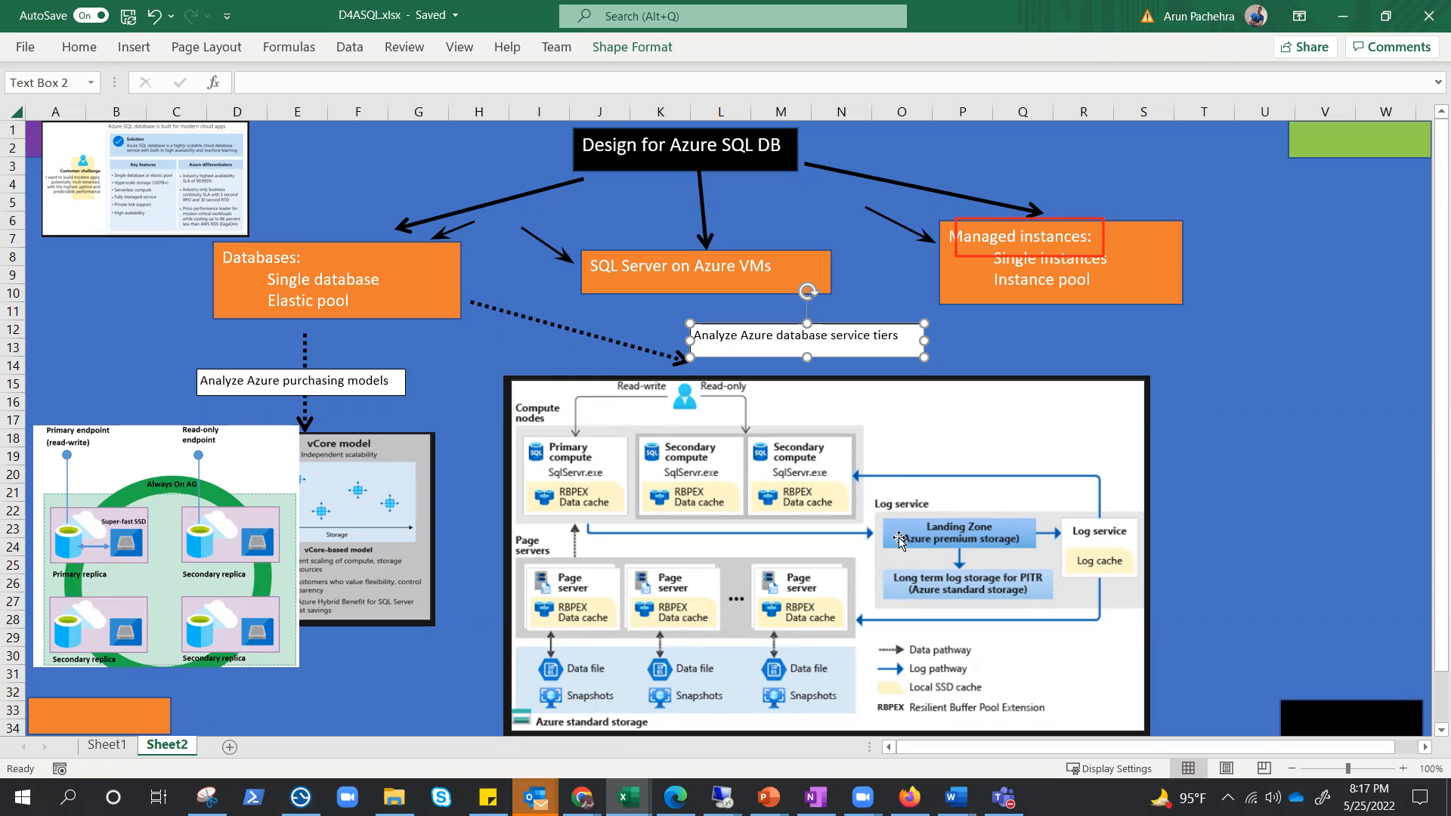
mouse_move(875, 479)
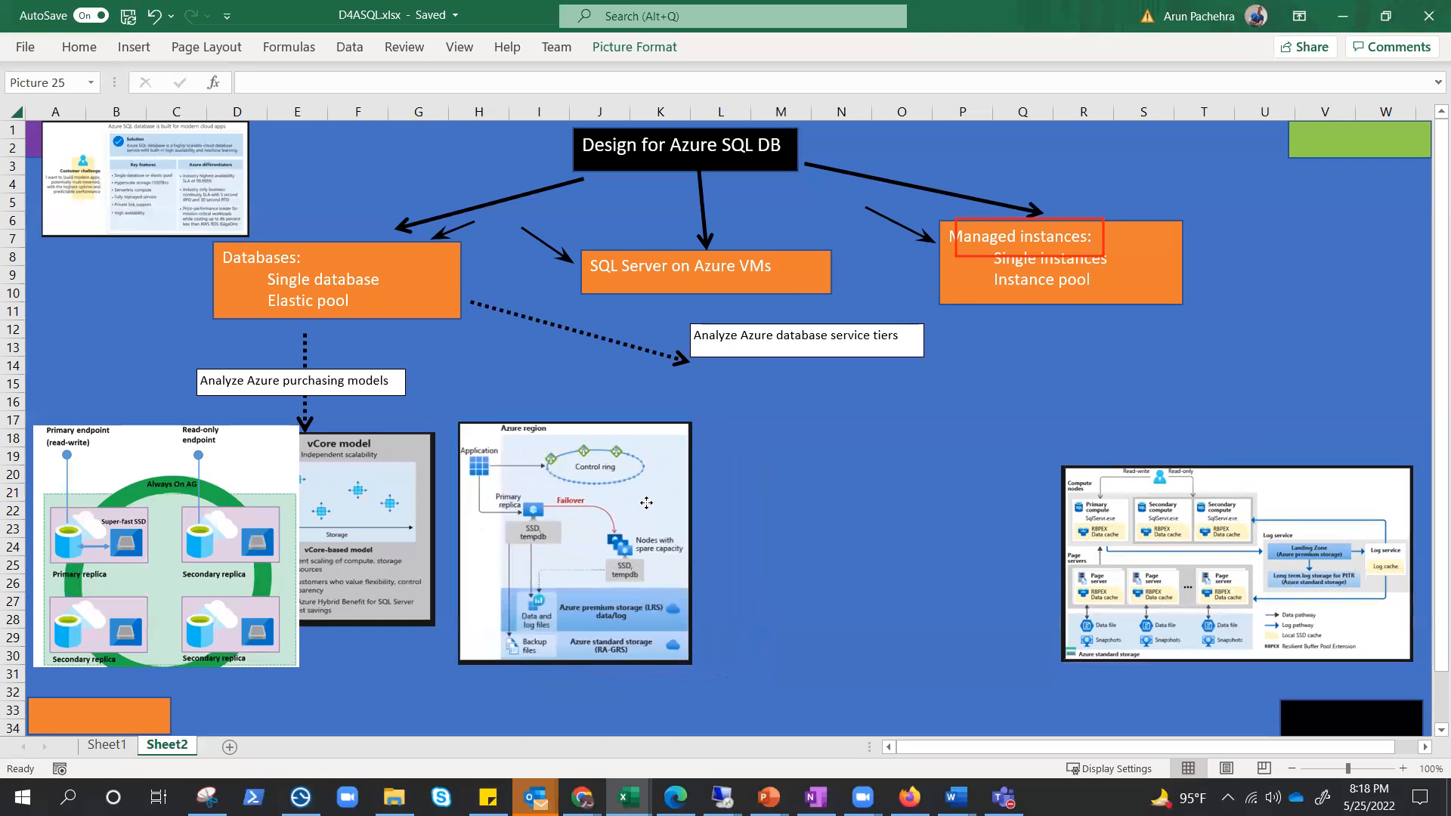
Step: Move the Always On replica picture between the failover and hyperscale diagrams
click(574, 542)
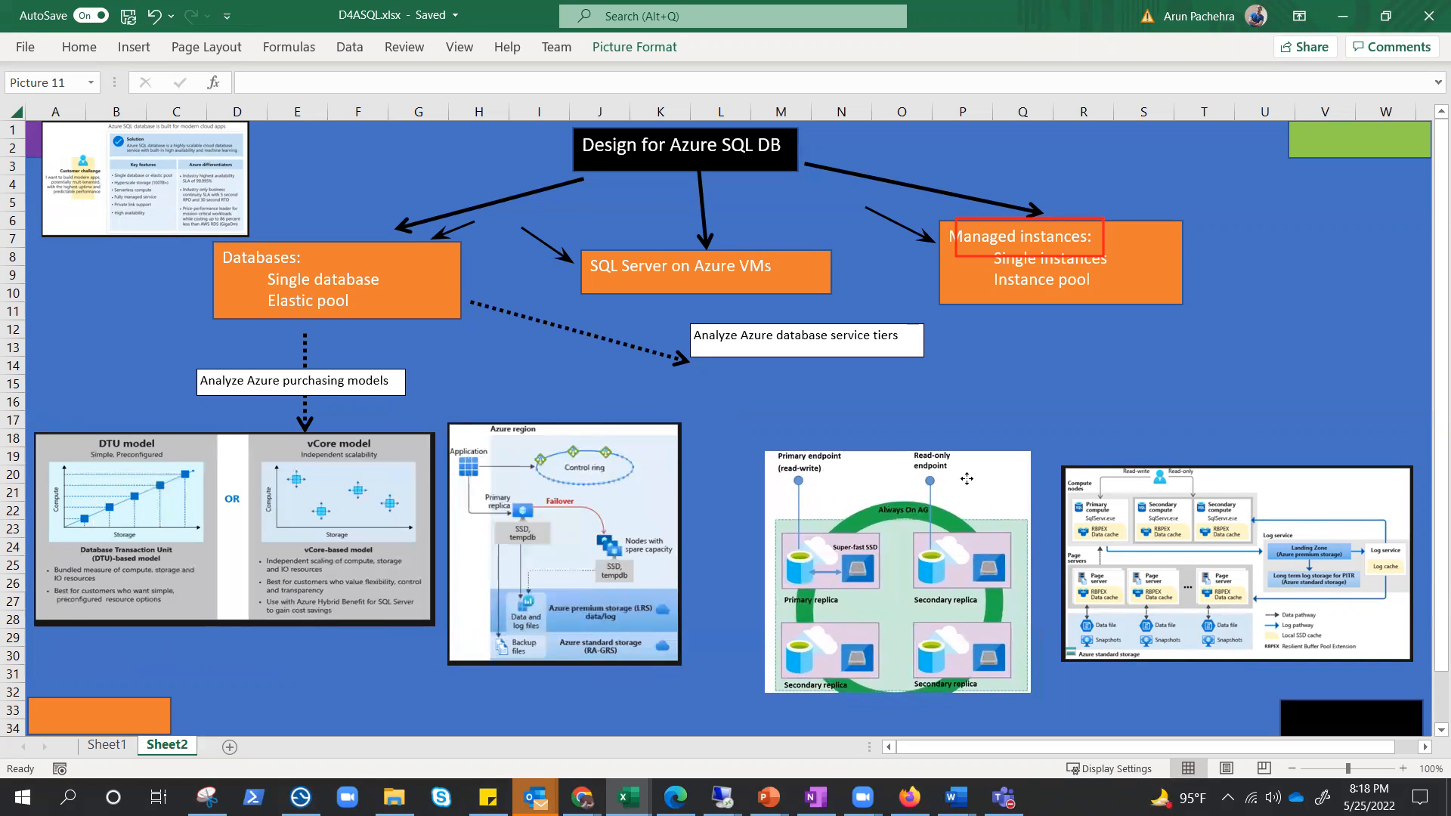
click(898, 569)
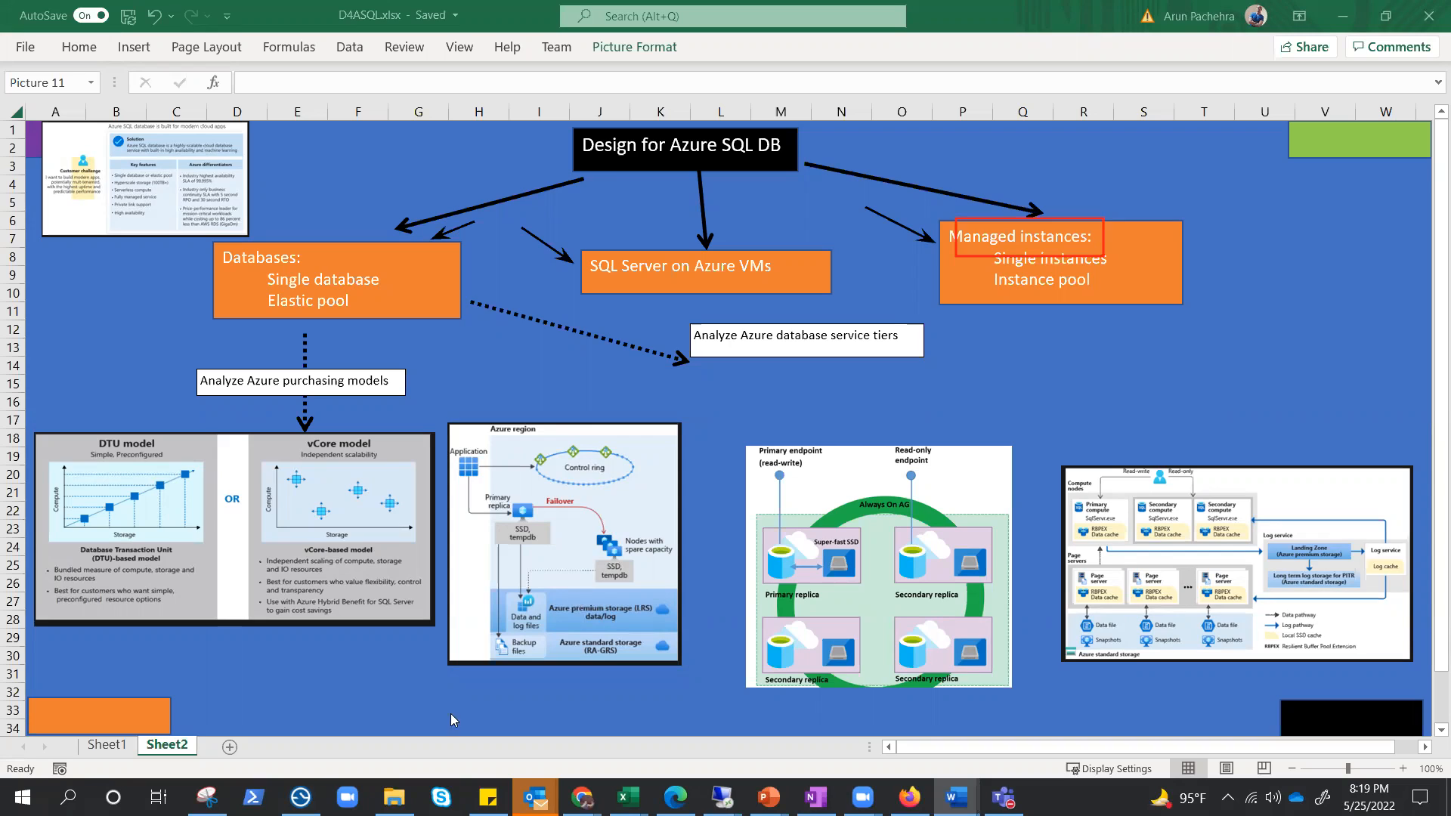
mouse_move(622, 463)
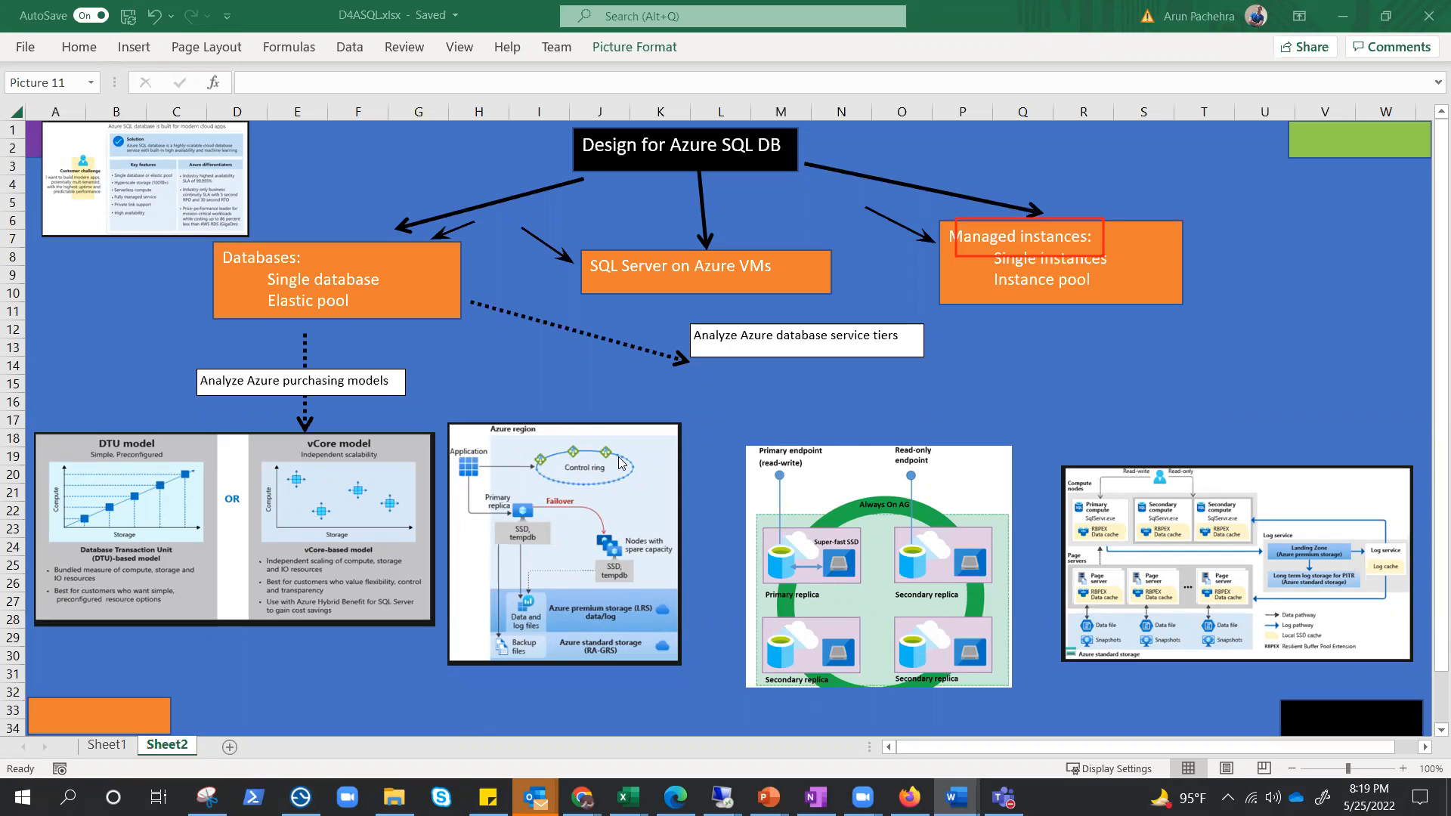
mouse_move(450, 374)
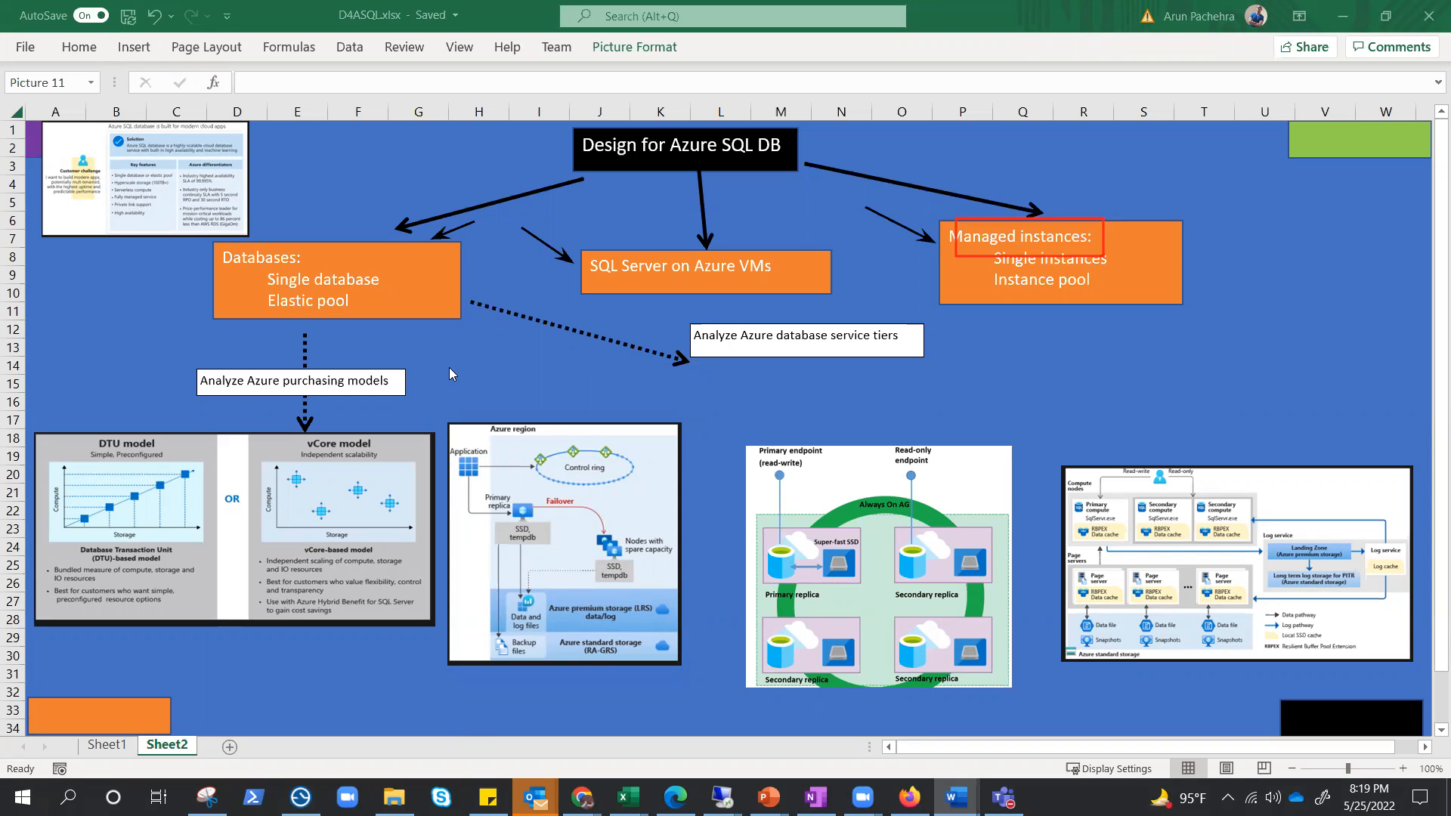
mouse_move(681, 220)
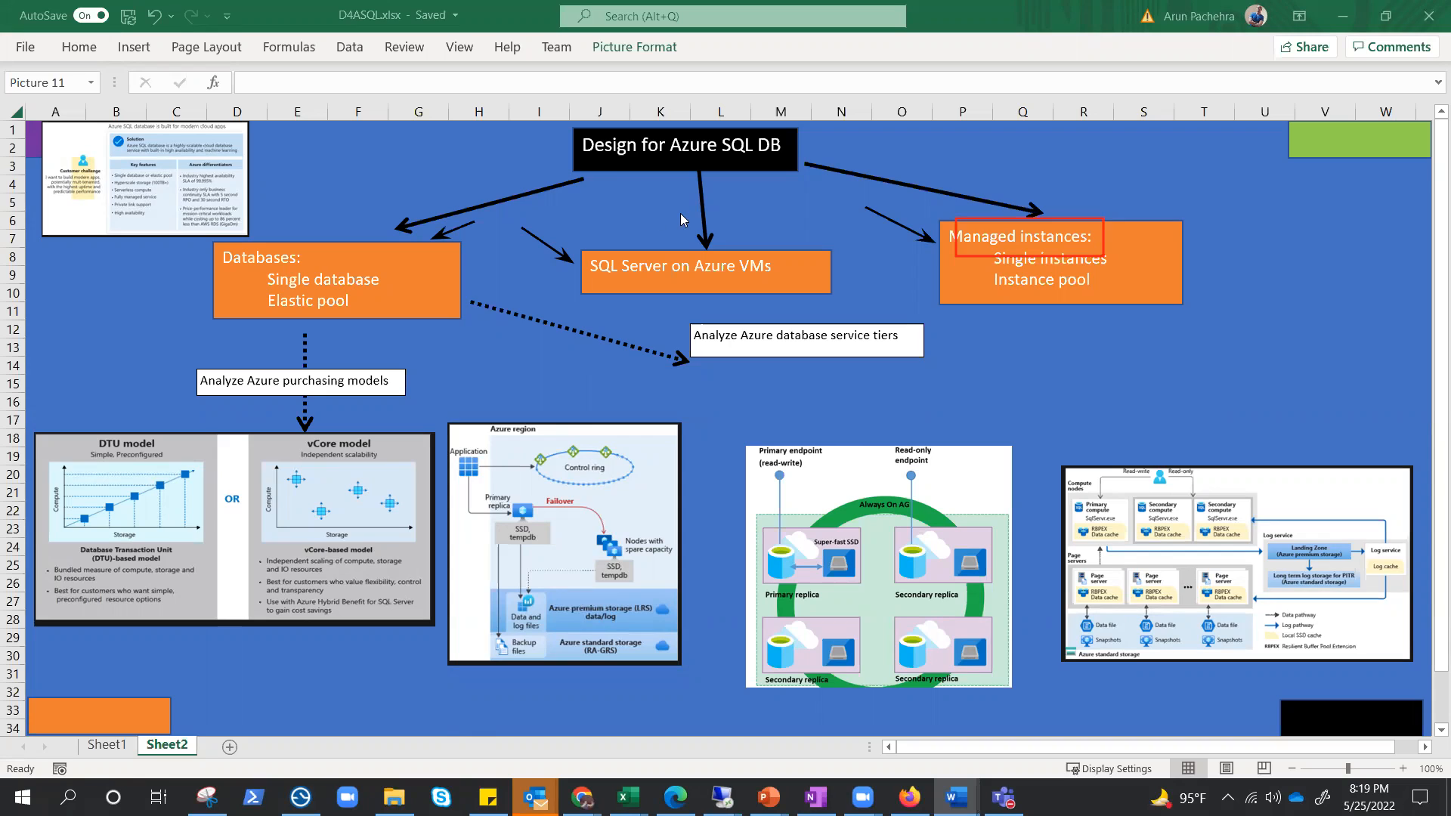
mouse_move(251, 298)
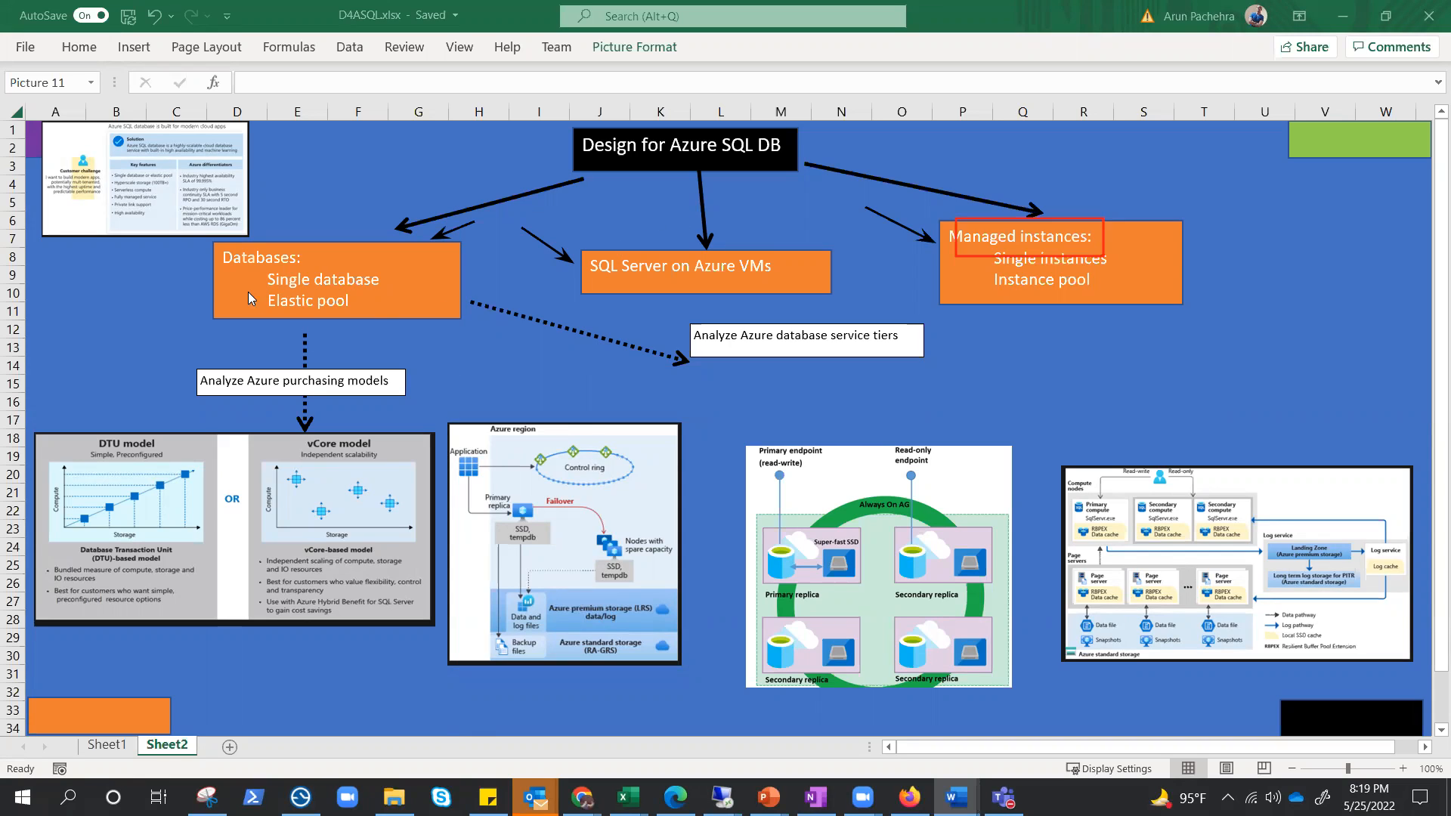
mouse_move(152, 294)
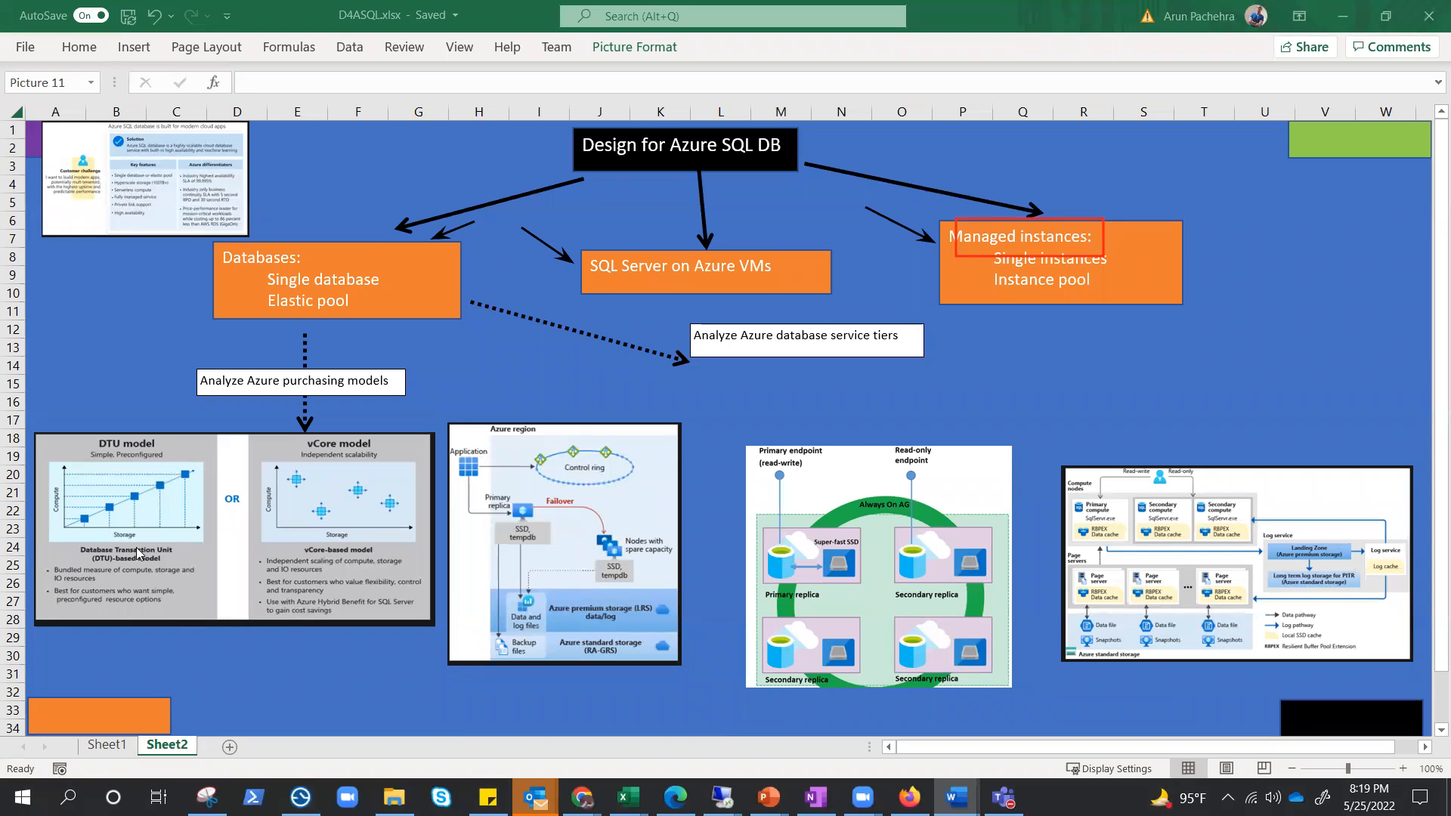
mouse_move(812, 601)
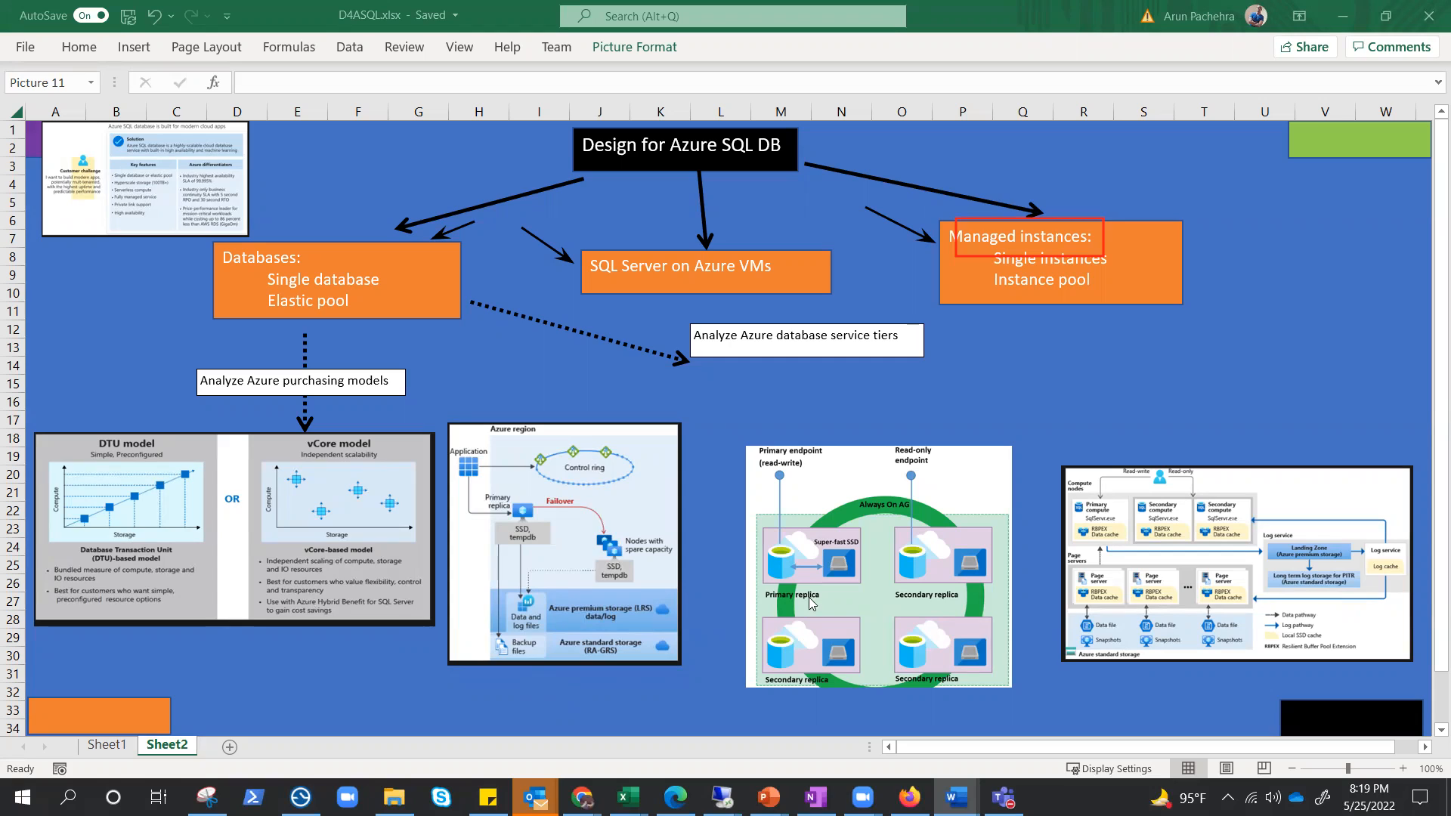
mouse_move(529, 520)
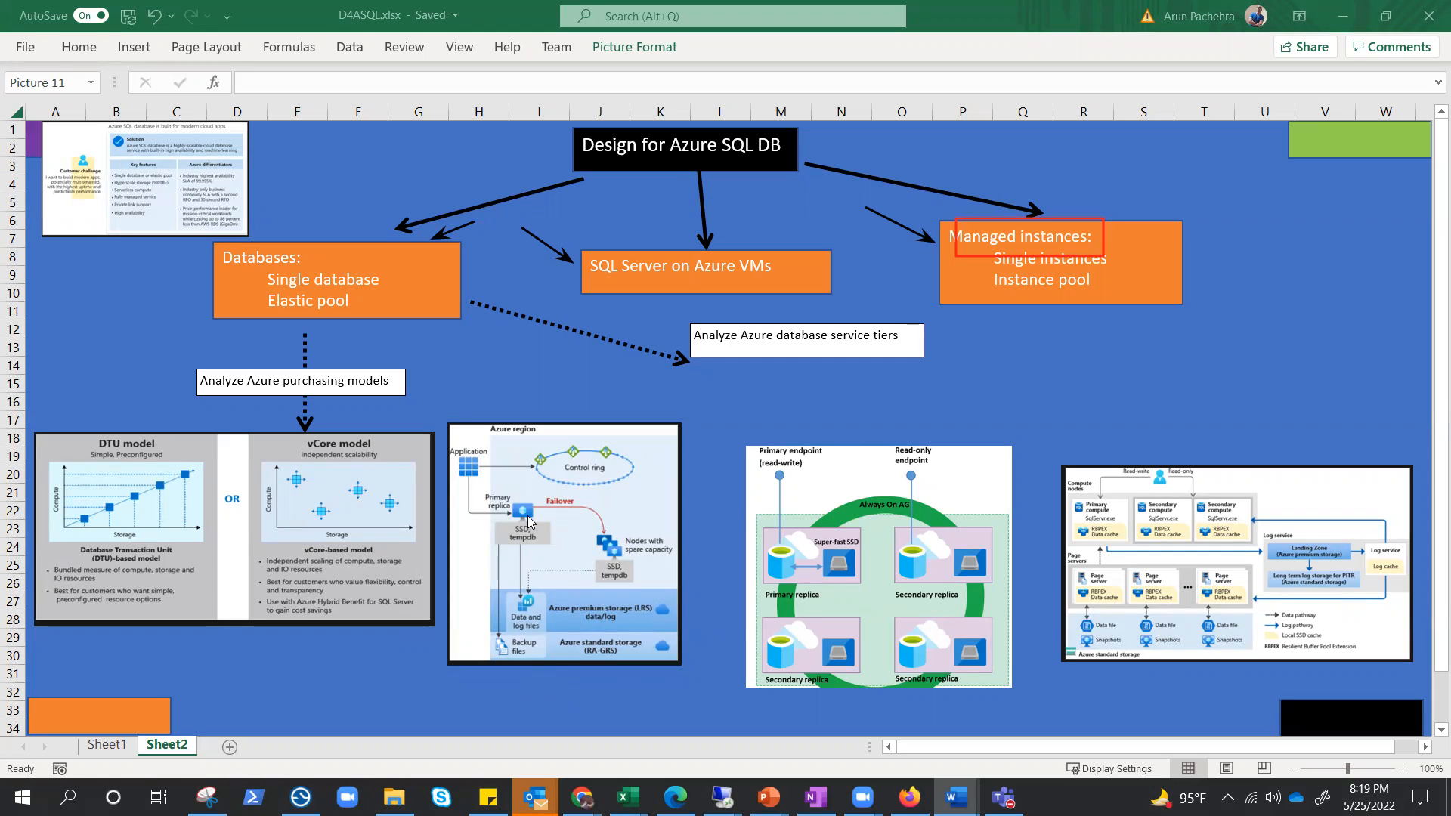